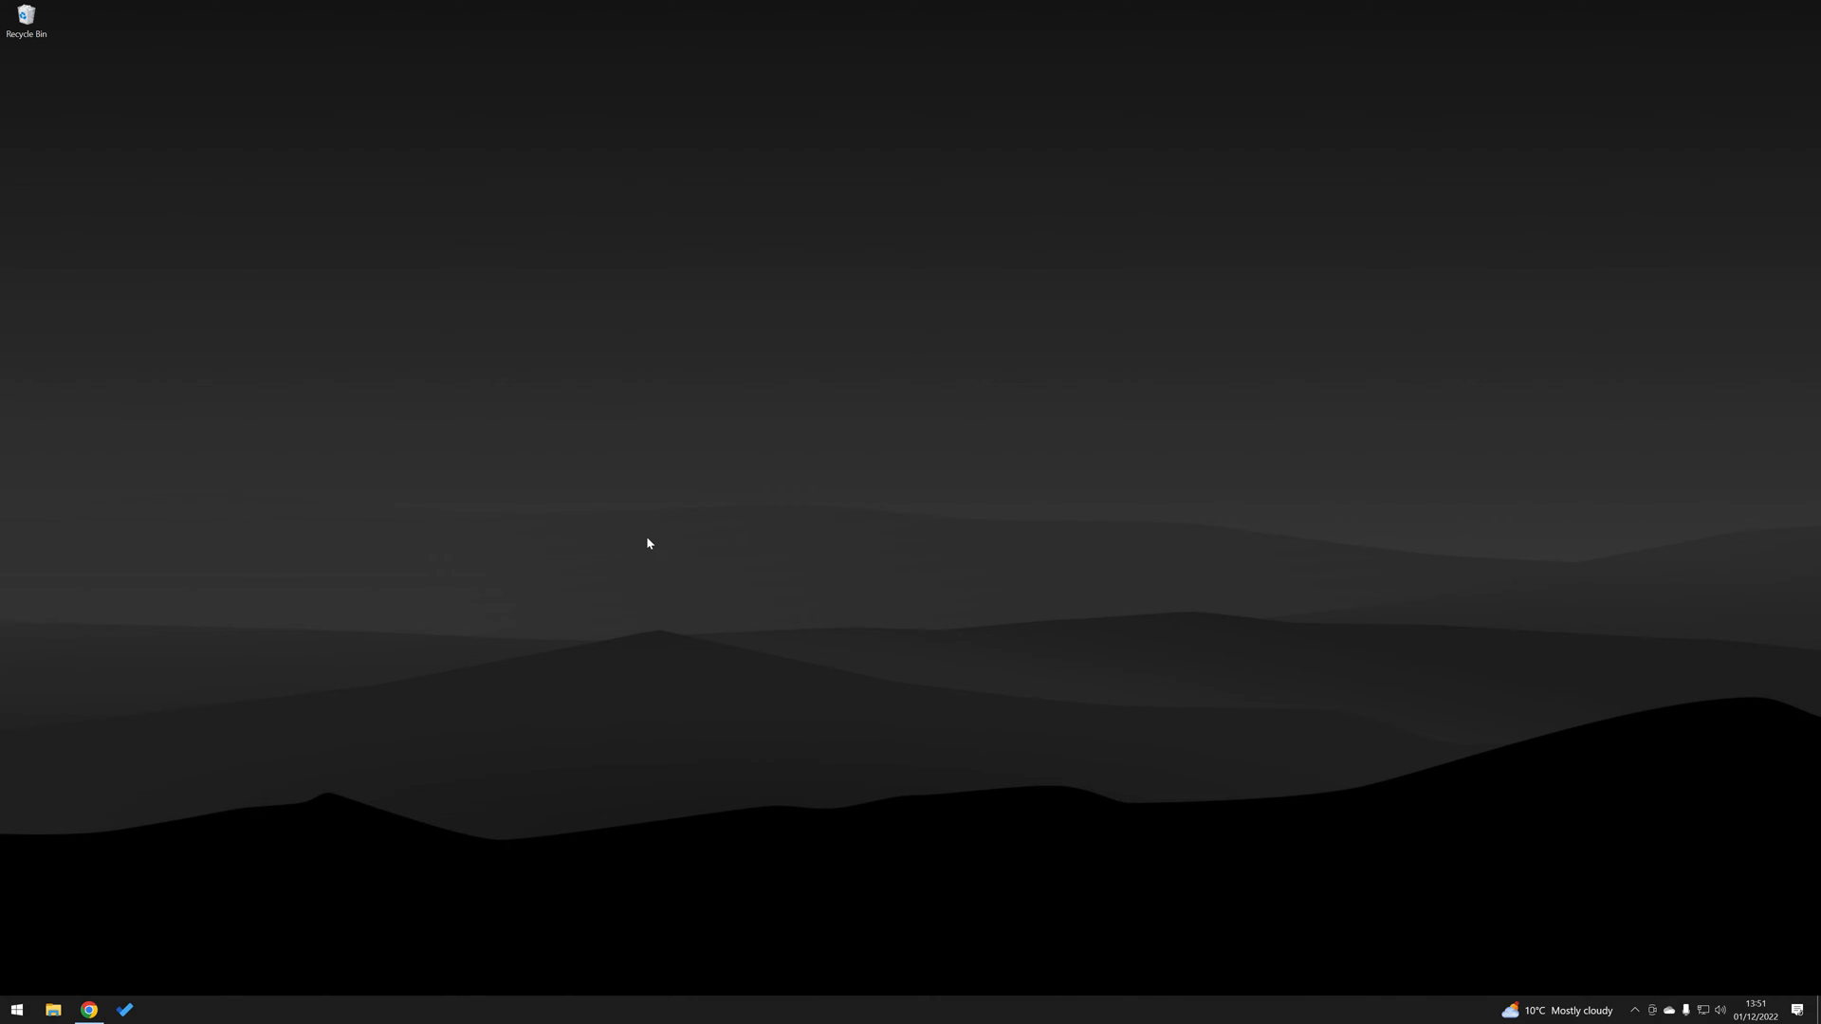
{"action": "mouse_move", "coordinate": [292, 651]}
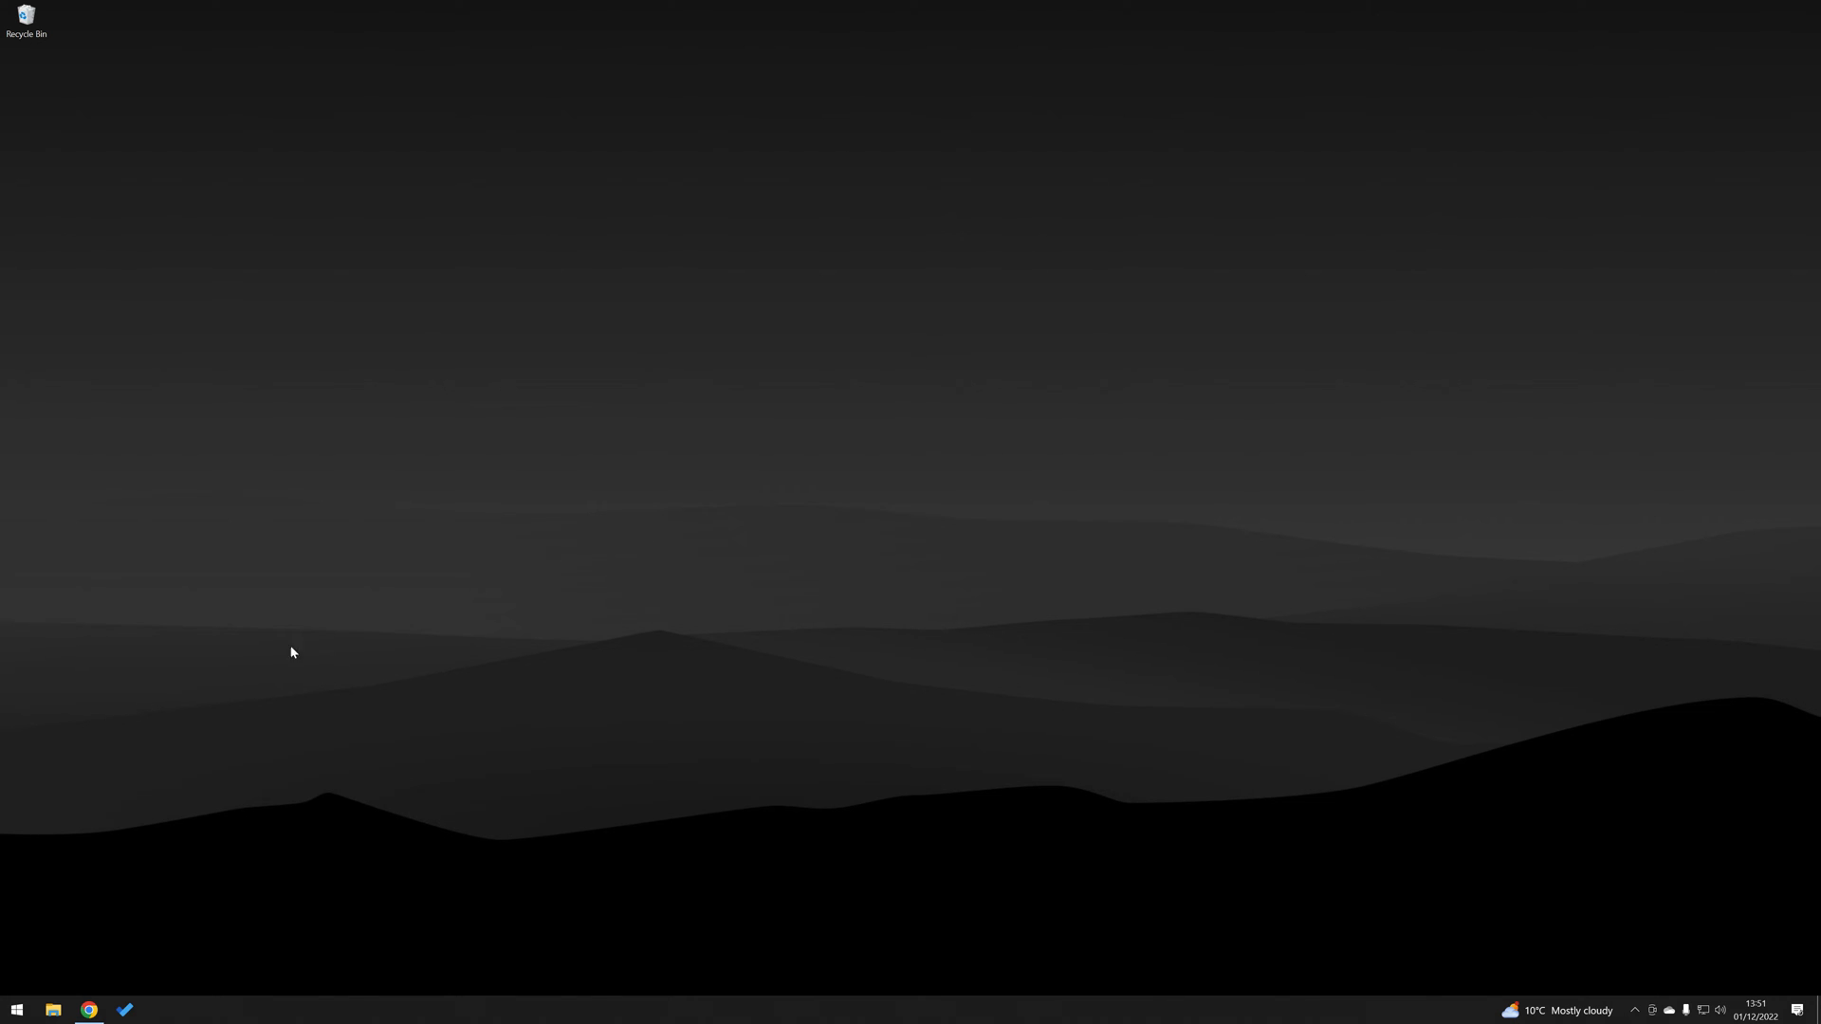
- Launch Google Chrome from the taskbar icon
{"action": "left_click", "coordinate": [88, 1009]}
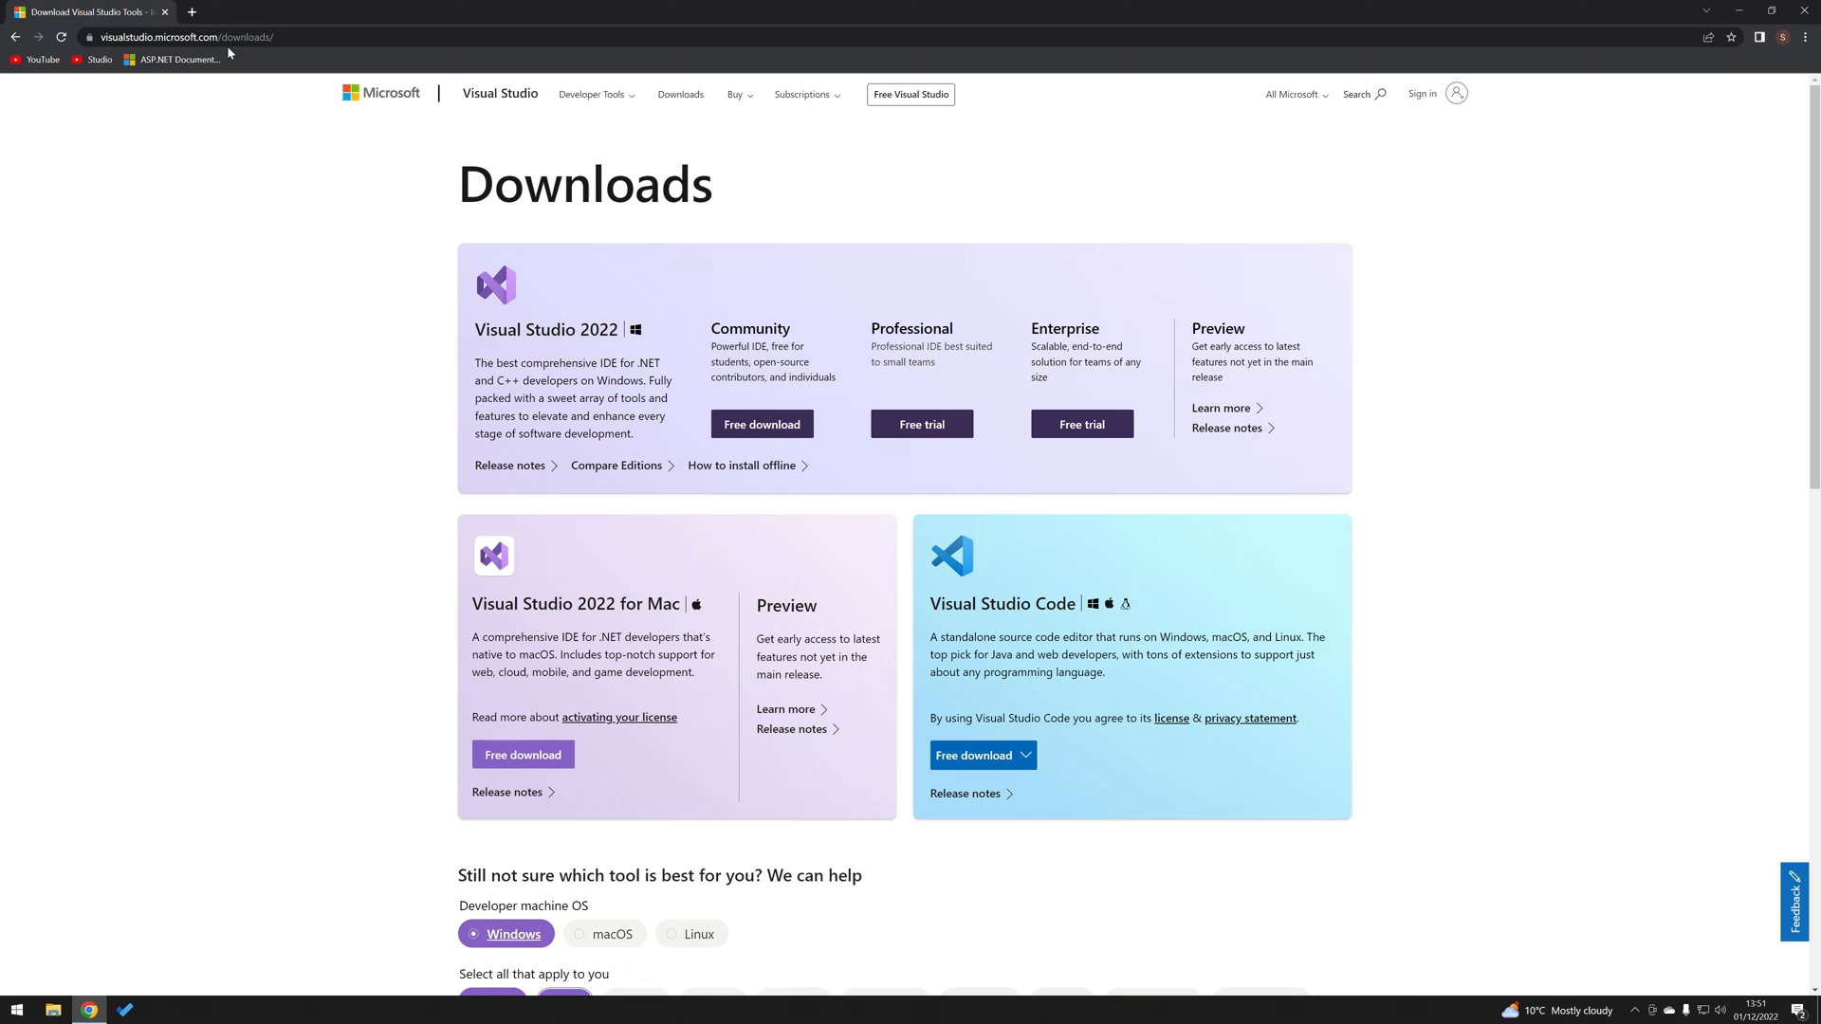
{"action": "mouse_move", "coordinate": [279, 53]}
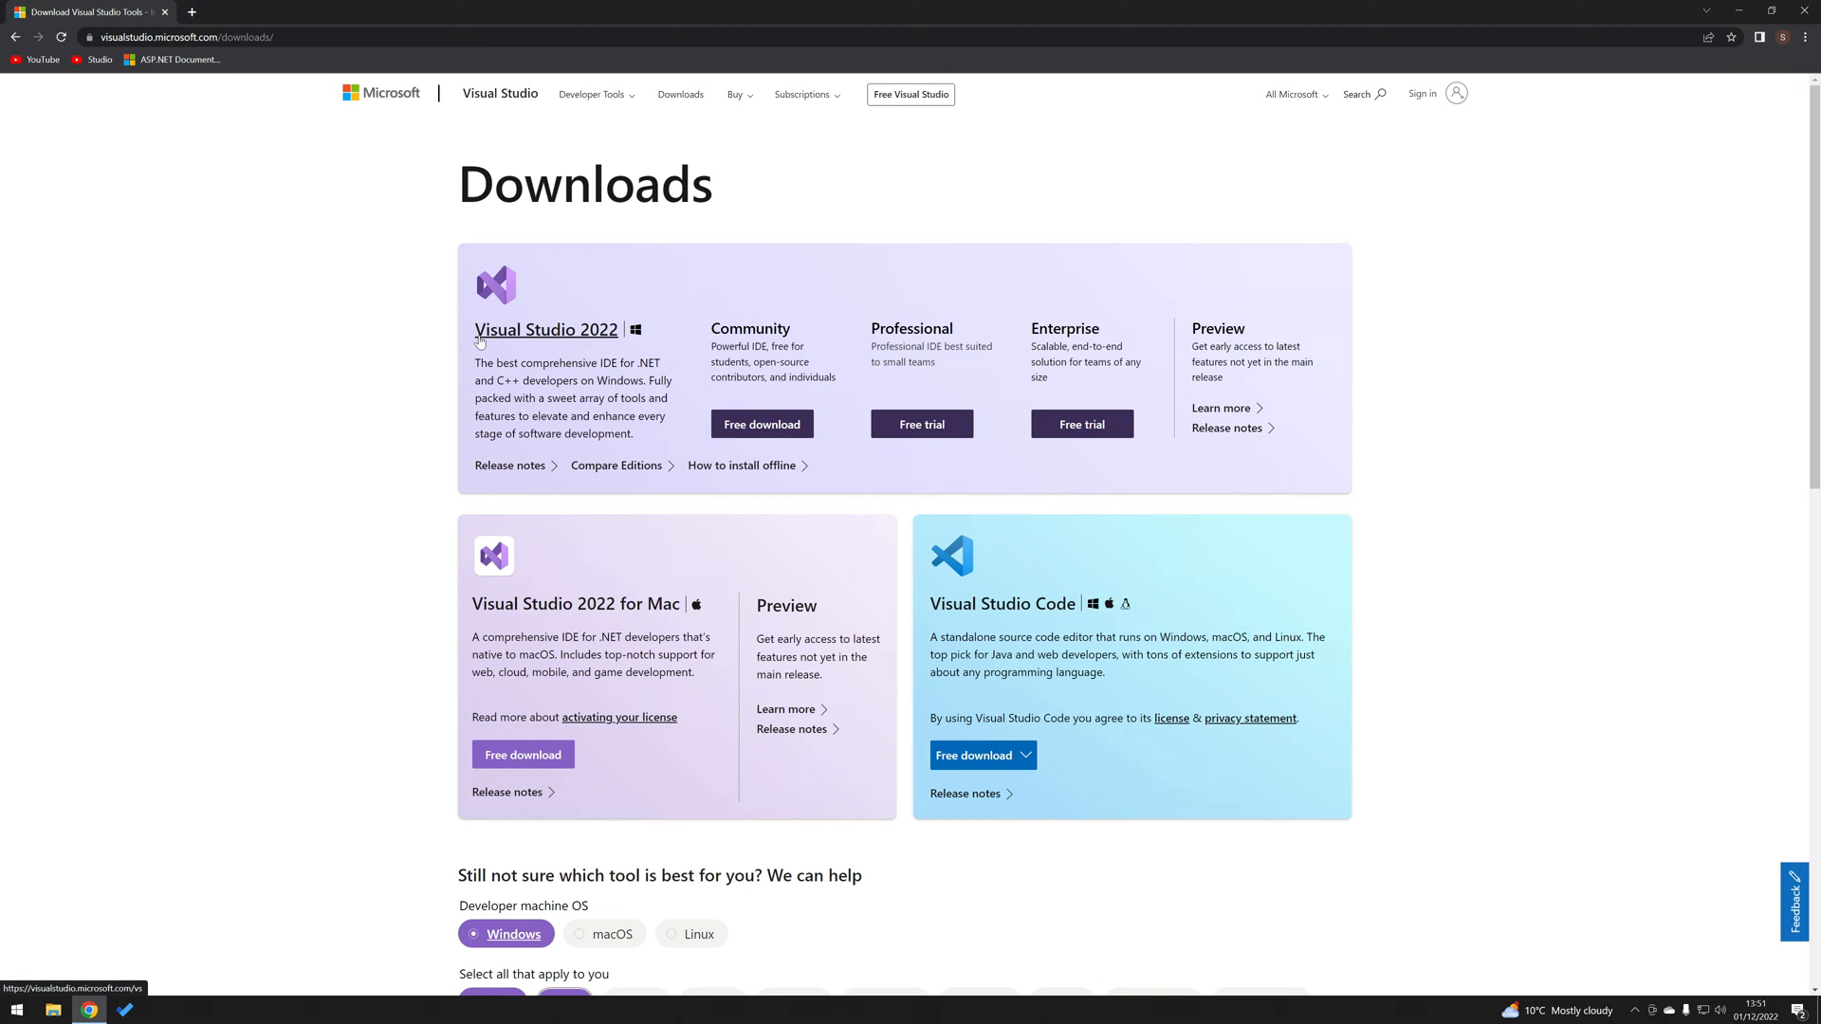
{"action": "mouse_move", "coordinate": [647, 333]}
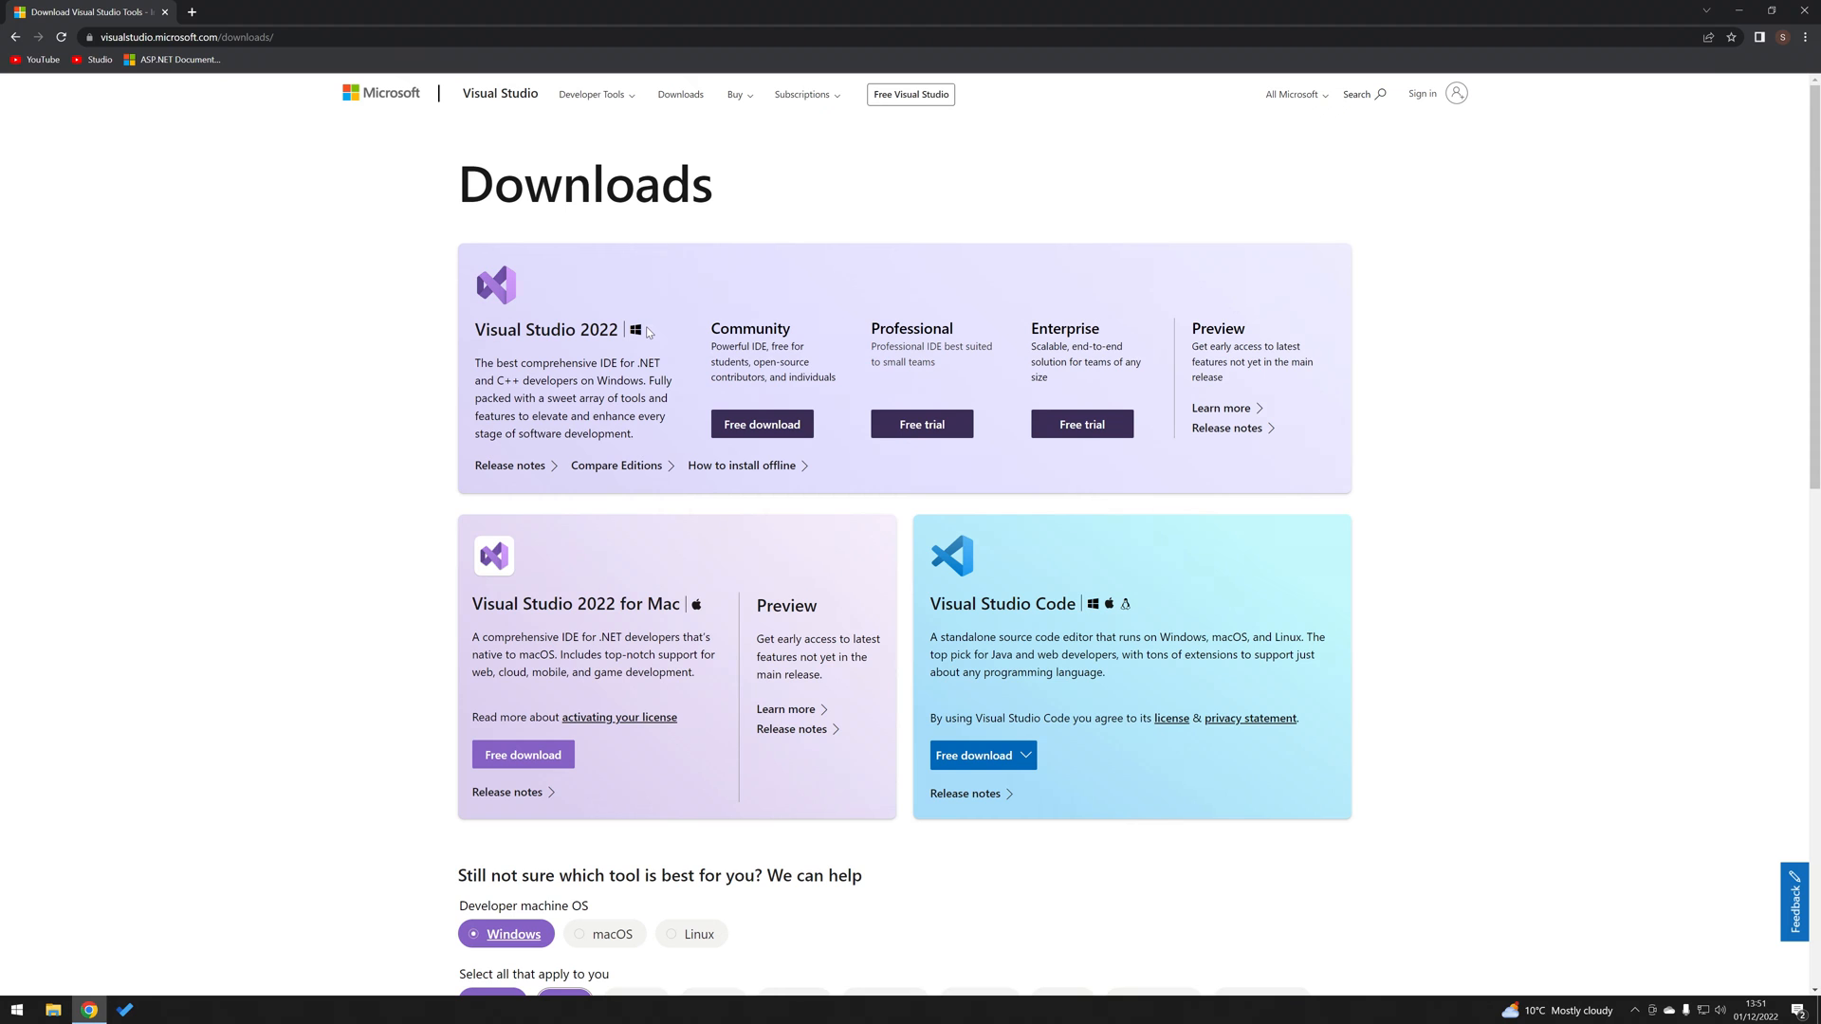
- Download the free Visual Studio 2022 Community edition installer
{"action": "left_click", "coordinate": [762, 423]}
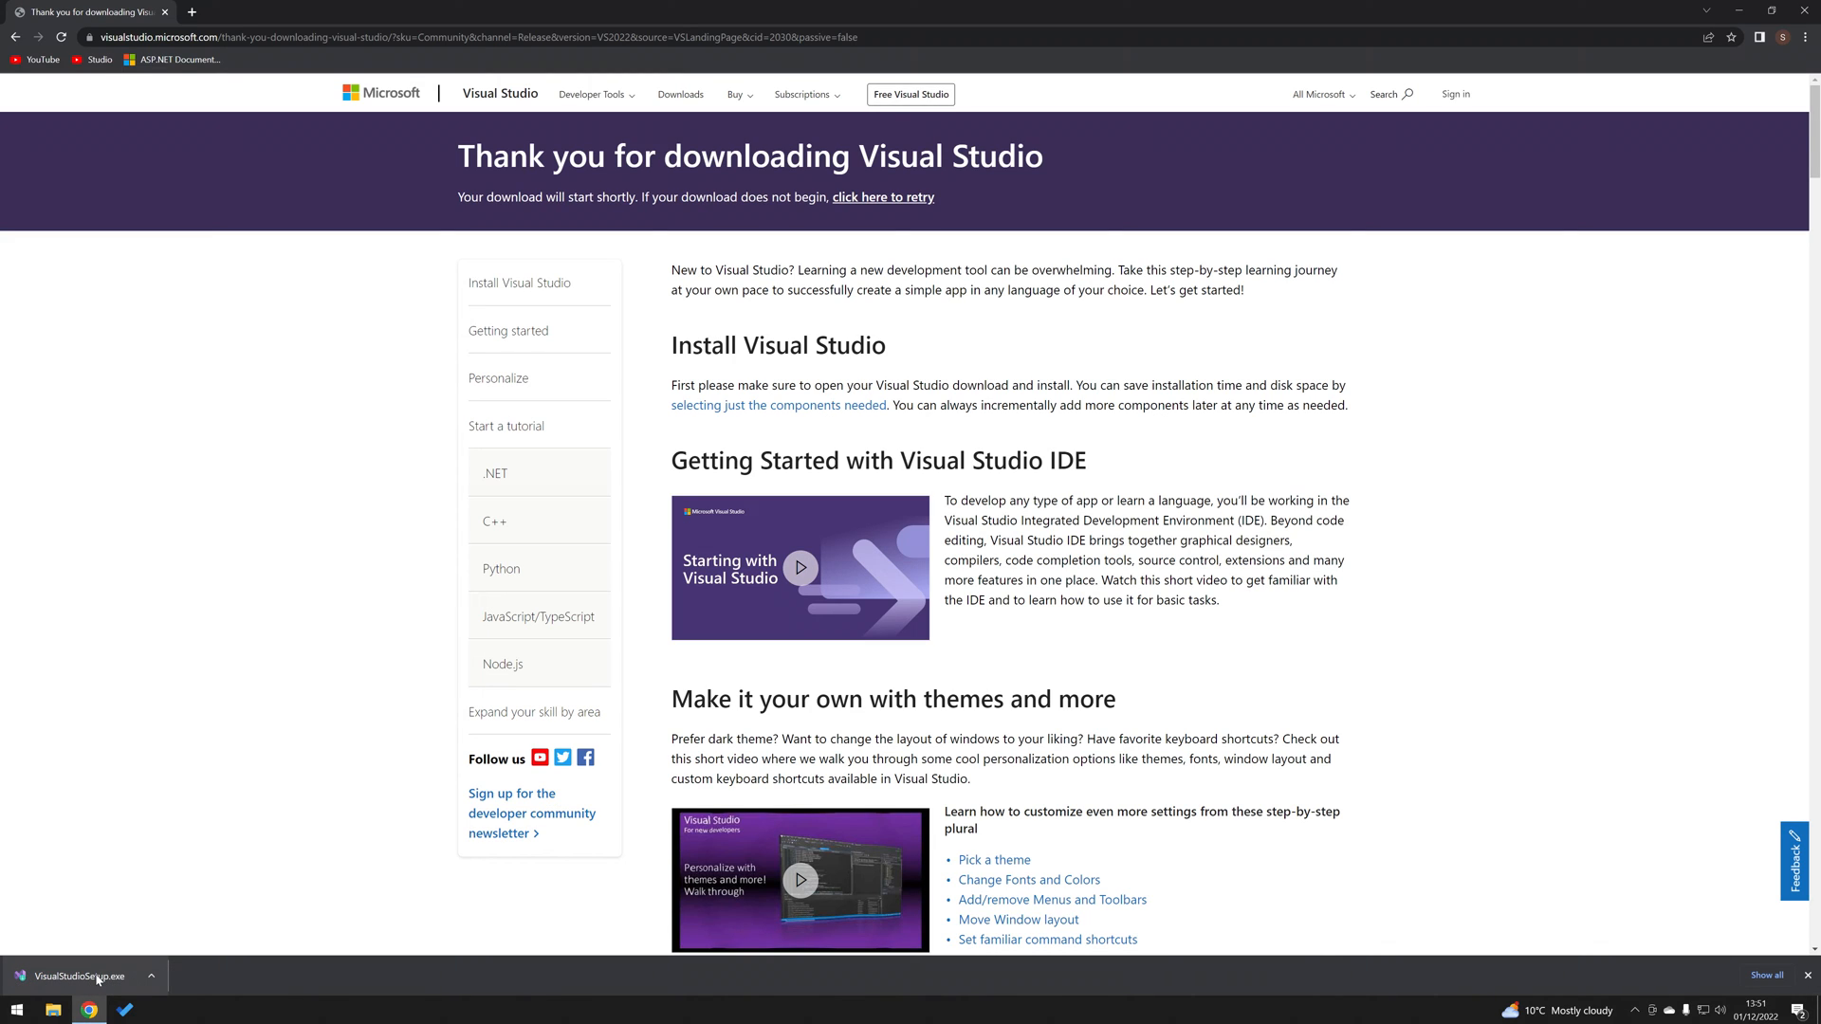
- Run VisualStudioSetup.exe and accept the installer's privacy and licence notice
{"action": "left_click", "coordinate": [74, 976]}
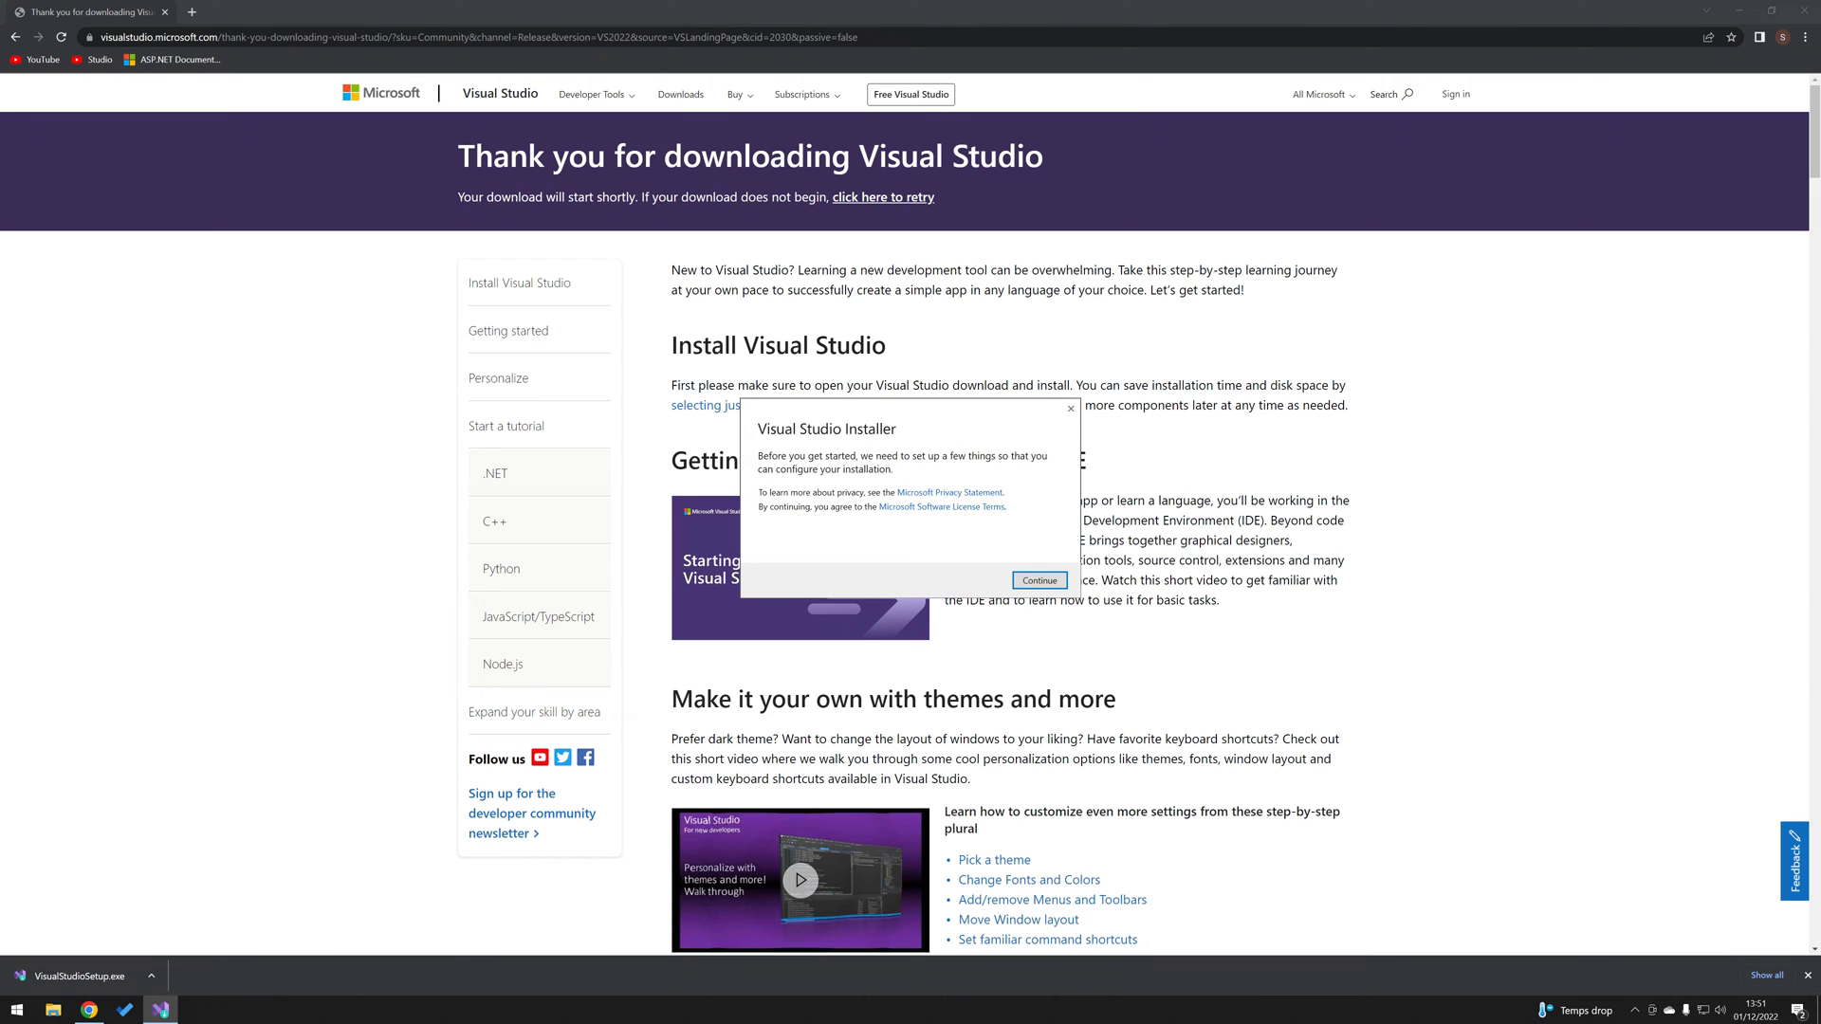
{"action": "left_click", "coordinate": [1037, 580]}
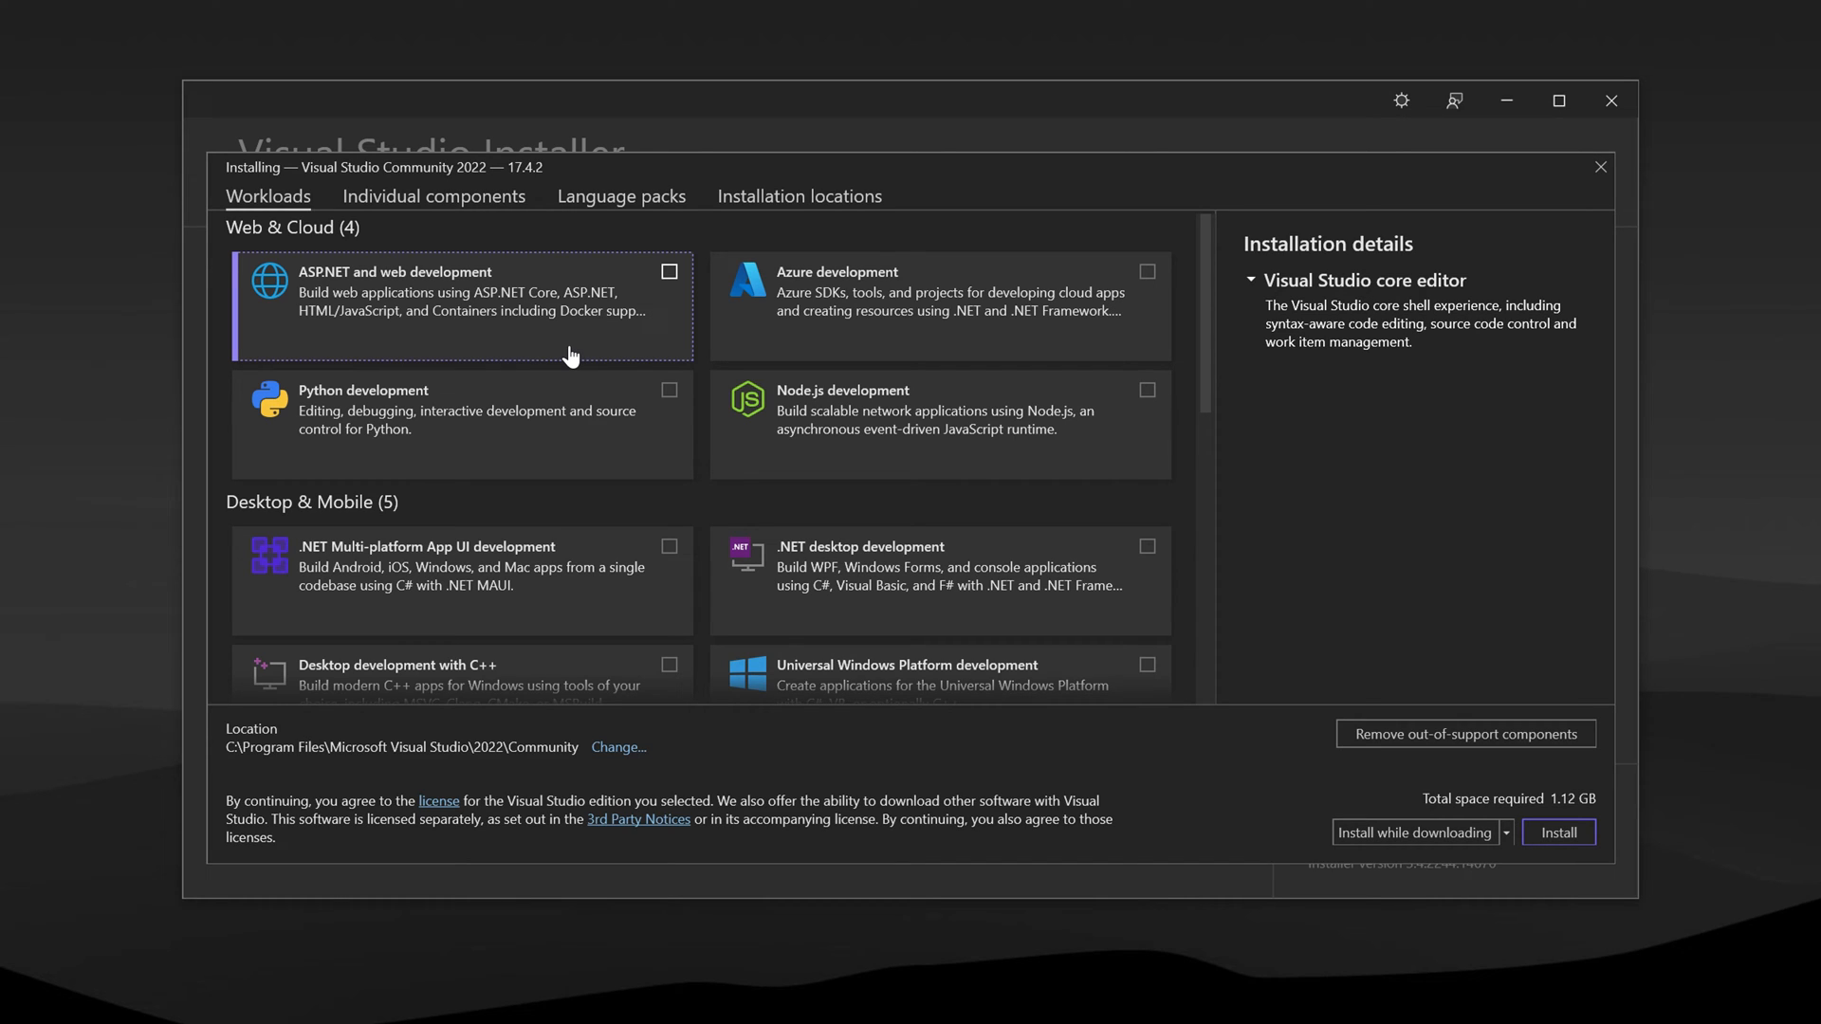
{"action": "mouse_move", "coordinate": [671, 272]}
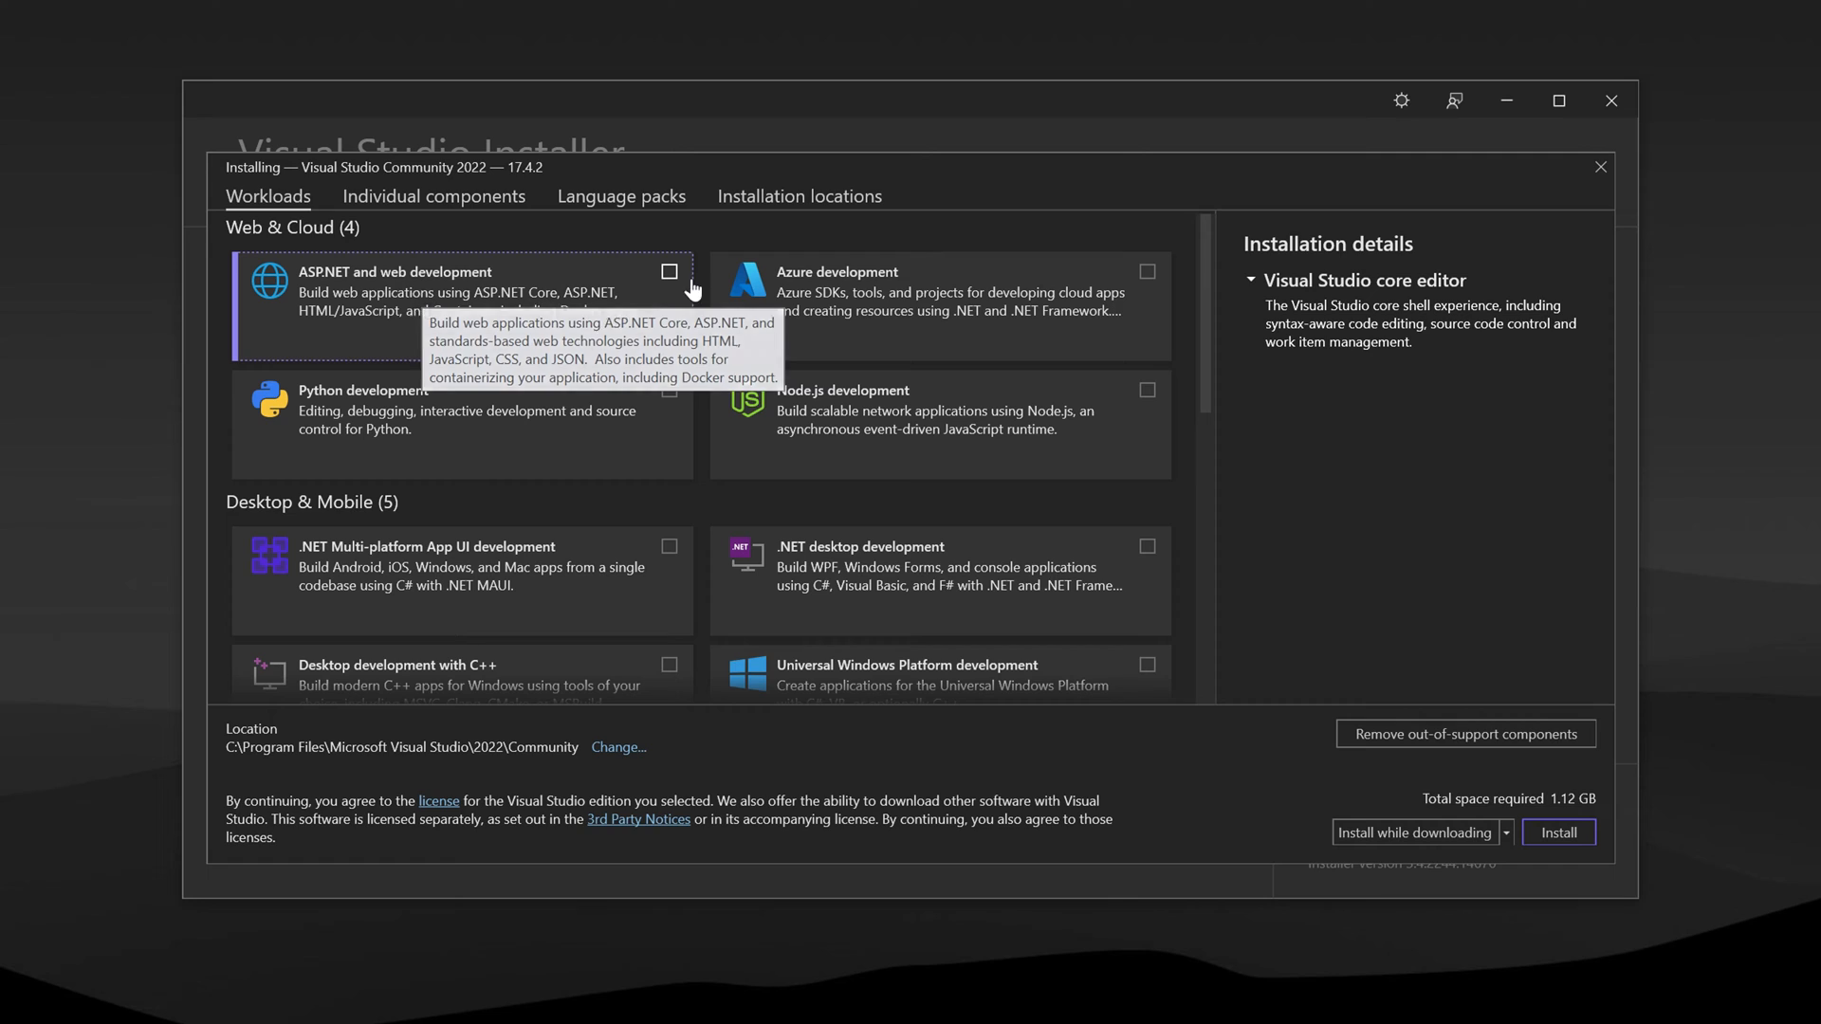
{"action": "mouse_move", "coordinate": [656, 305]}
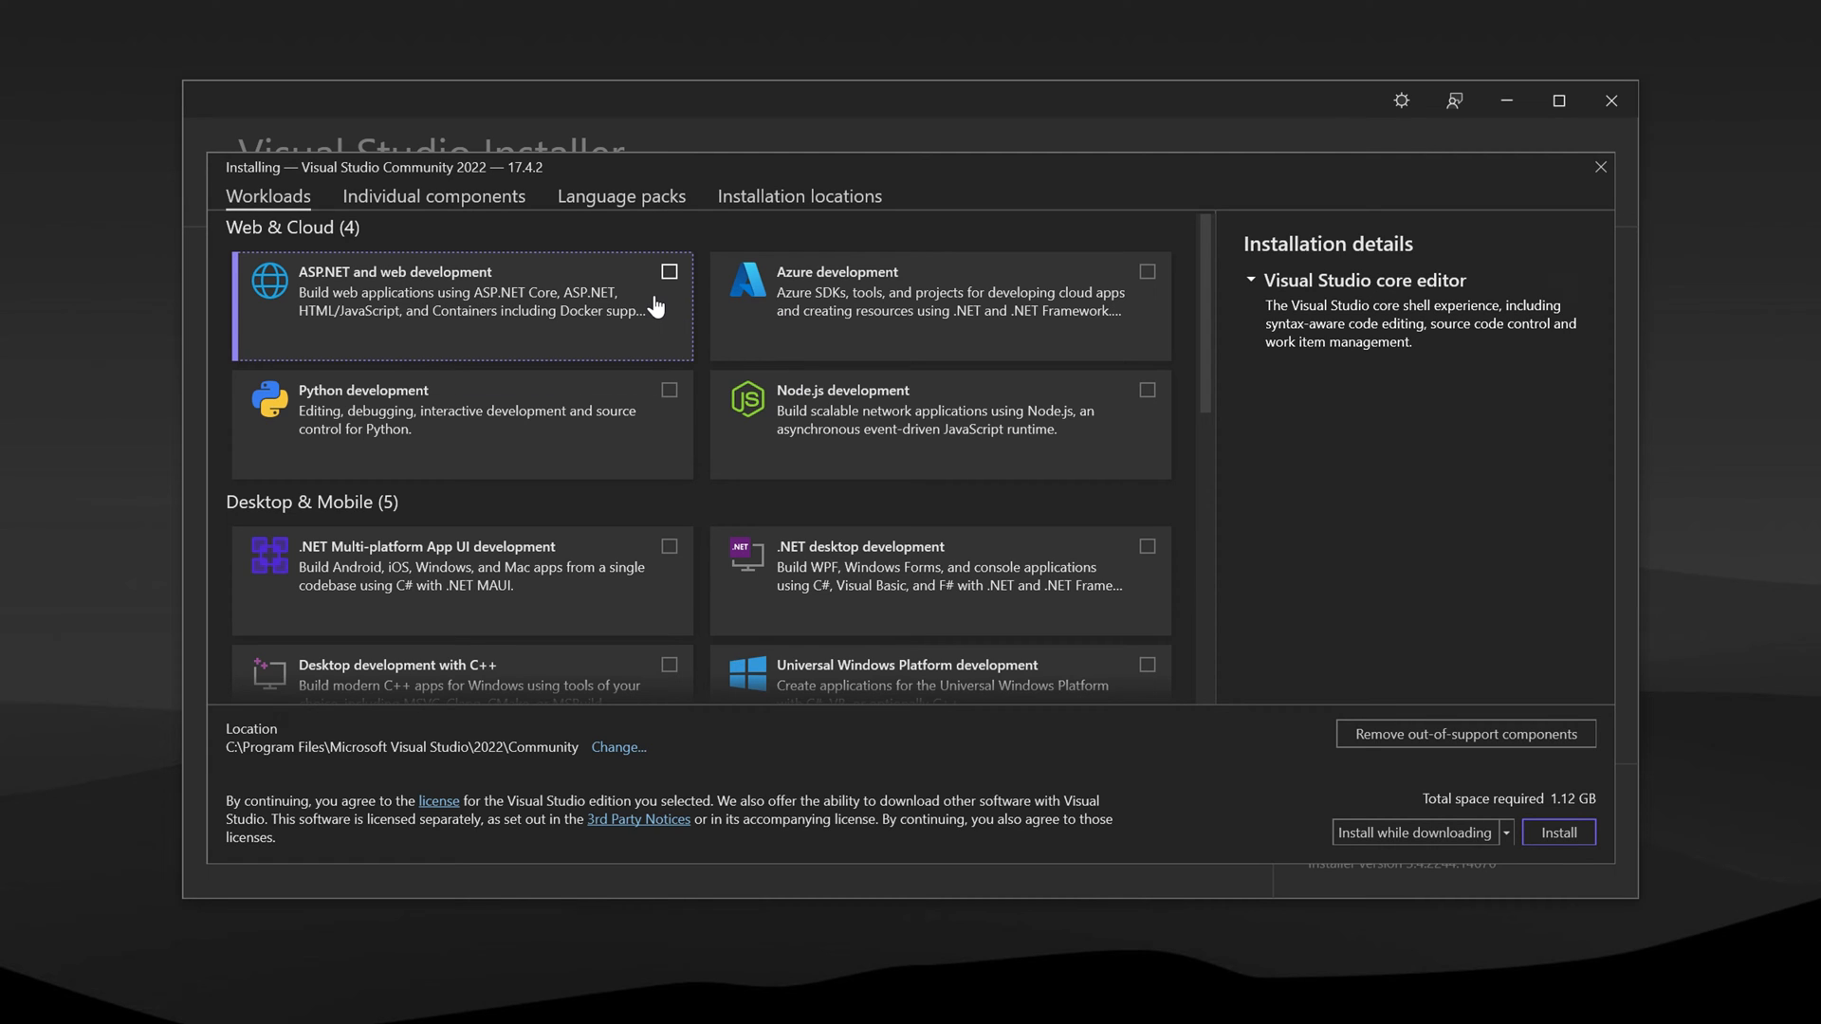
- Select the ASP.NET web, .NET desktop, and .NET Multi-platform App UI workloads
{"action": "left_click", "coordinate": [669, 273]}
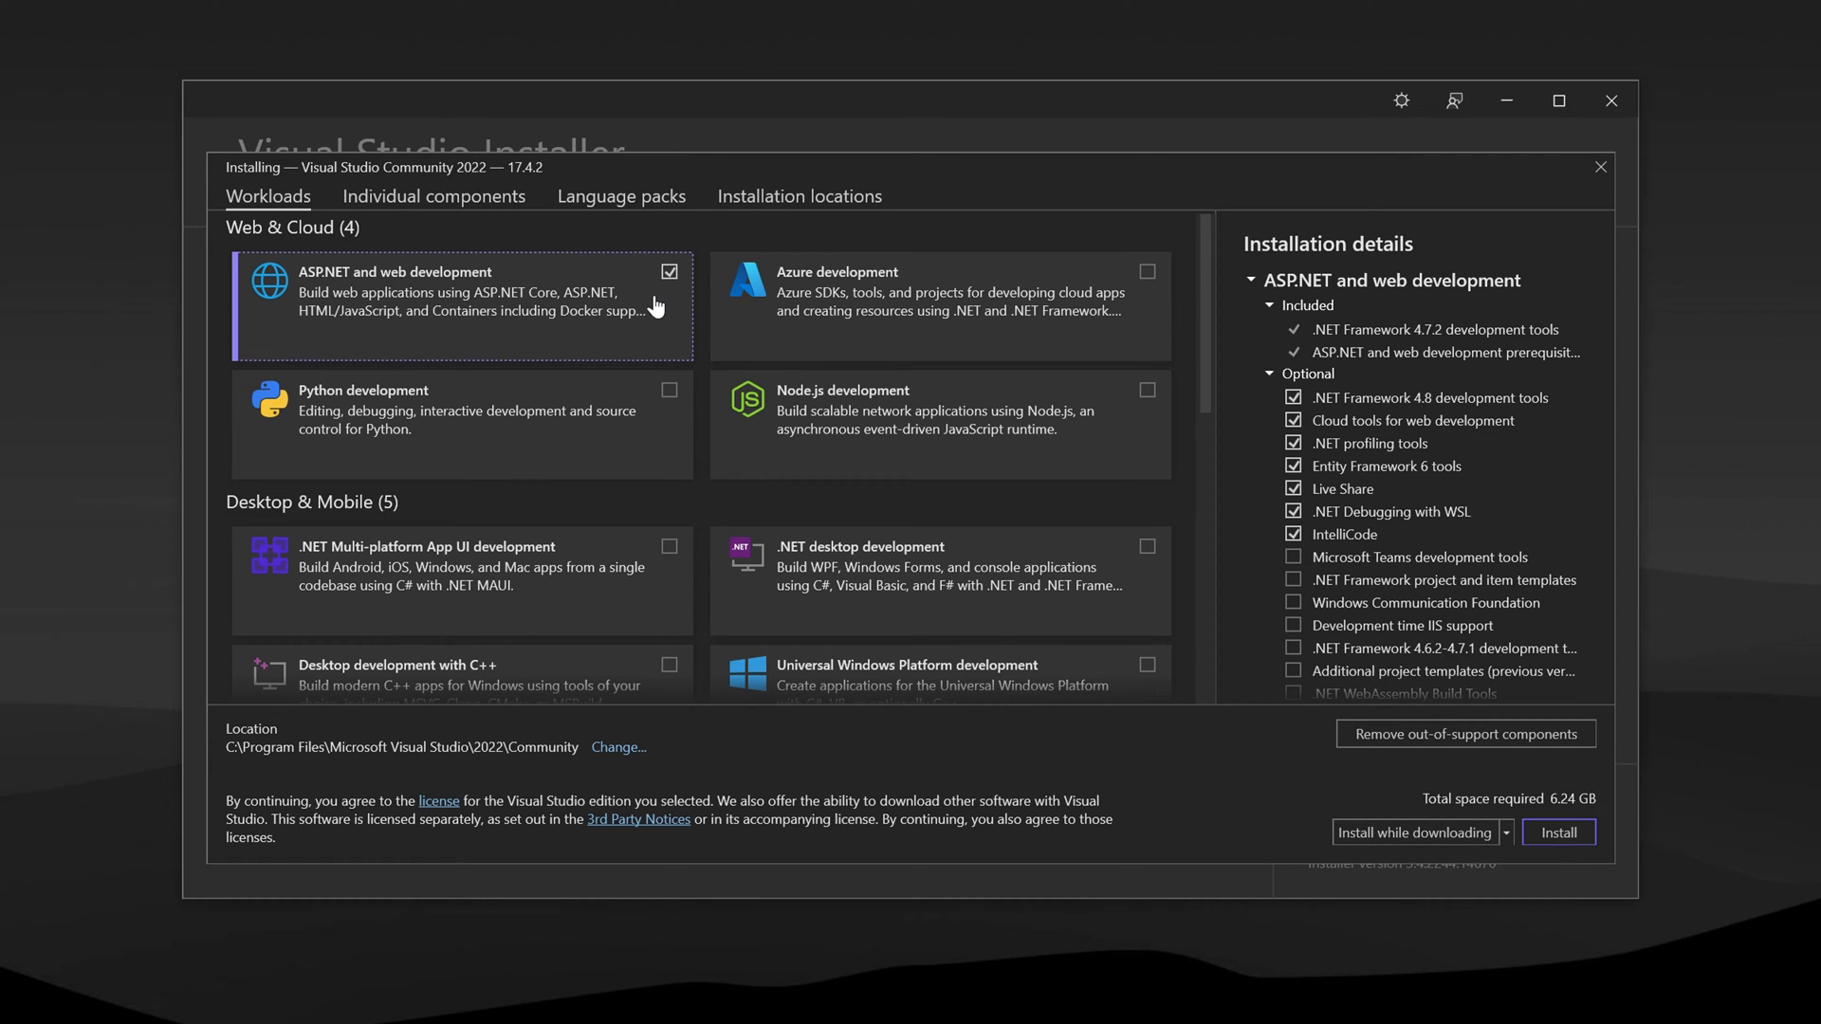
{"action": "left_click", "coordinate": [1145, 547]}
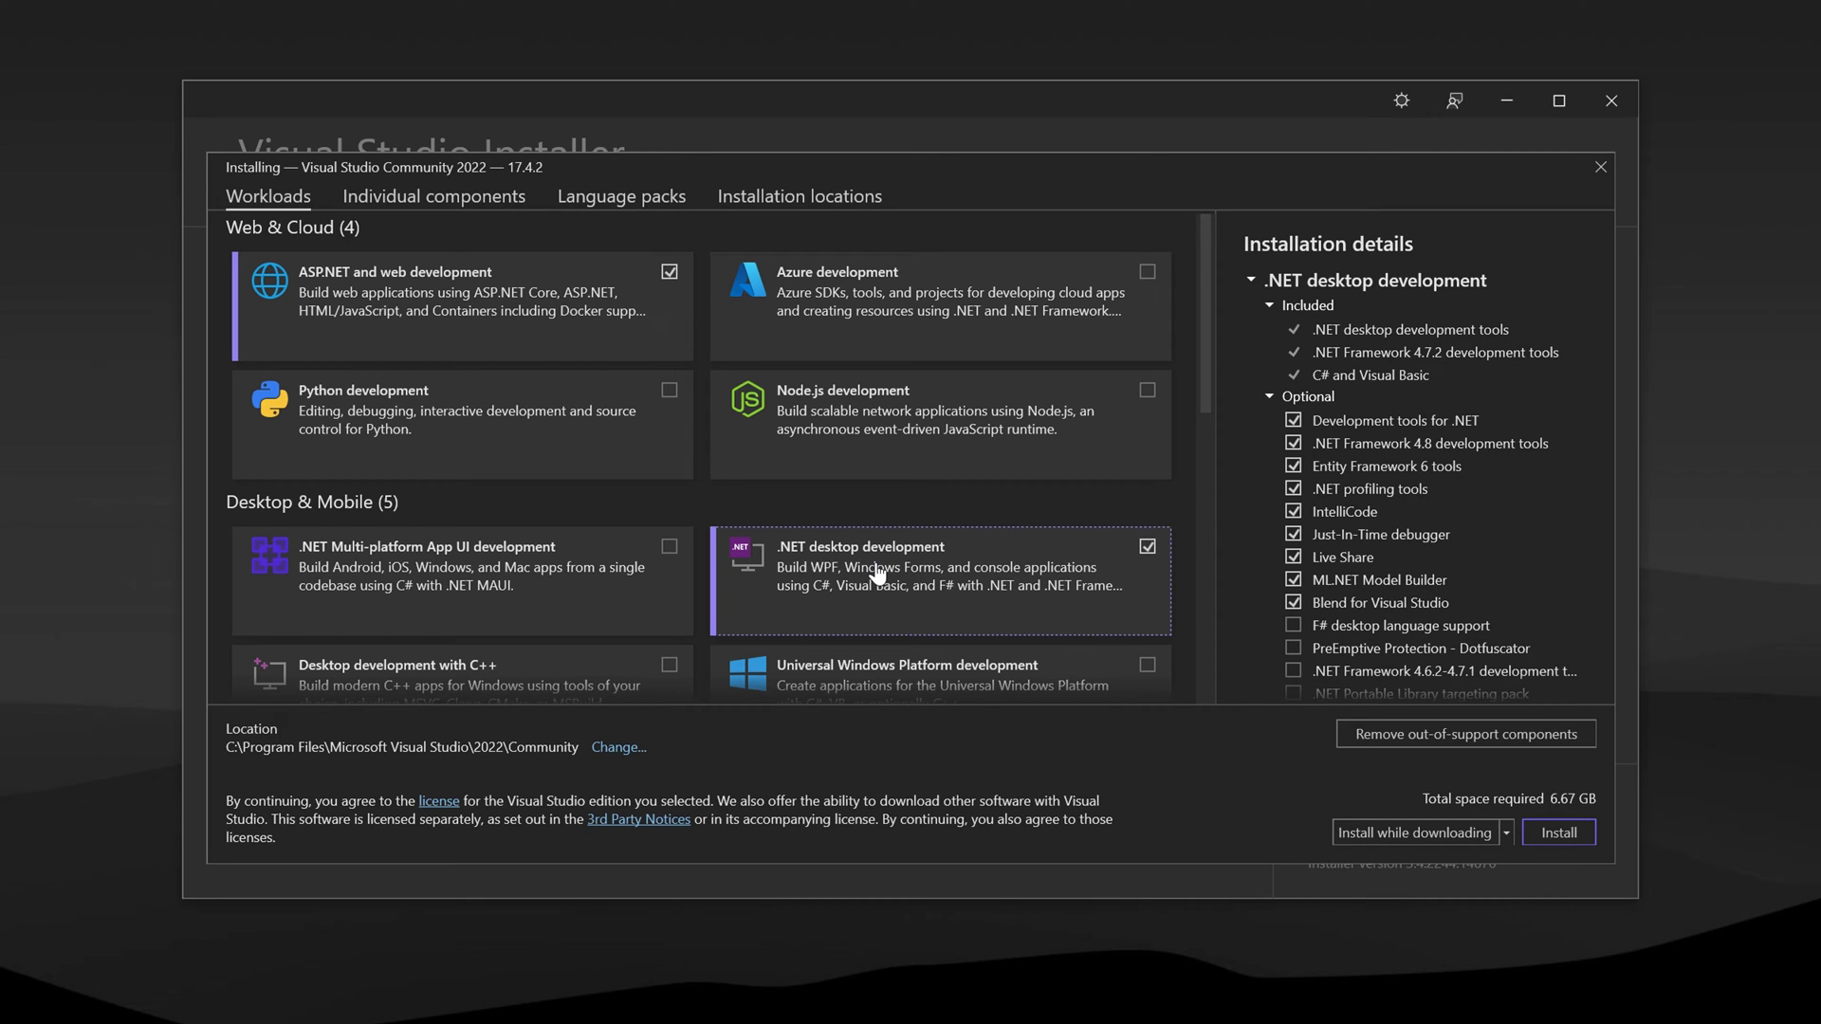
{"action": "left_click", "coordinate": [668, 547]}
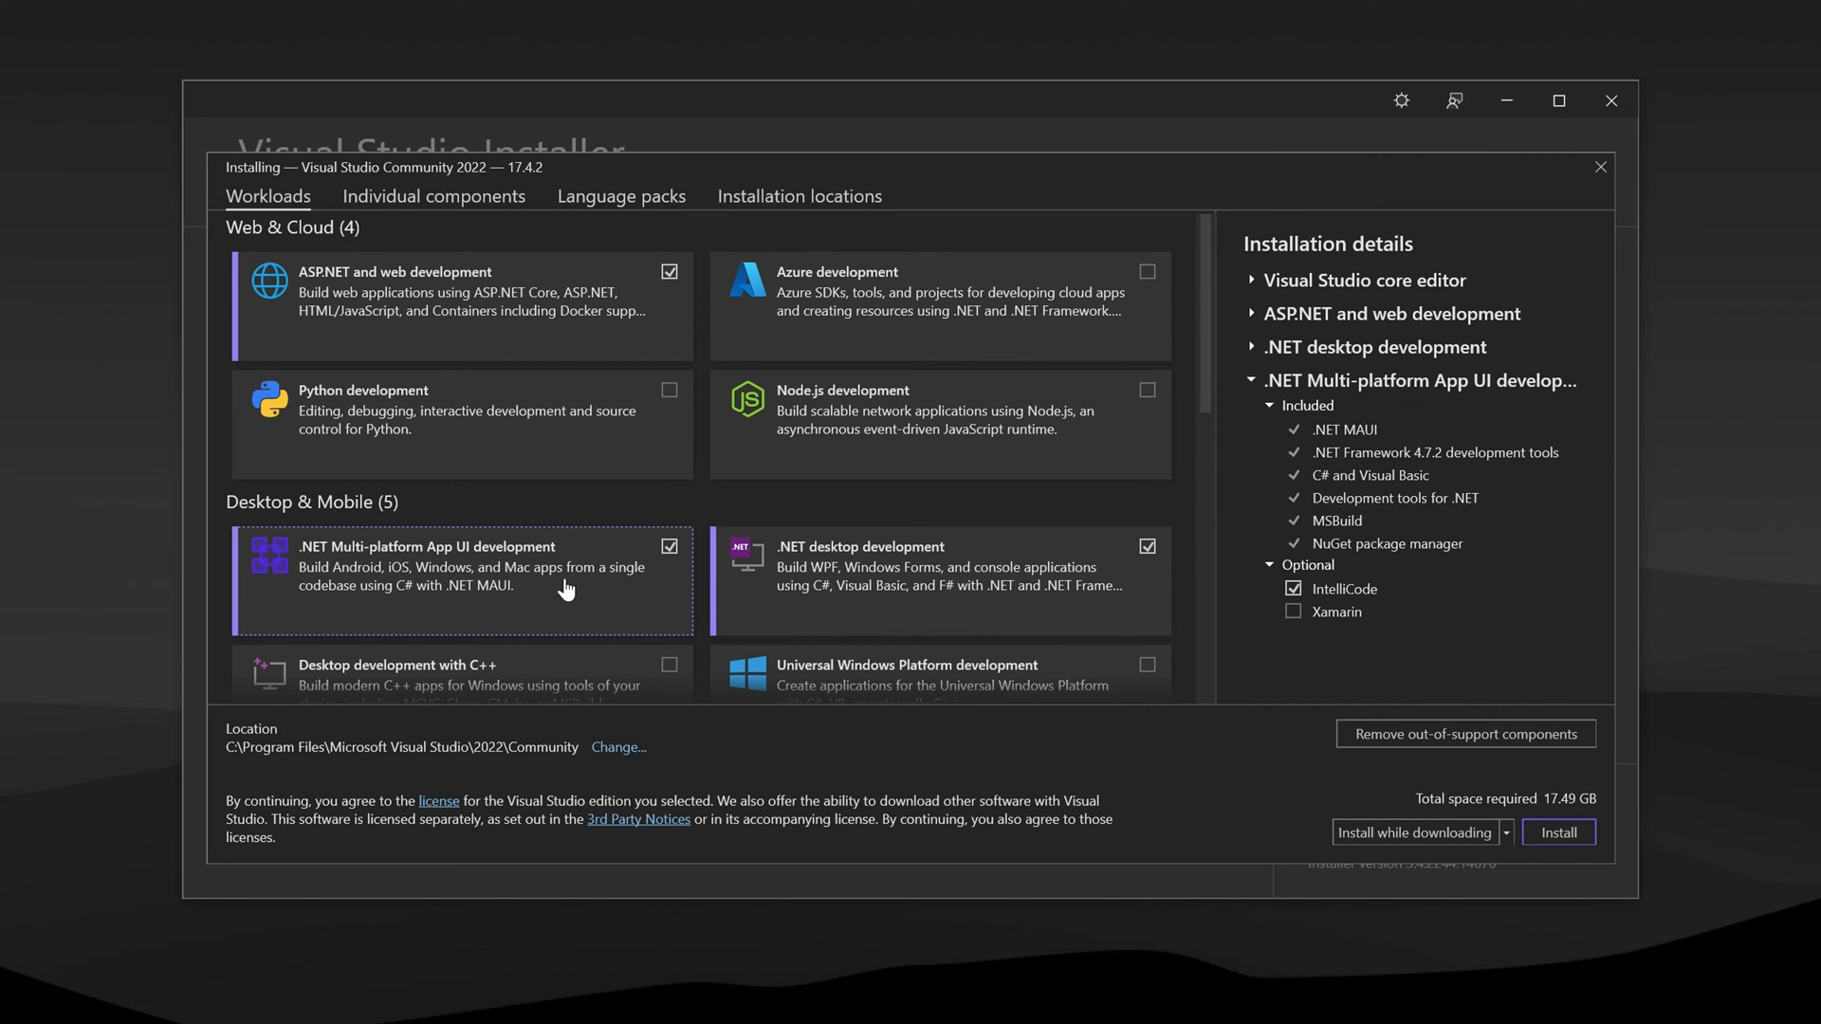
{"action": "mouse_move", "coordinate": [635, 540]}
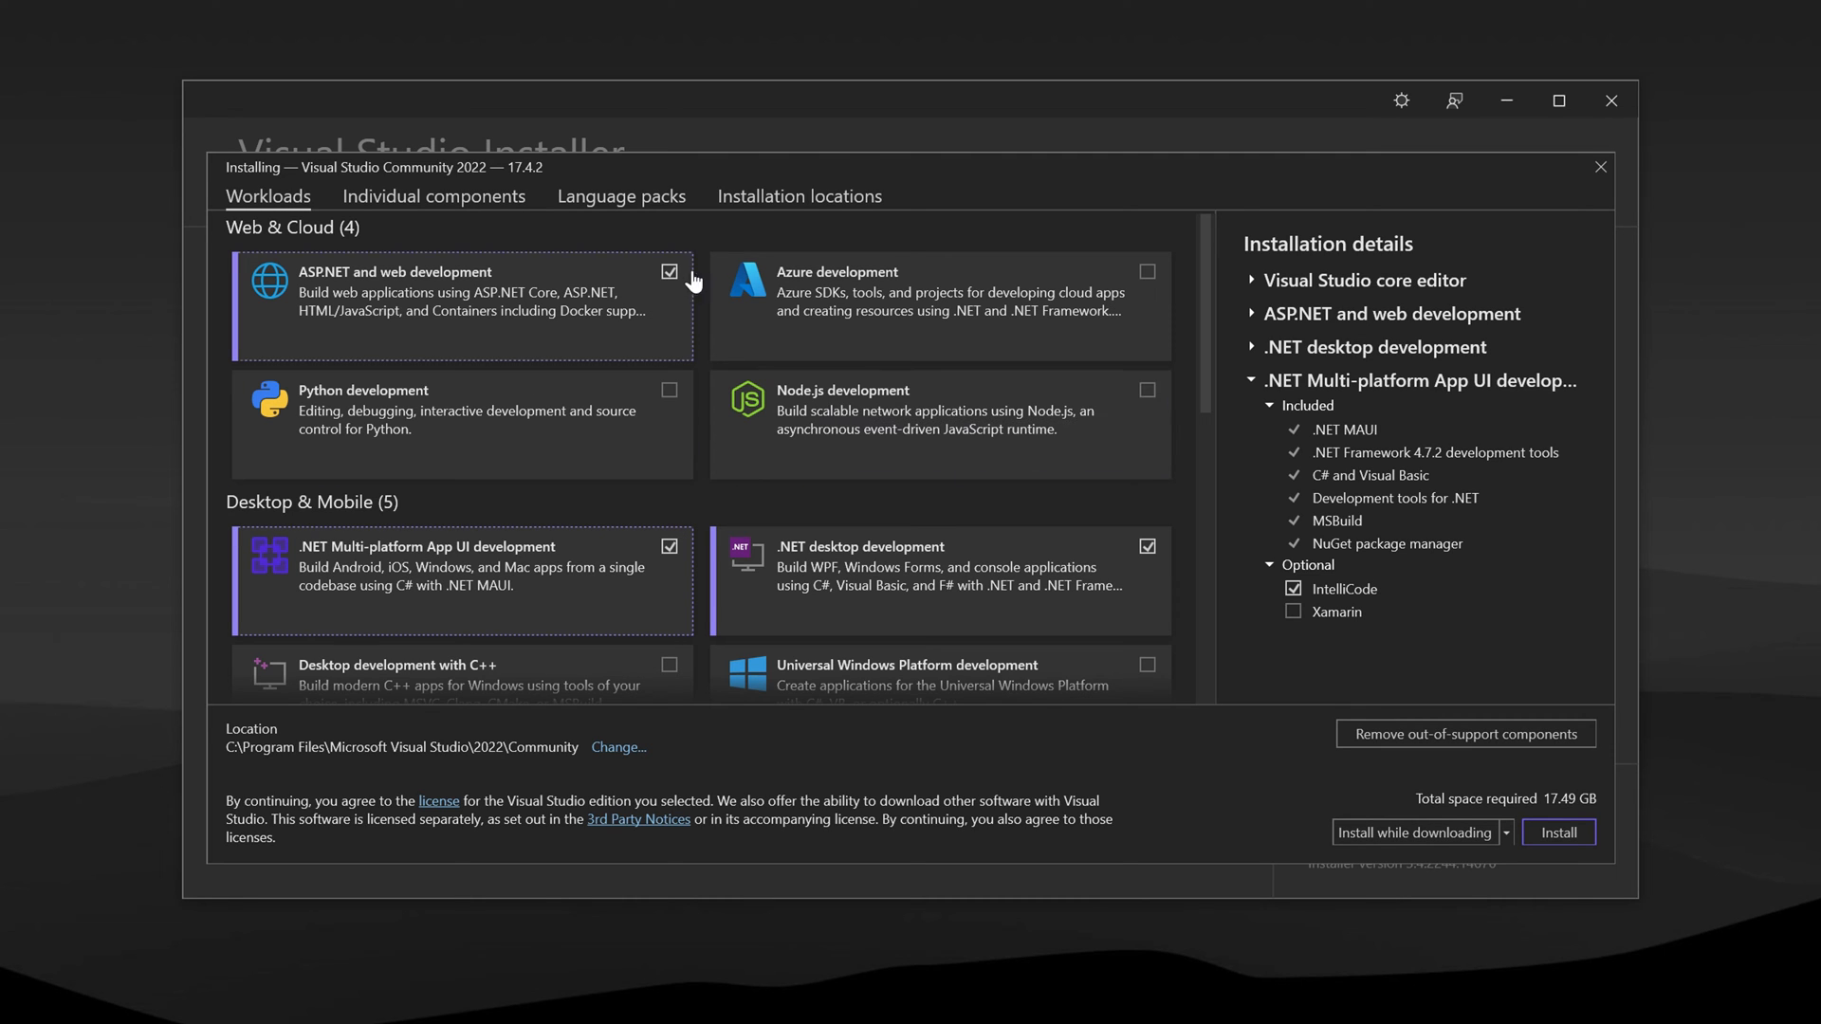
{"action": "scroll", "scroll_direction": "down", "scroll_amount": 3}
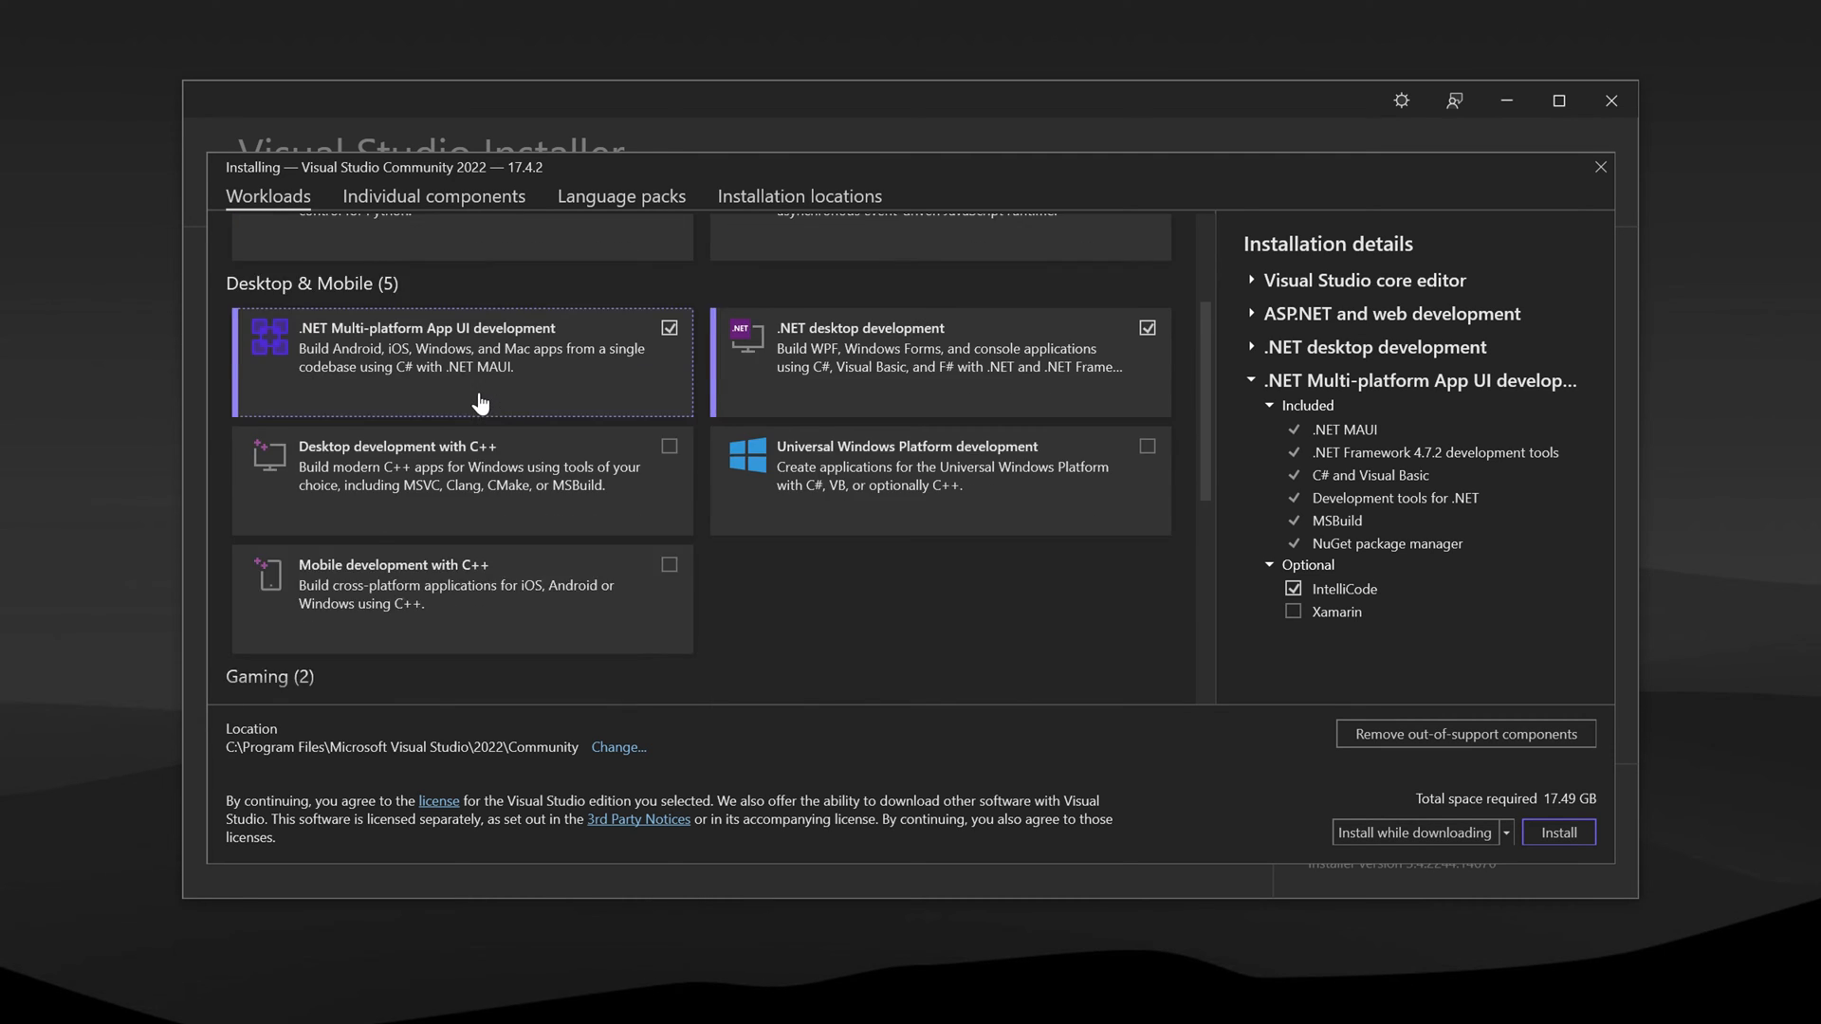
{"action": "scroll", "scroll_direction": "down", "scroll_amount": 3}
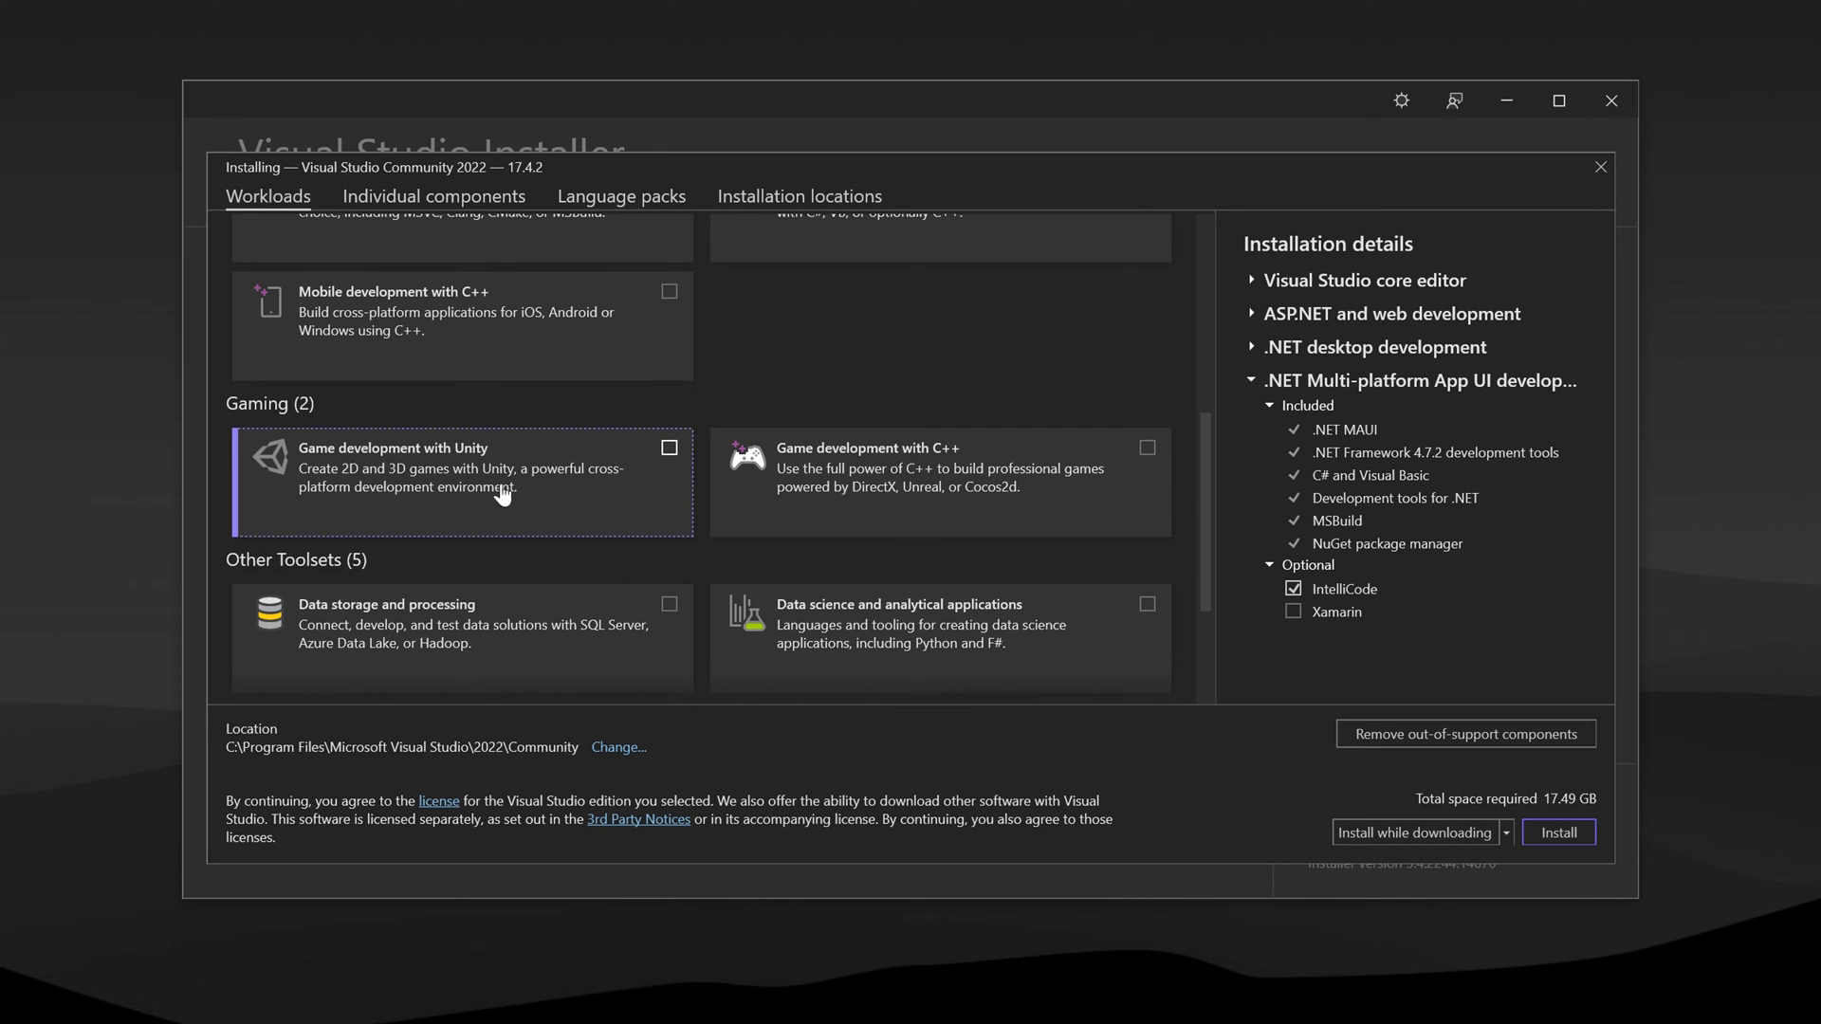
{"action": "mouse_move", "coordinate": [688, 431]}
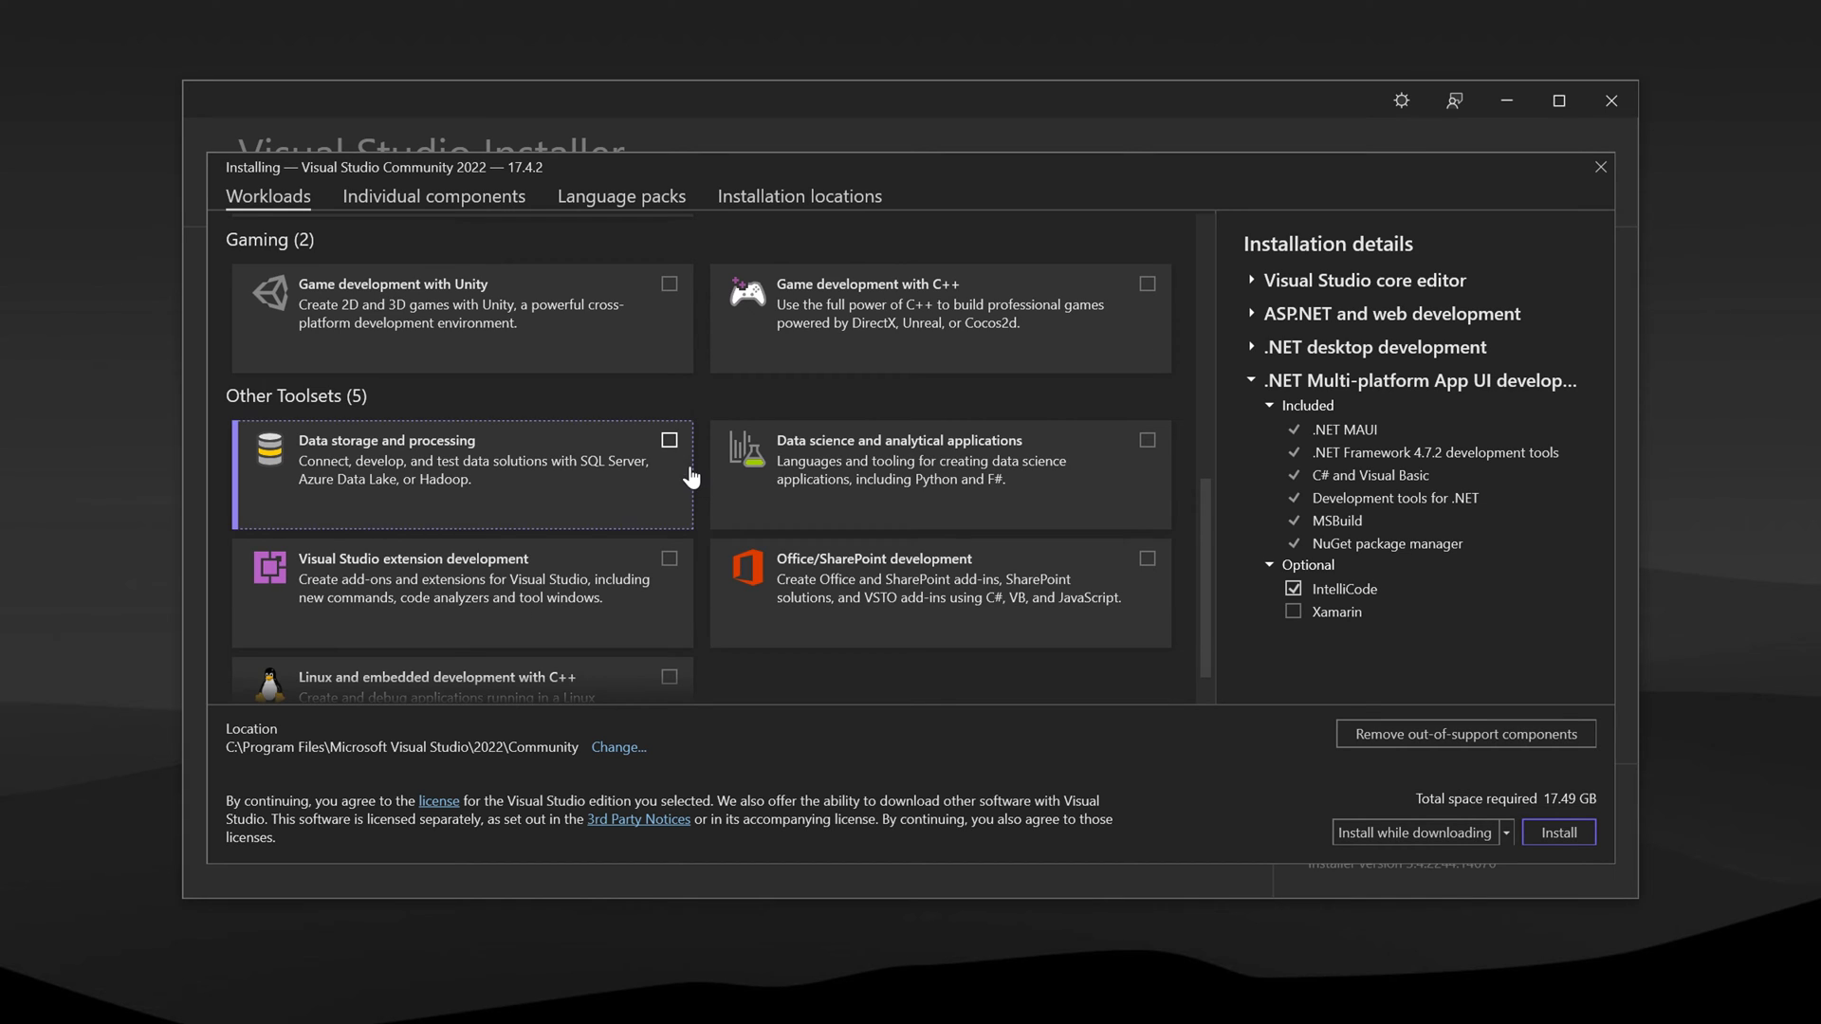
{"action": "scroll", "scroll_direction": "up", "scroll_amount": 3}
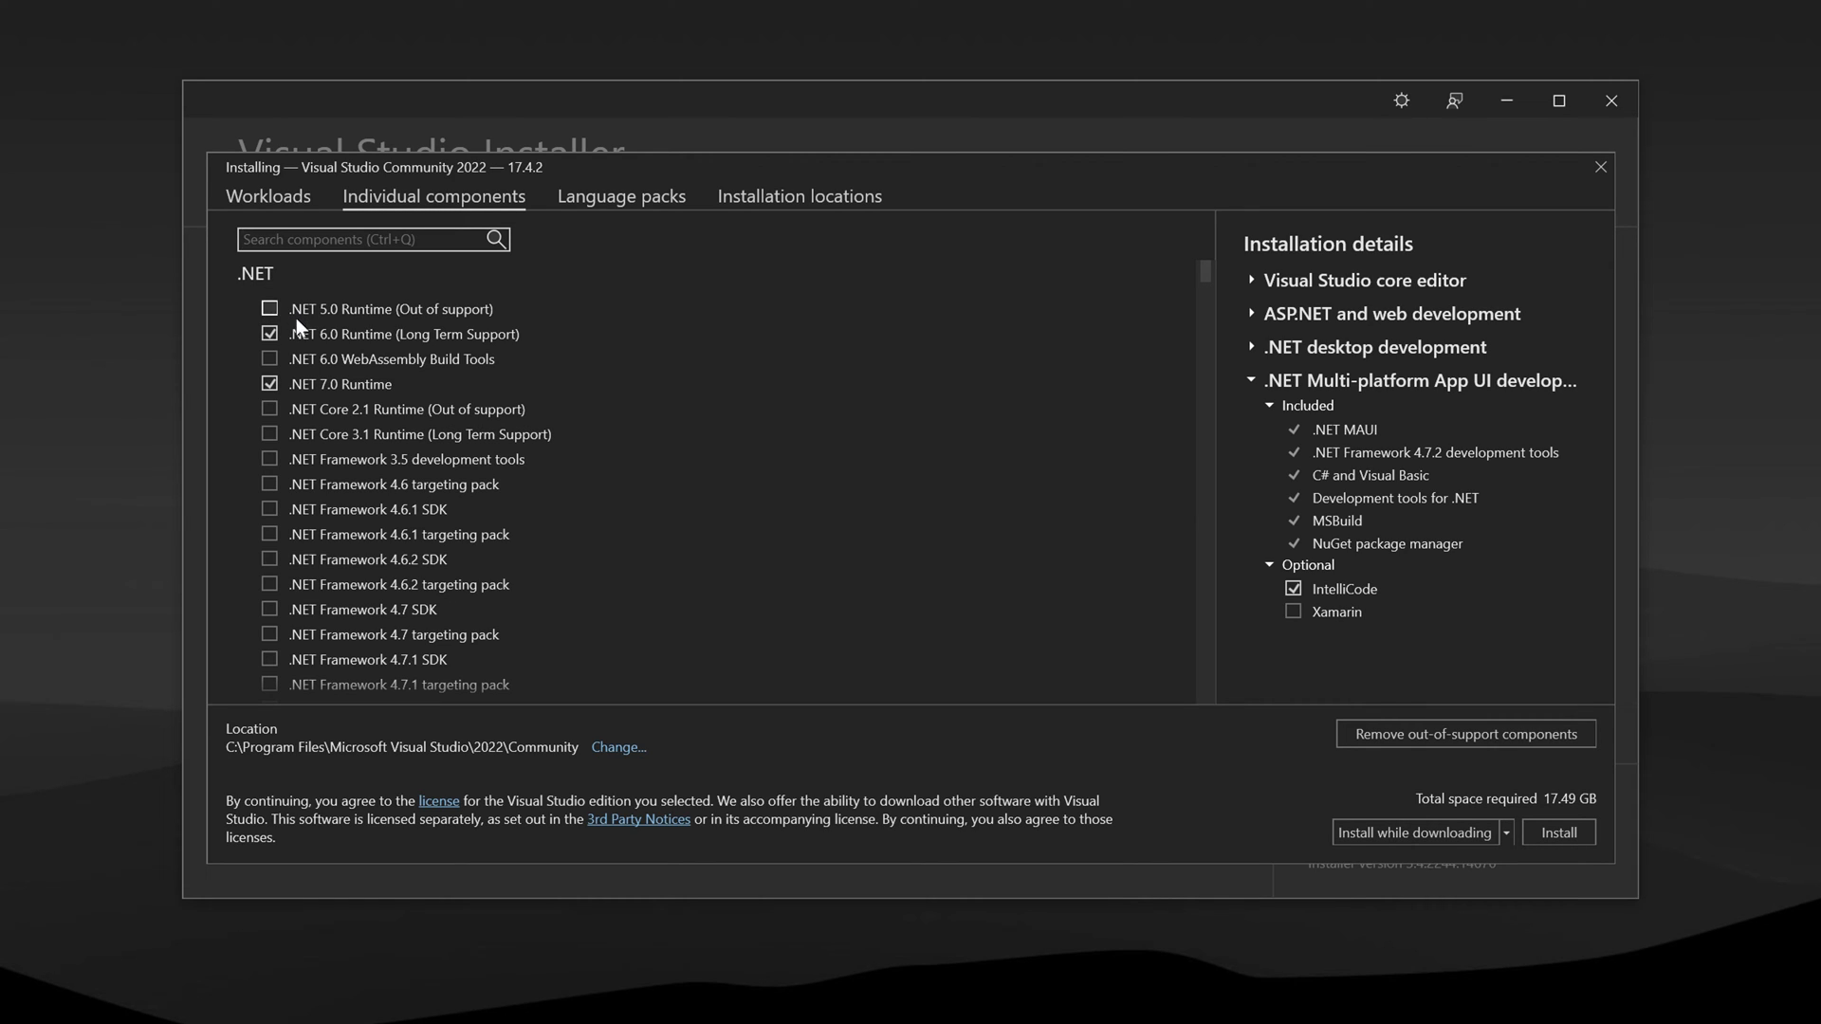
{"action": "mouse_move", "coordinate": [314, 399]}
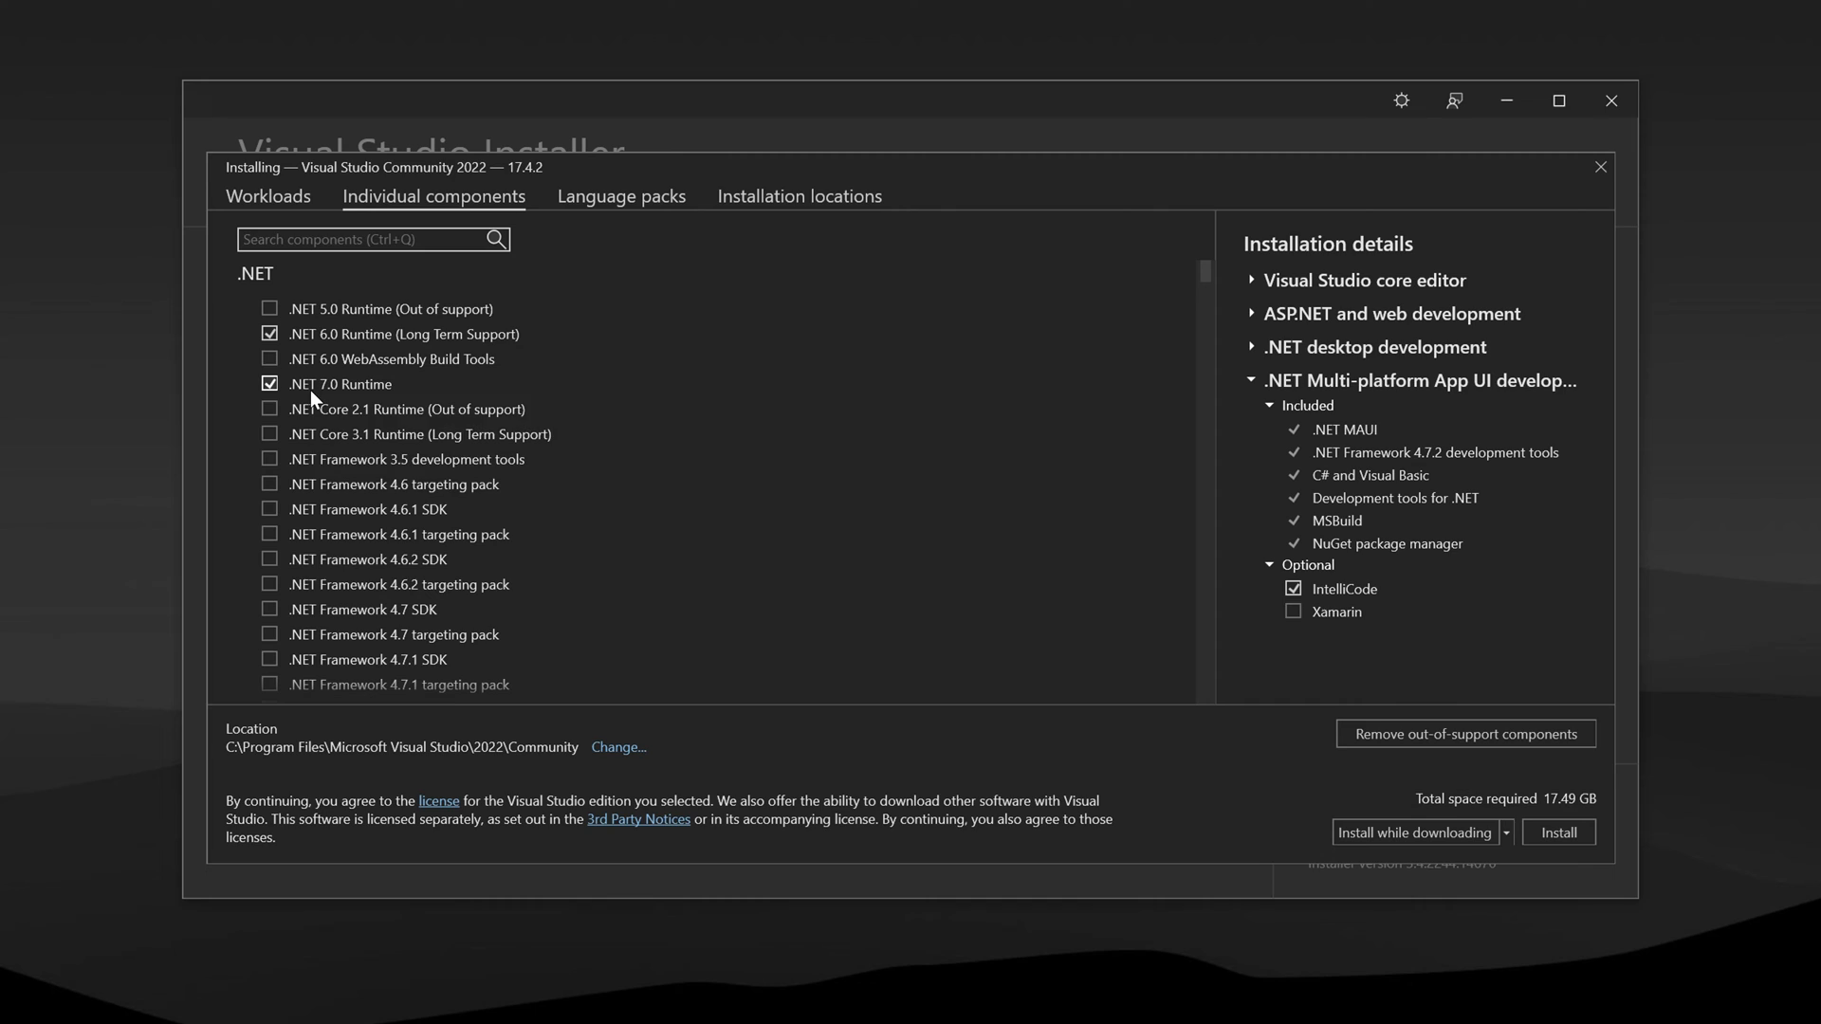
{"action": "mouse_move", "coordinate": [341, 384]}
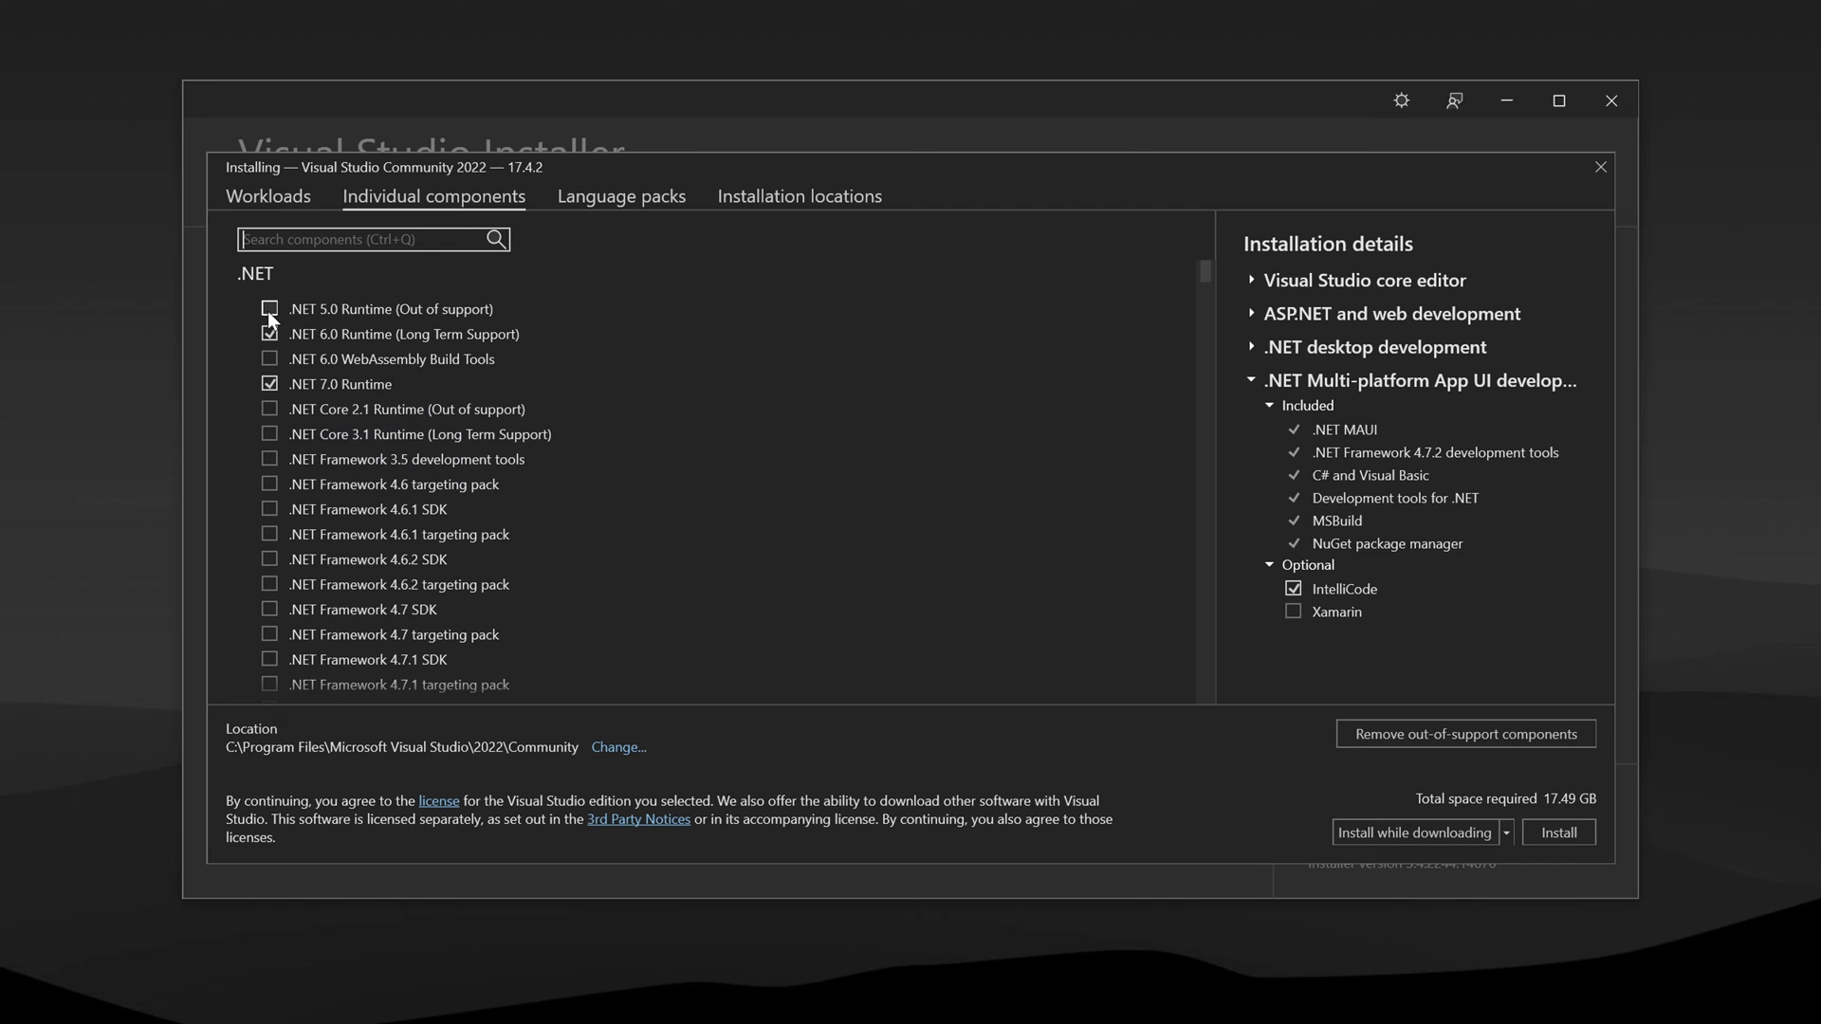
{"action": "left_click", "coordinate": [270, 309]}
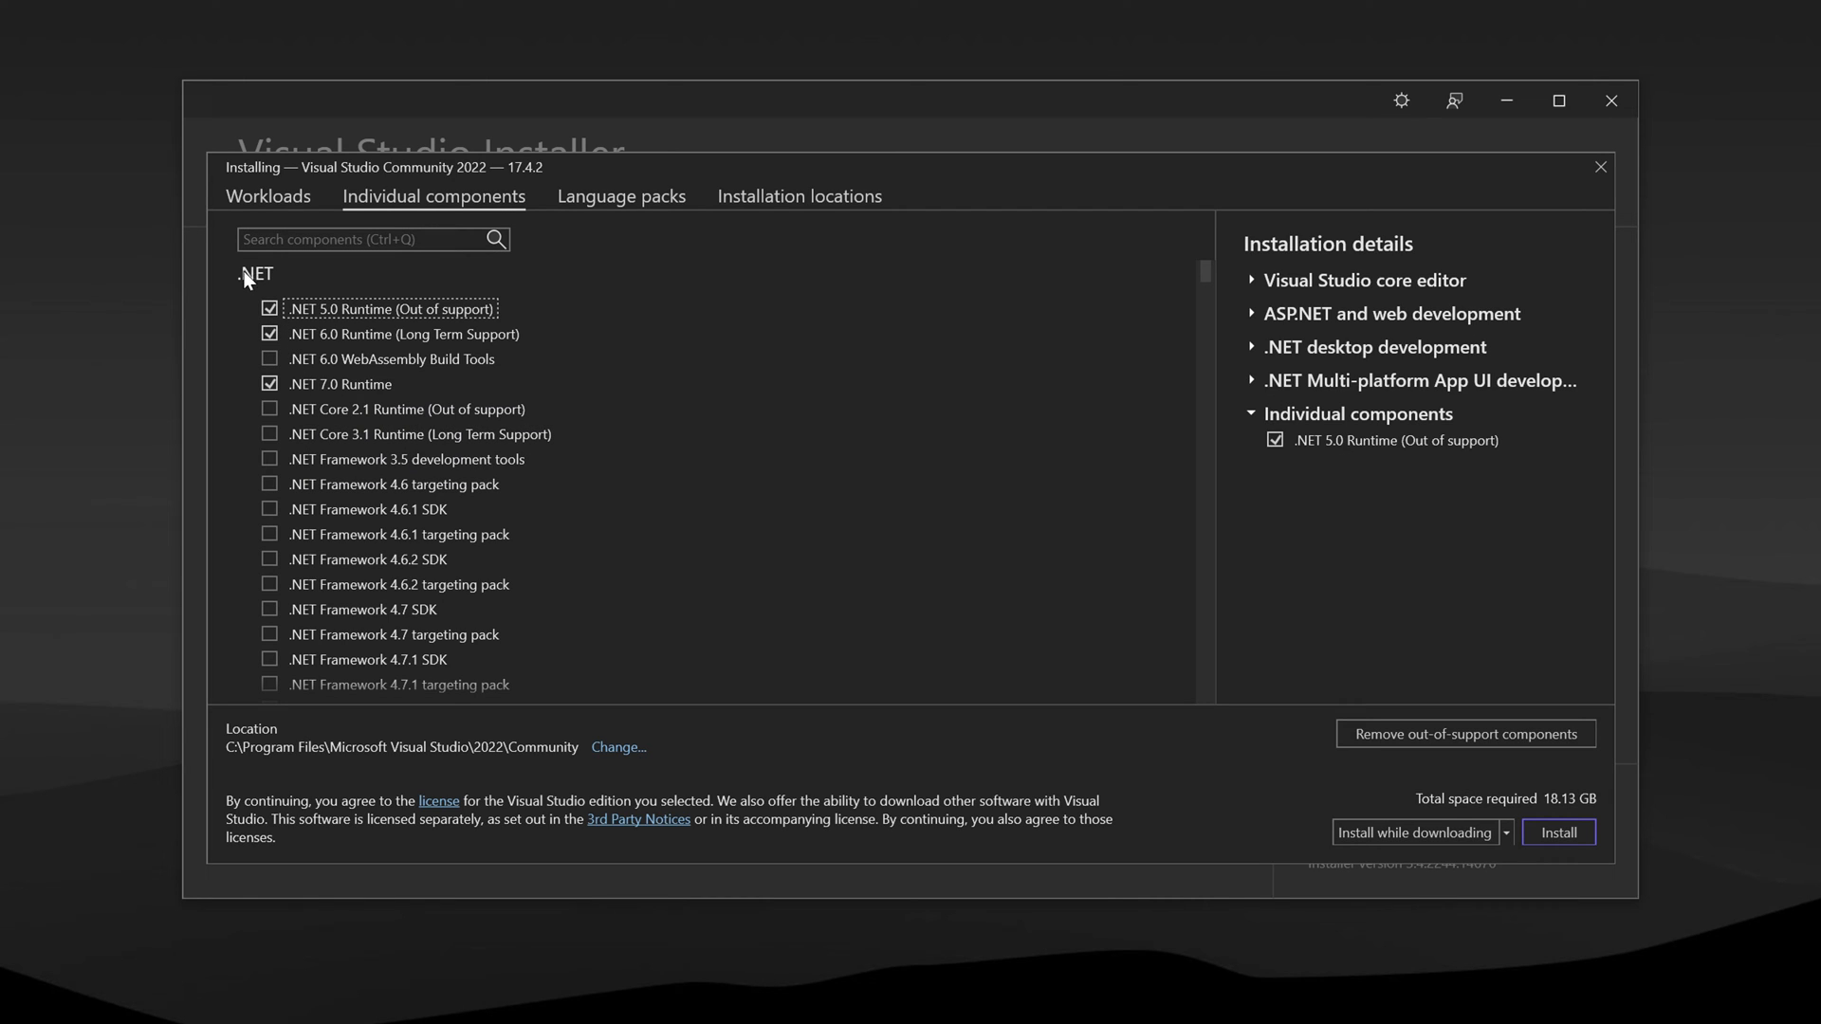
{"action": "mouse_move", "coordinate": [348, 319]}
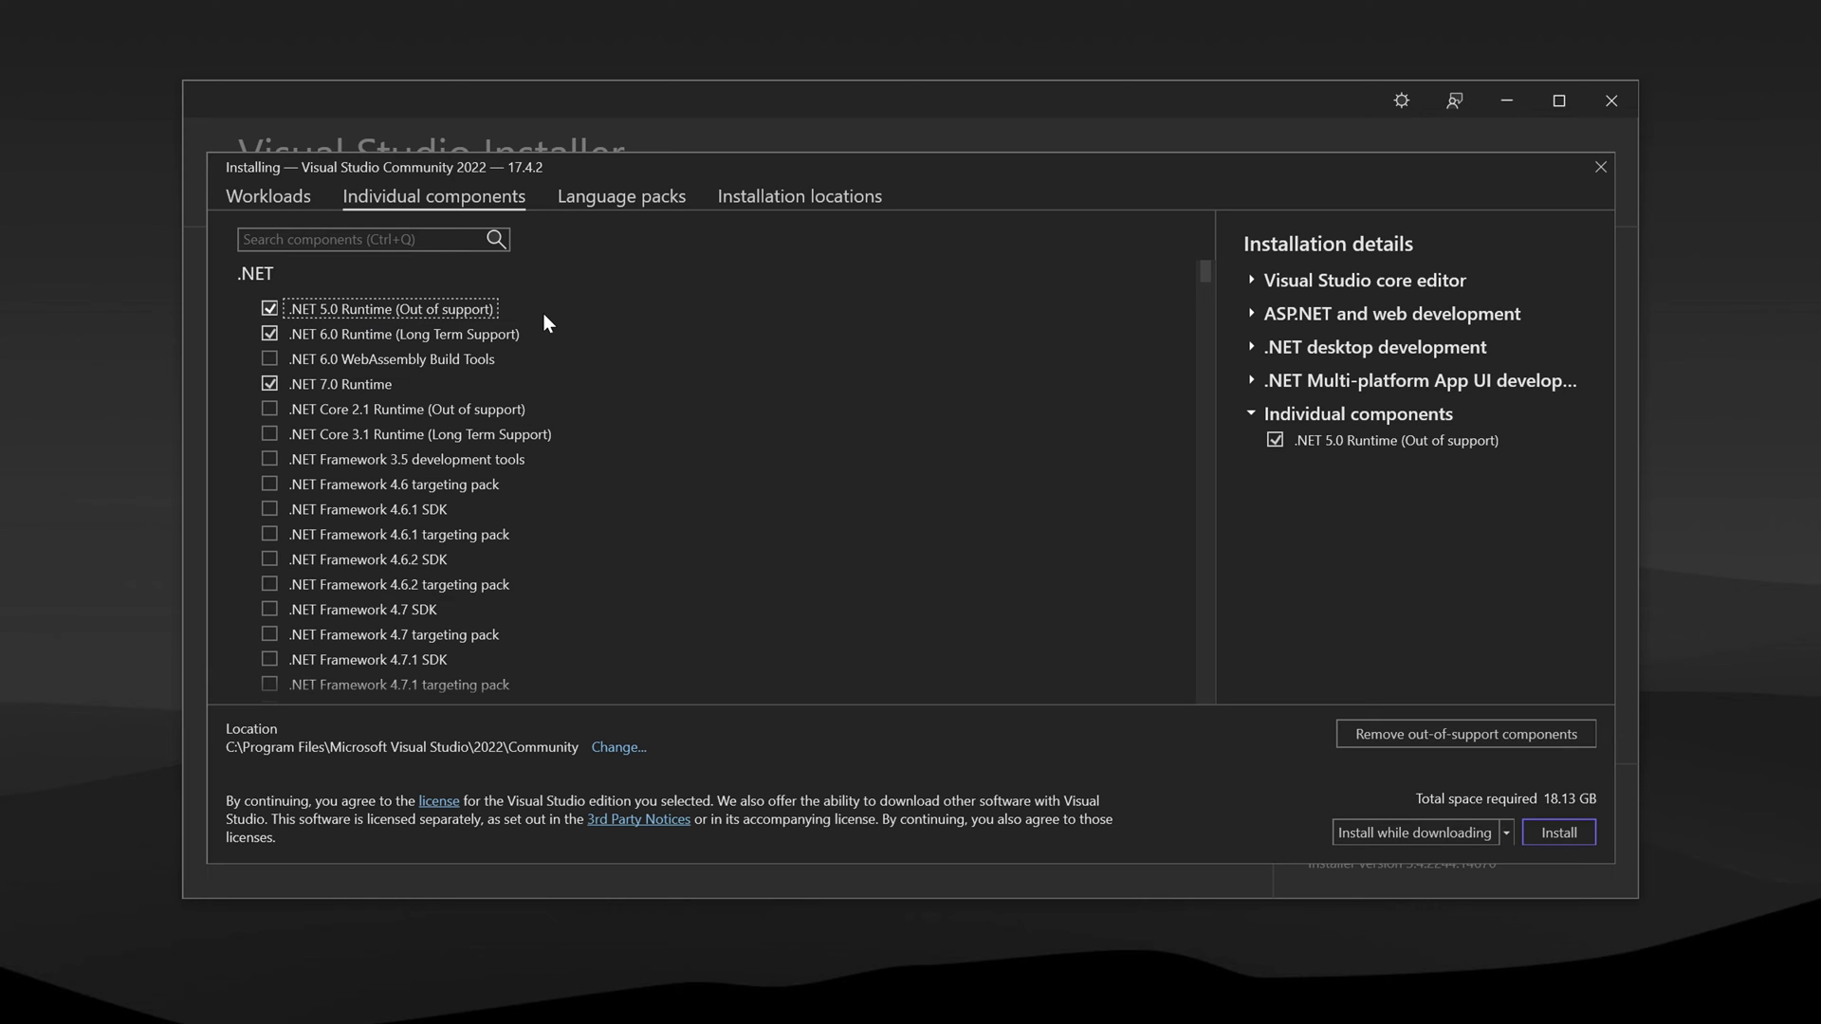
{"action": "mouse_move", "coordinate": [293, 337]}
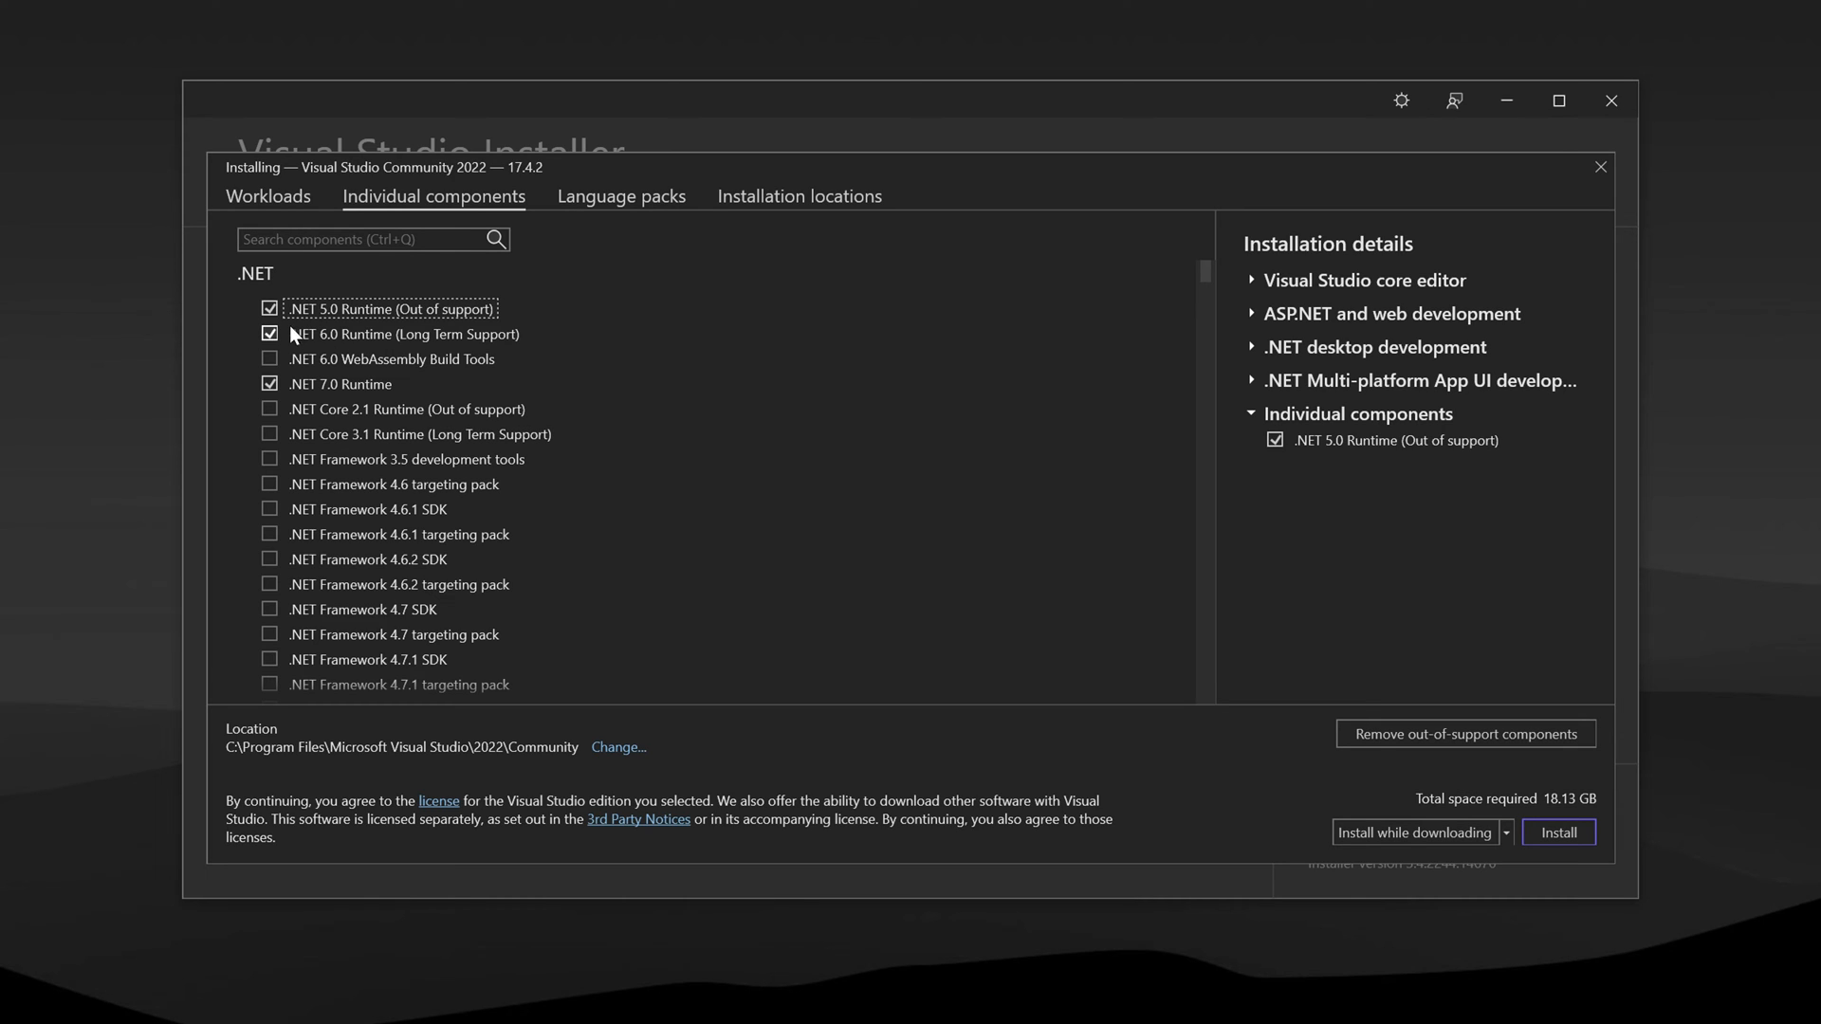
{"action": "mouse_move", "coordinate": [407, 334]}
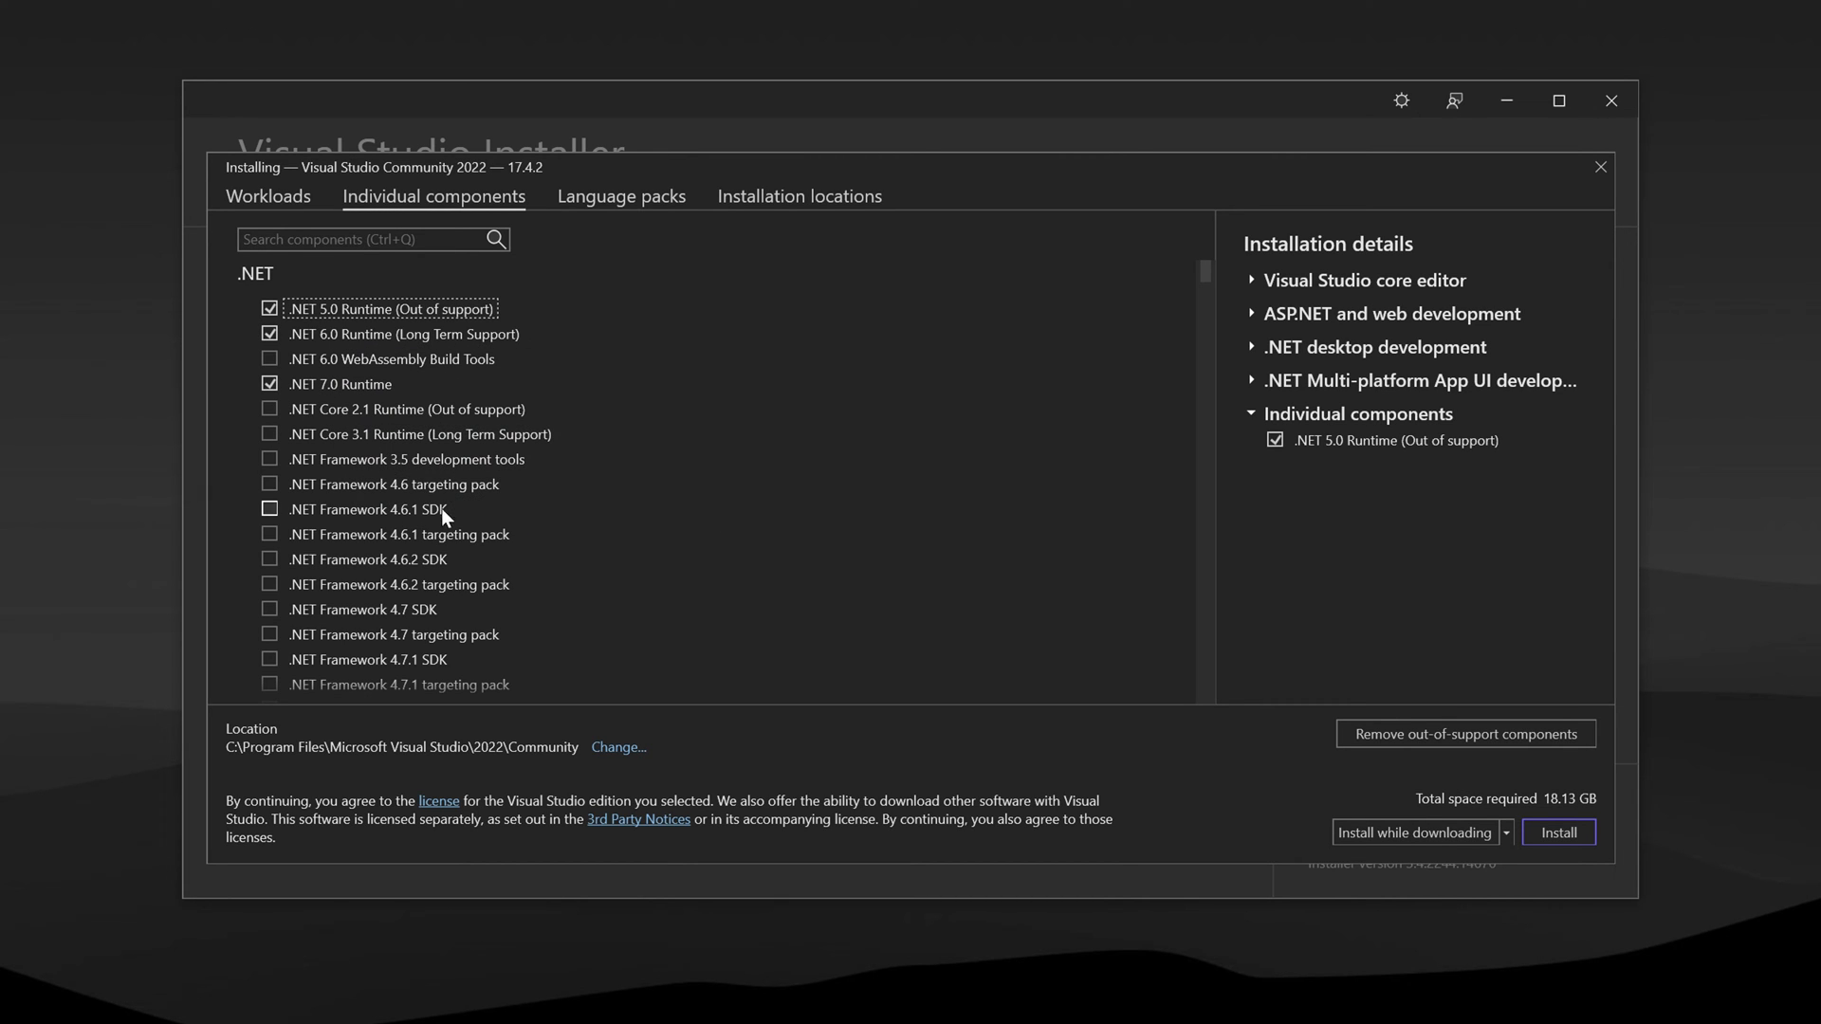
{"action": "scroll", "scroll_direction": "down", "scroll_amount": 3}
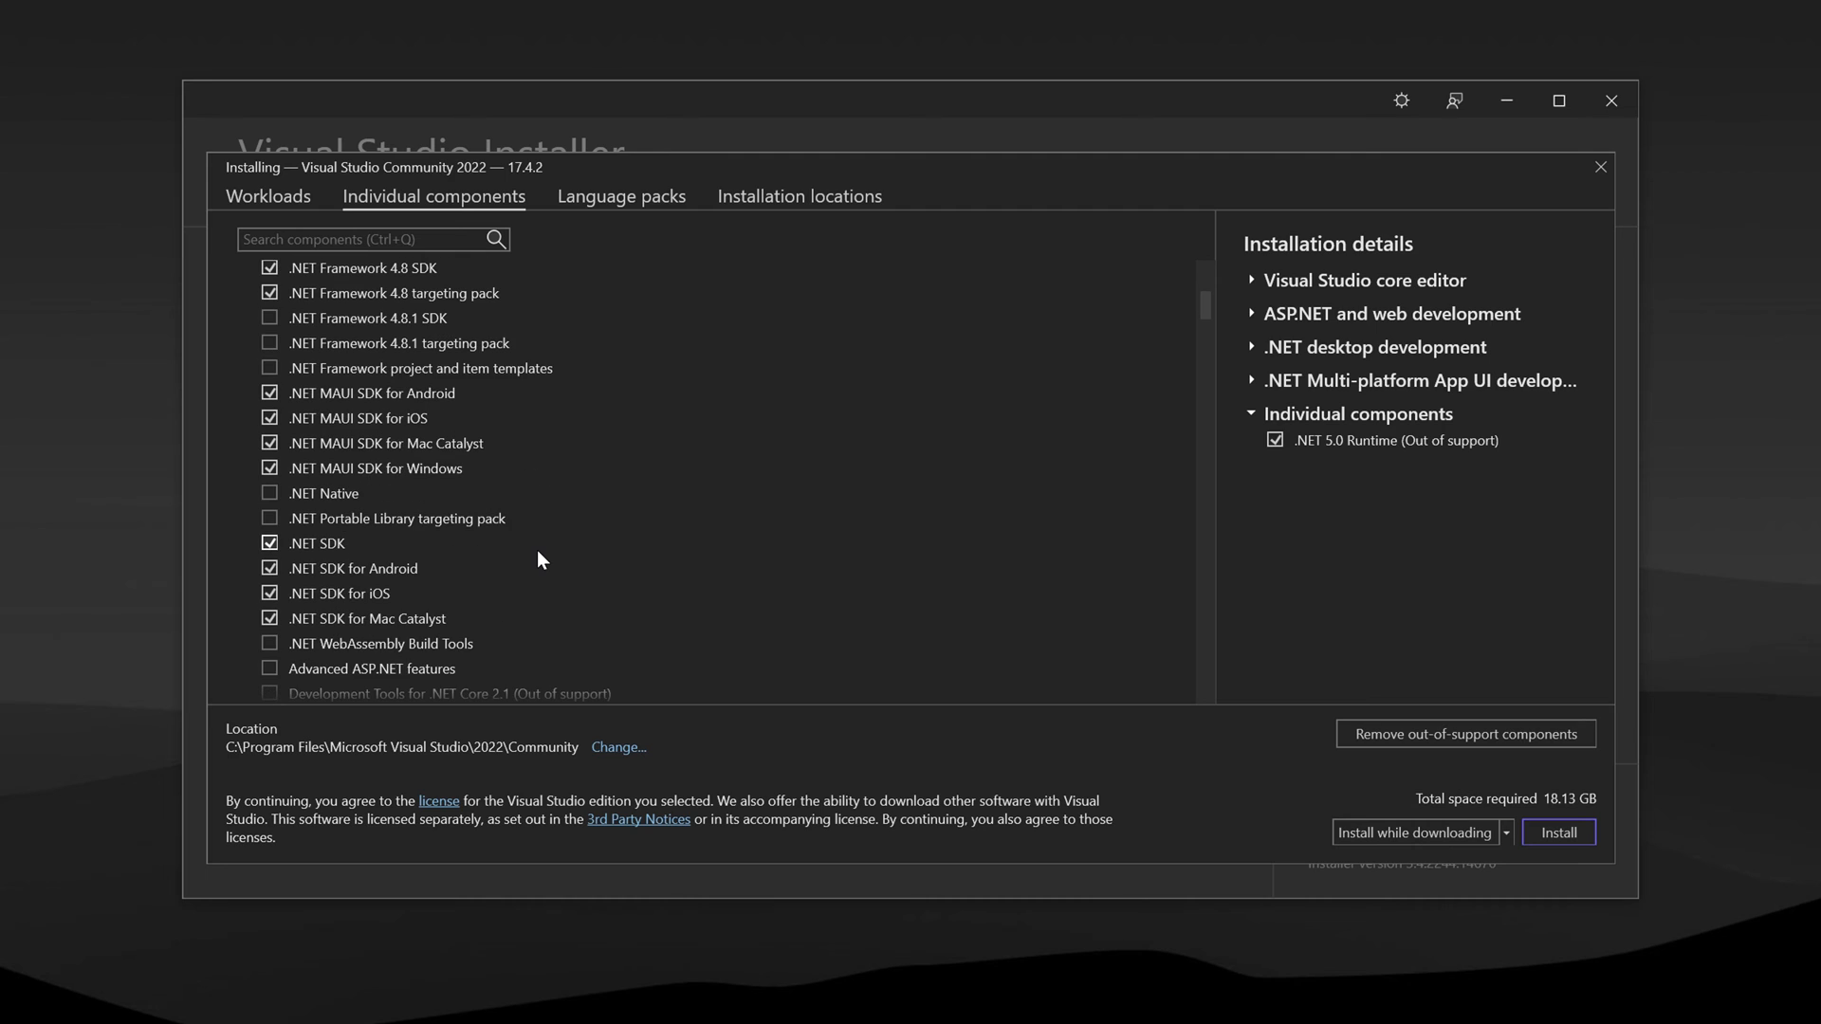
{"action": "scroll", "scroll_direction": "down", "scroll_amount": 3}
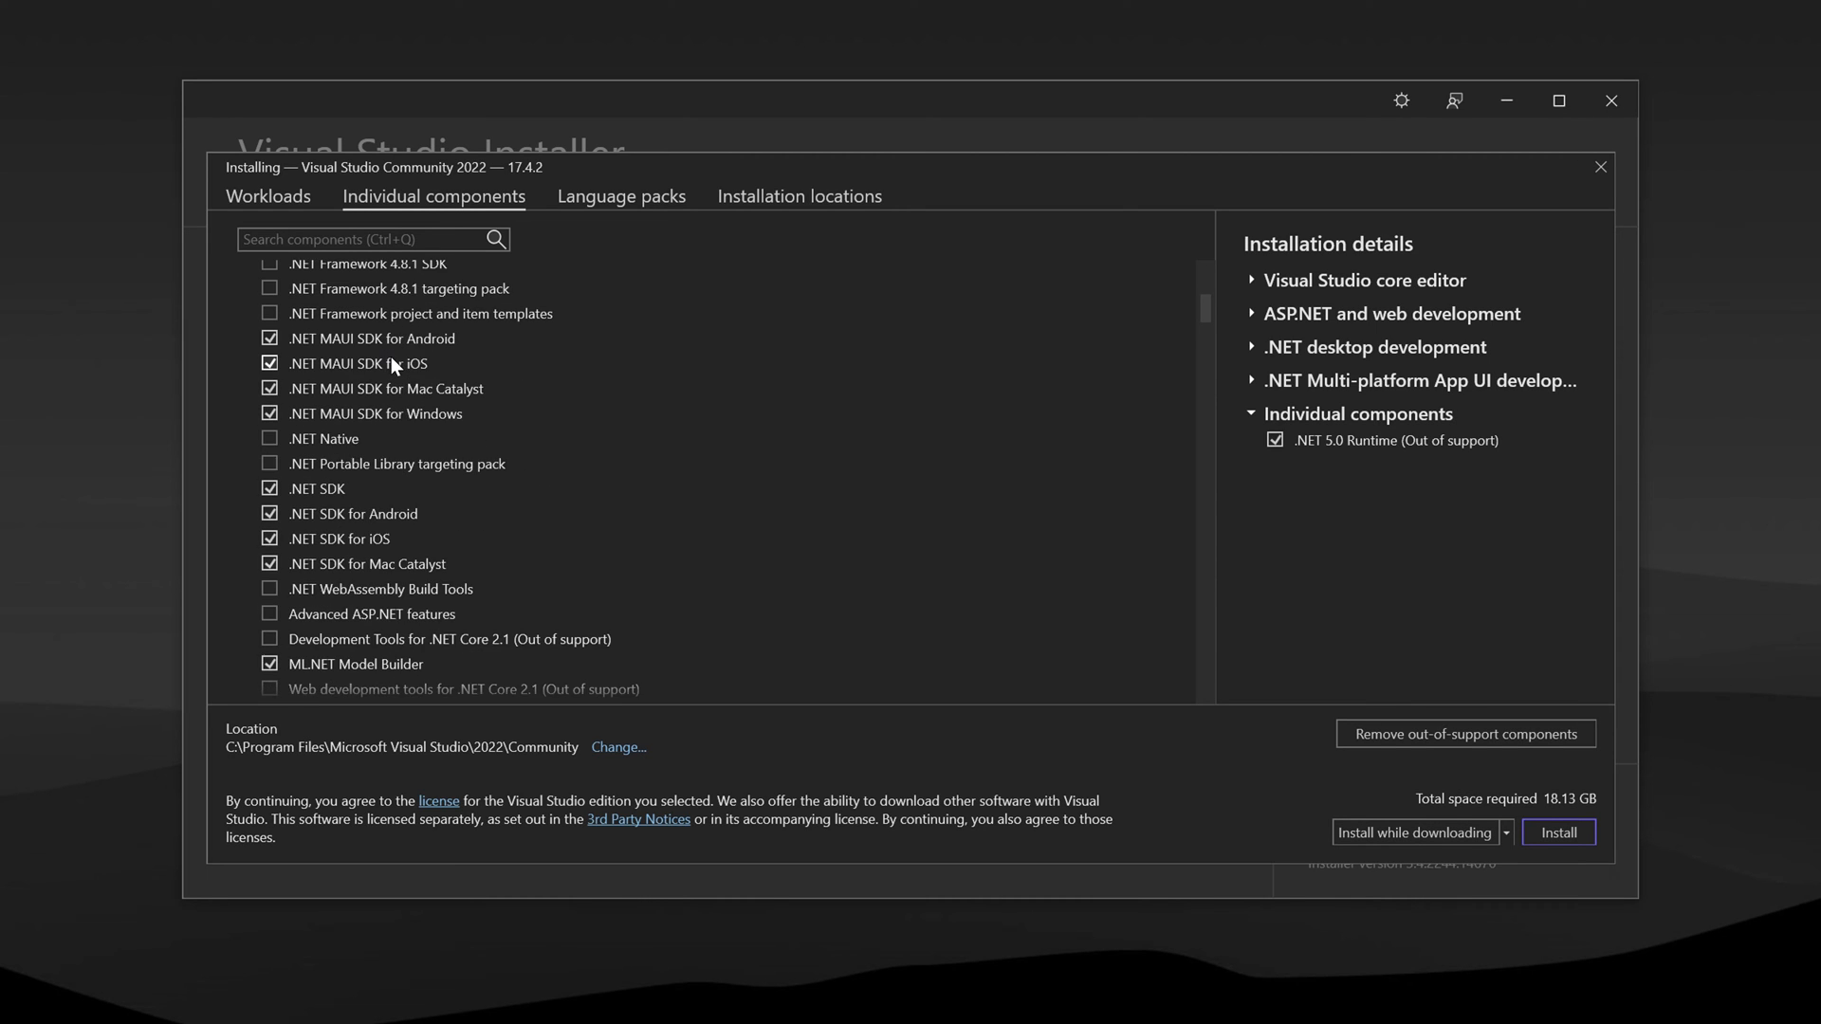
{"action": "scroll", "scroll_direction": "down", "scroll_amount": 3}
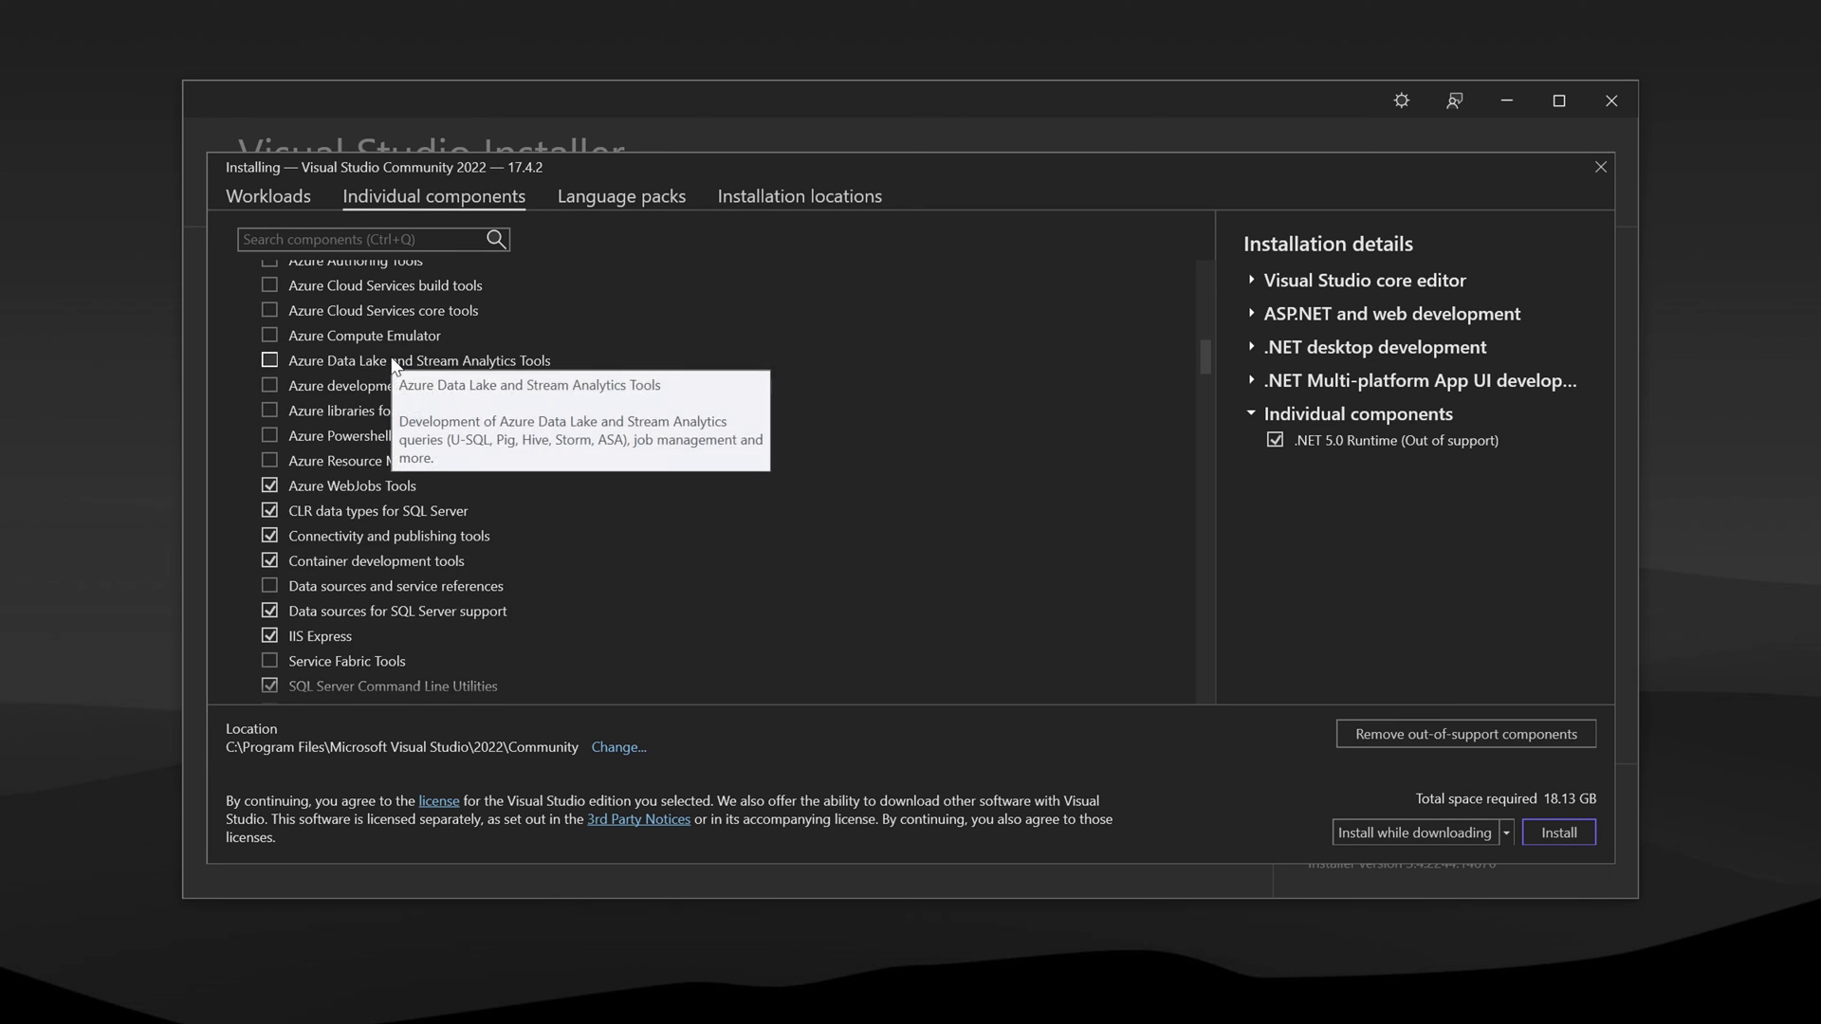
{"action": "scroll", "scroll_direction": "down", "scroll_amount": 3}
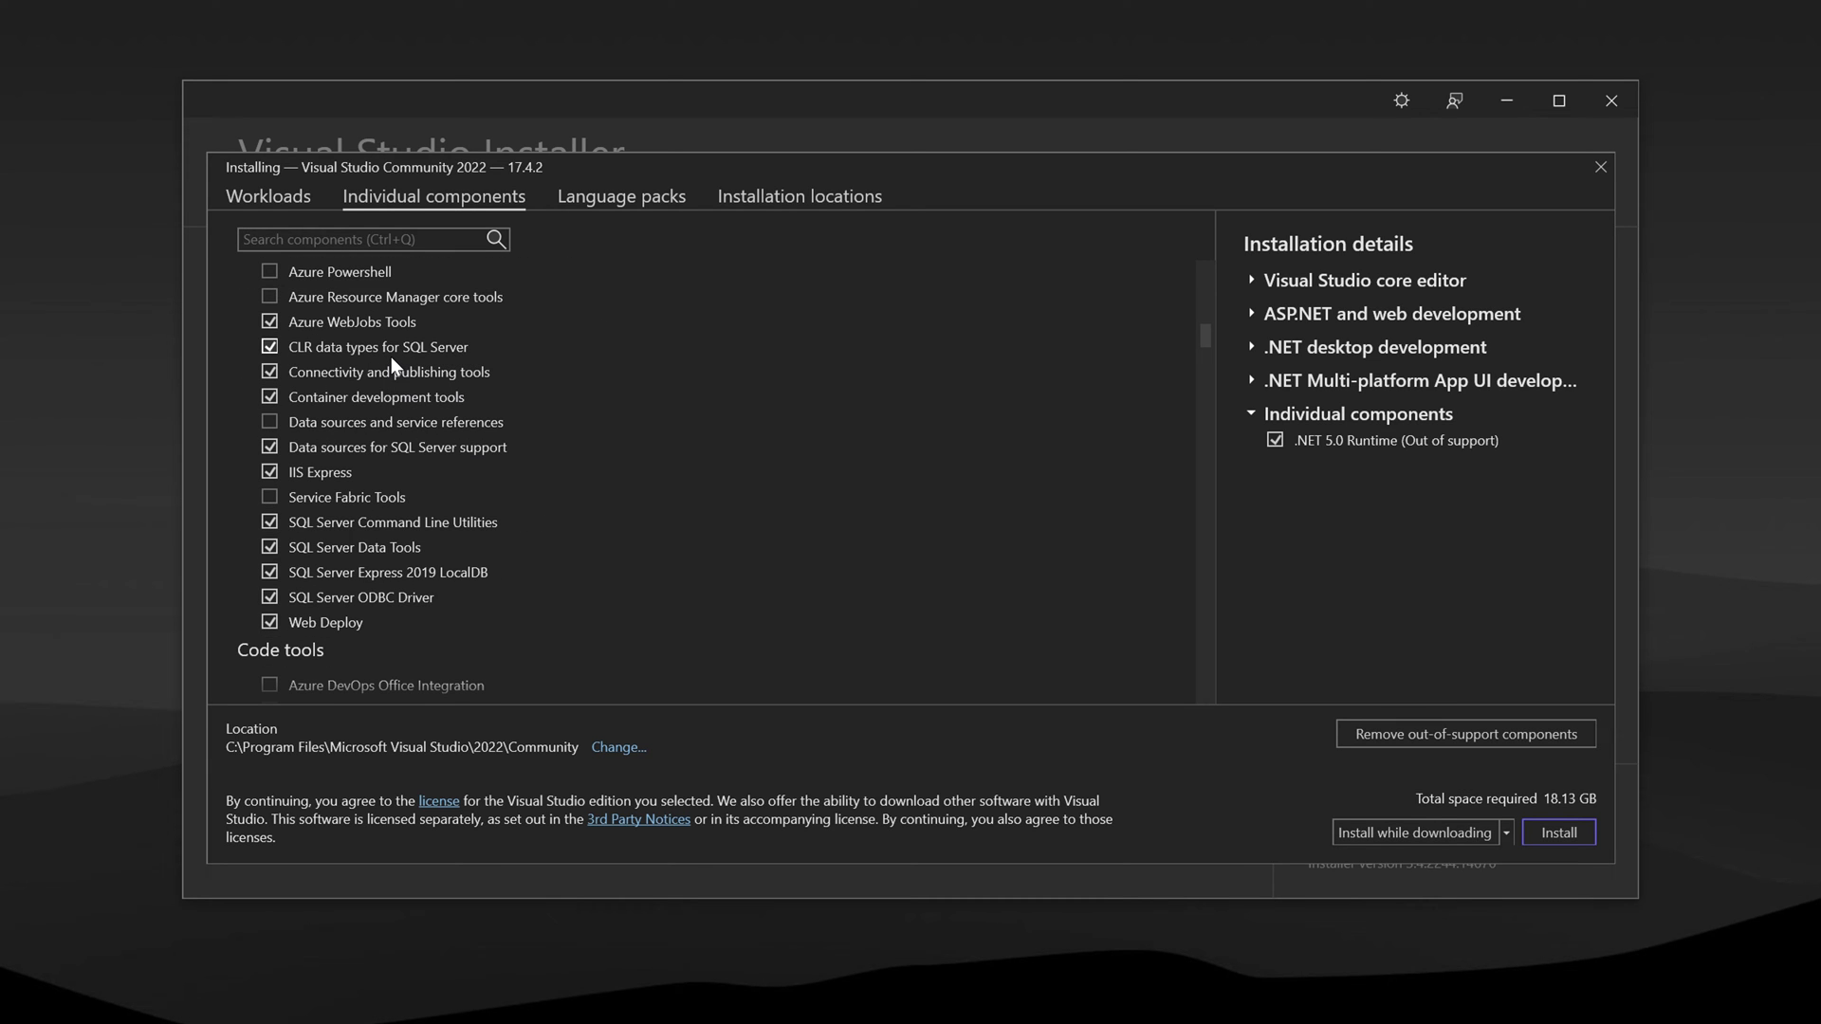
{"action": "scroll", "scroll_direction": "down", "scroll_amount": 3}
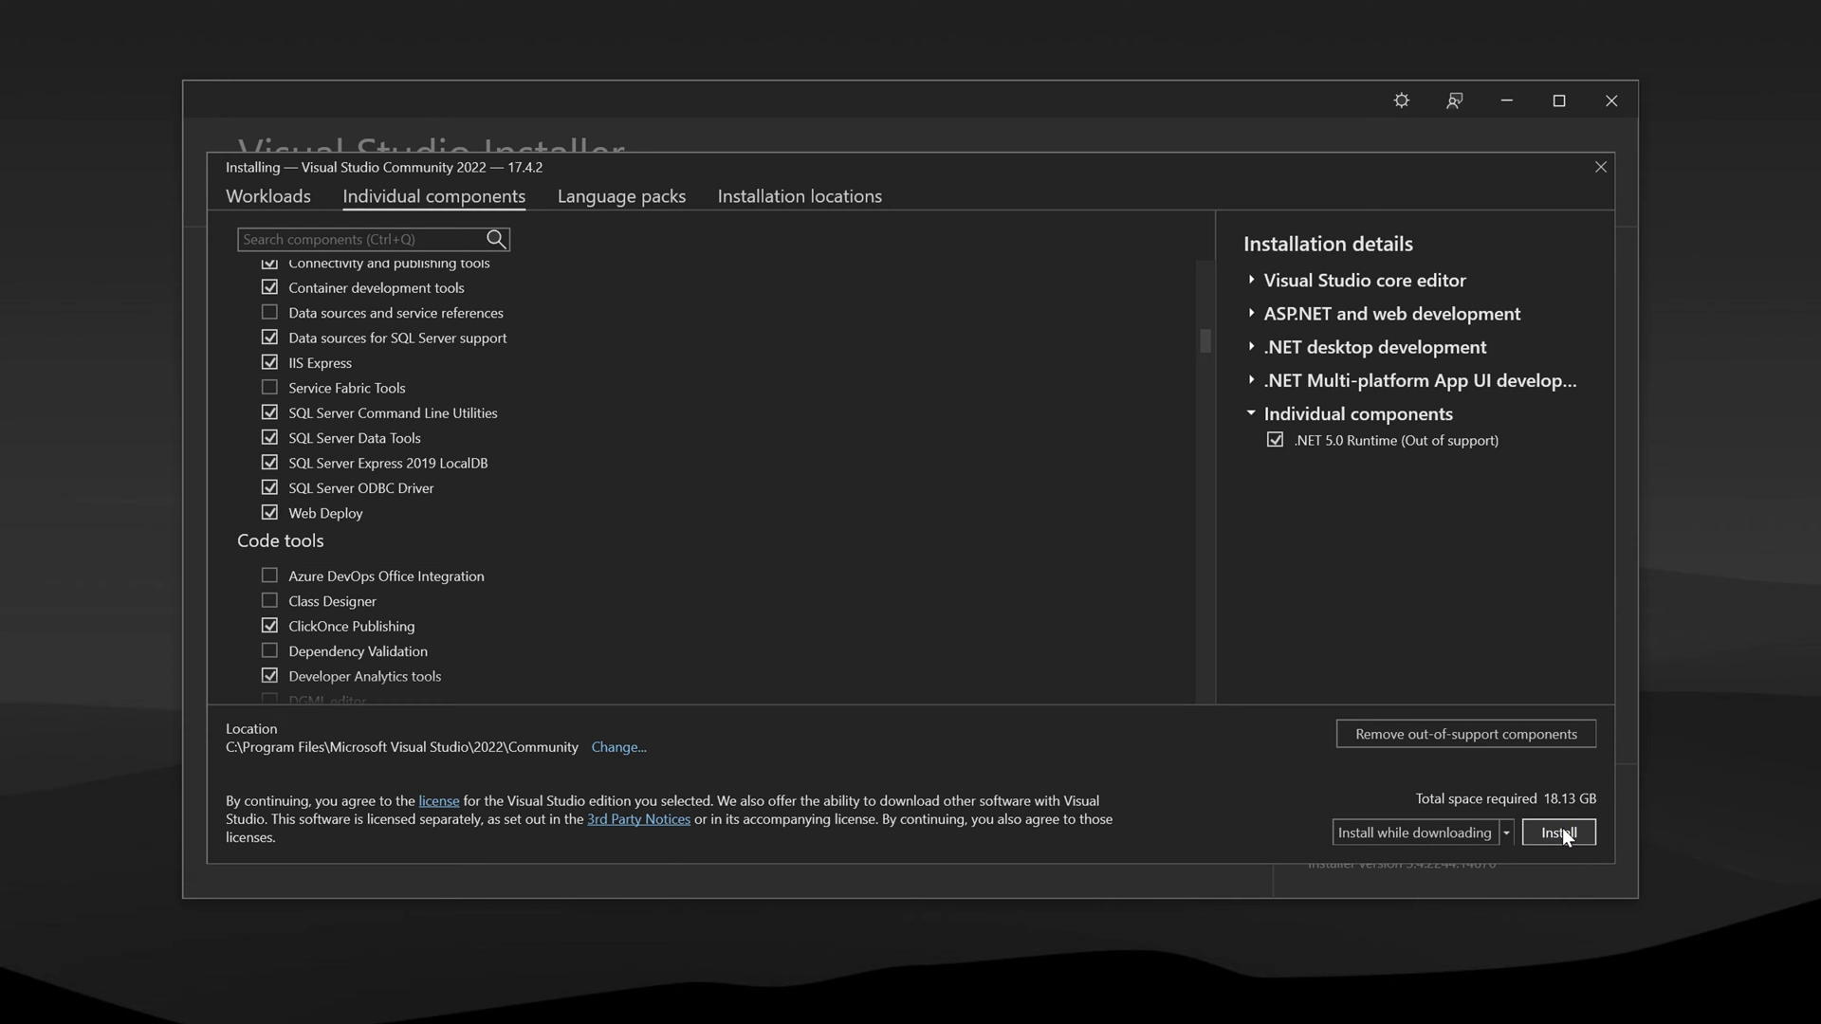
- Start installing the selected workloads and sign in to Visual Studio
{"action": "left_click", "coordinate": [1558, 832]}
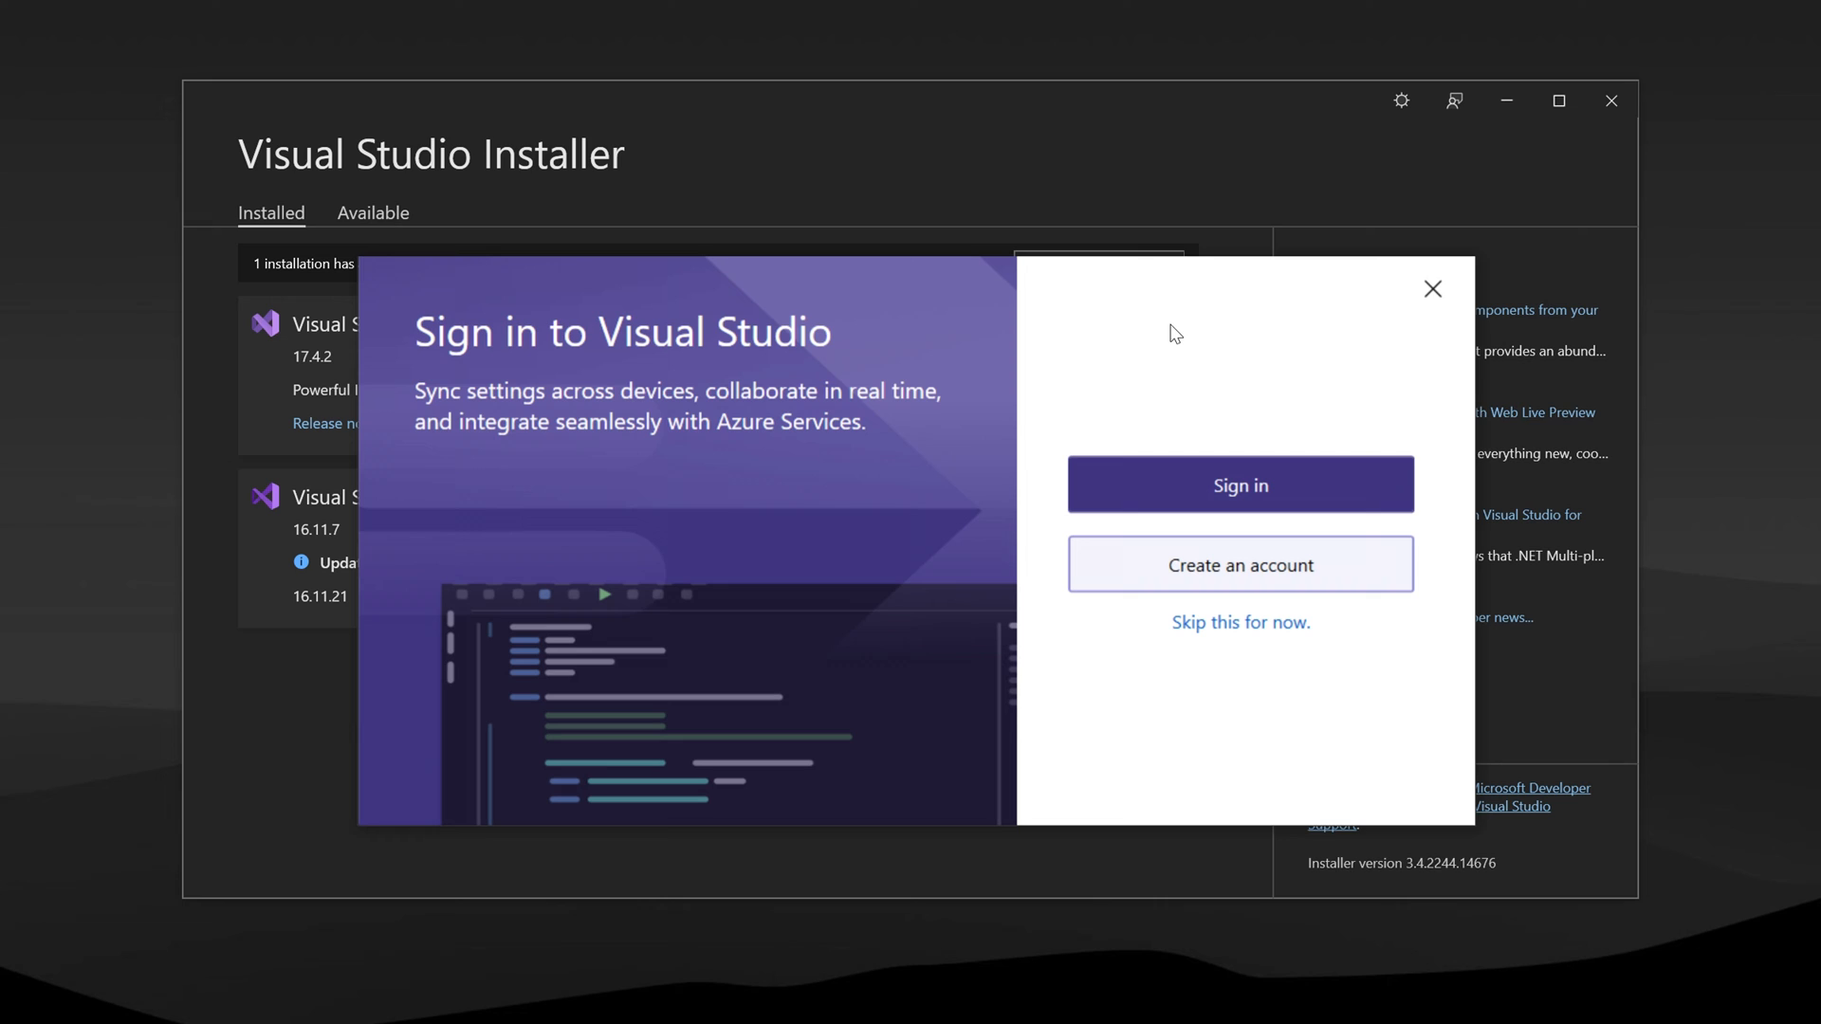
{"action": "mouse_move", "coordinate": [1041, 322]}
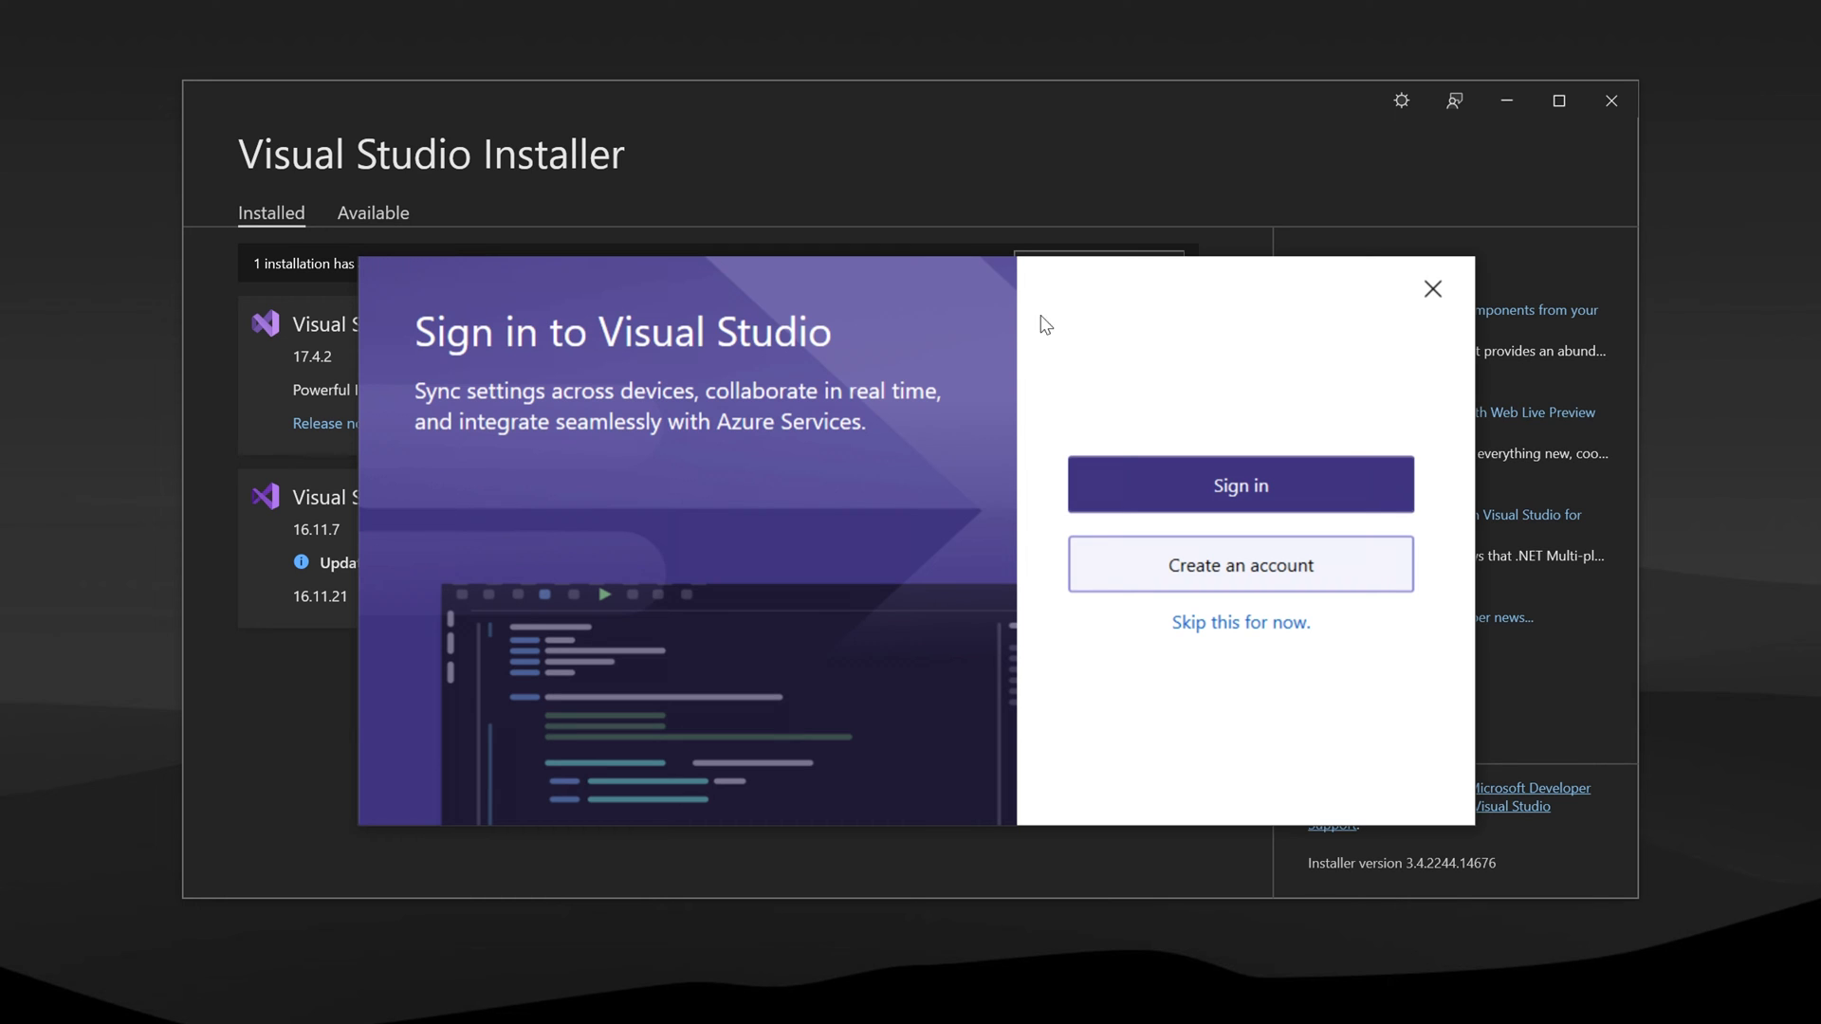
{"action": "mouse_move", "coordinate": [1366, 543]}
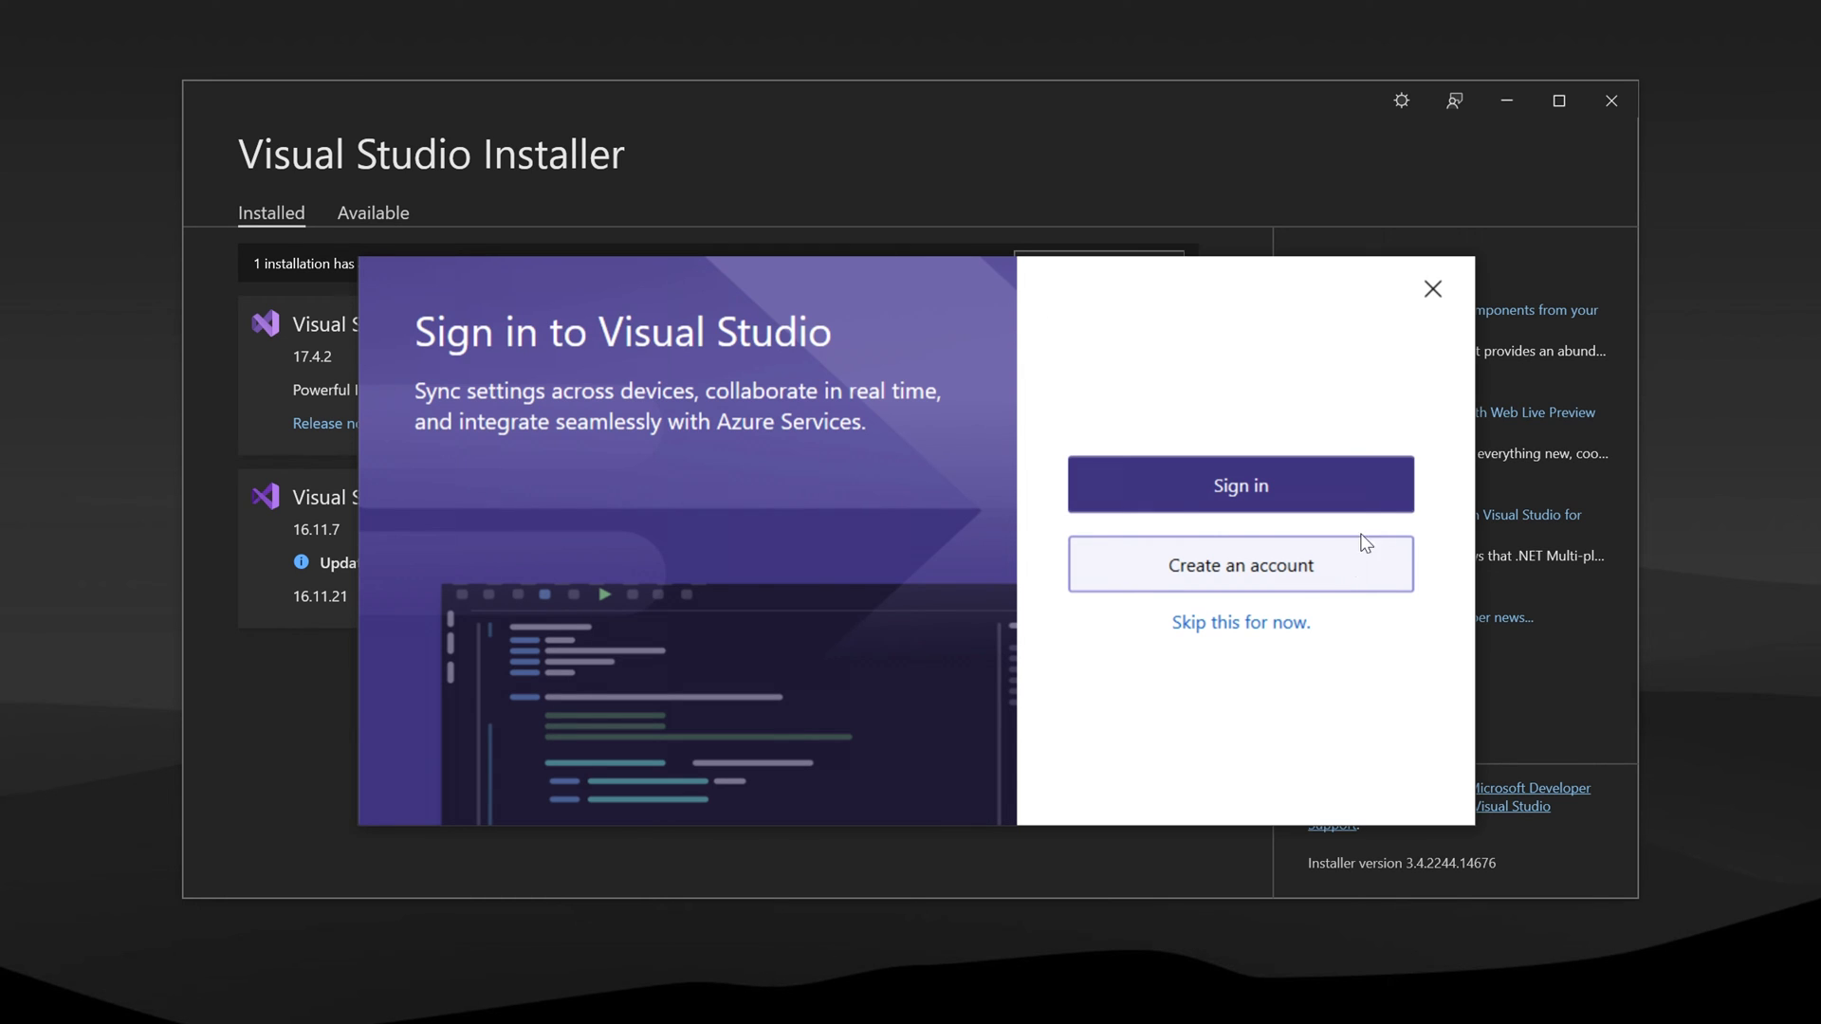
{"action": "mouse_move", "coordinate": [1240, 476]}
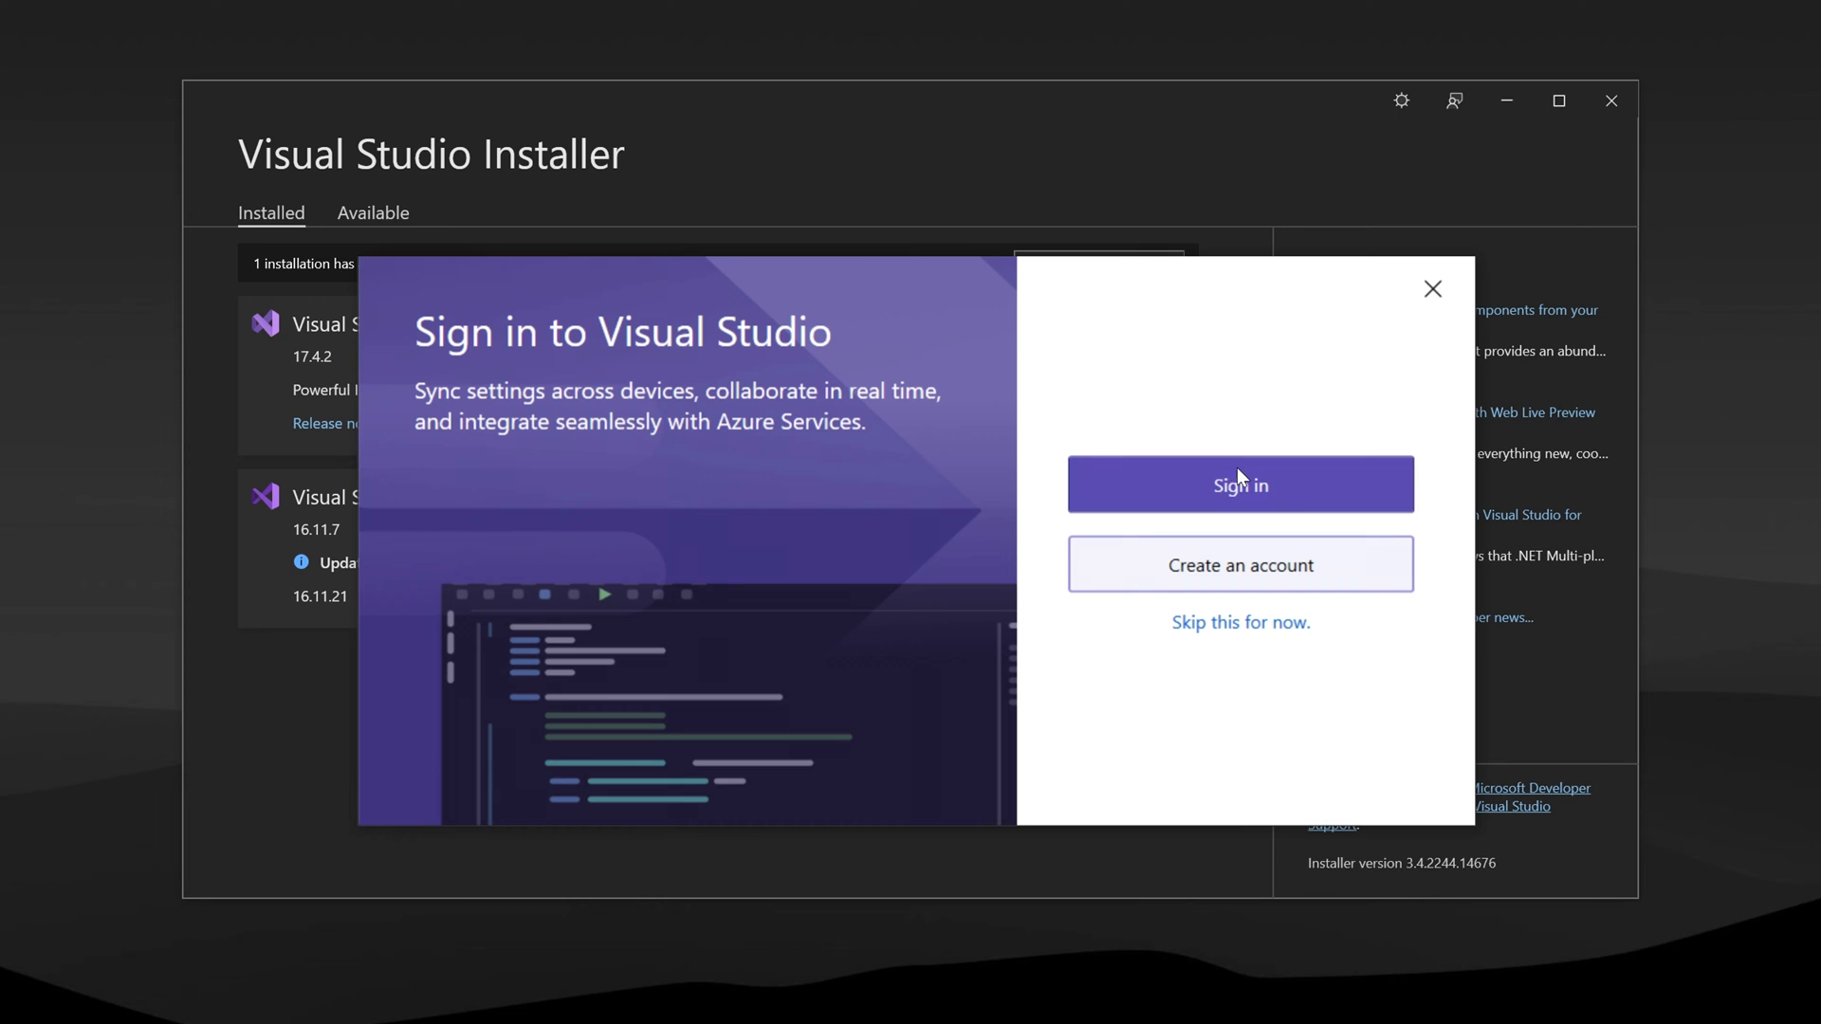
{"action": "left_click", "coordinate": [1240, 485]}
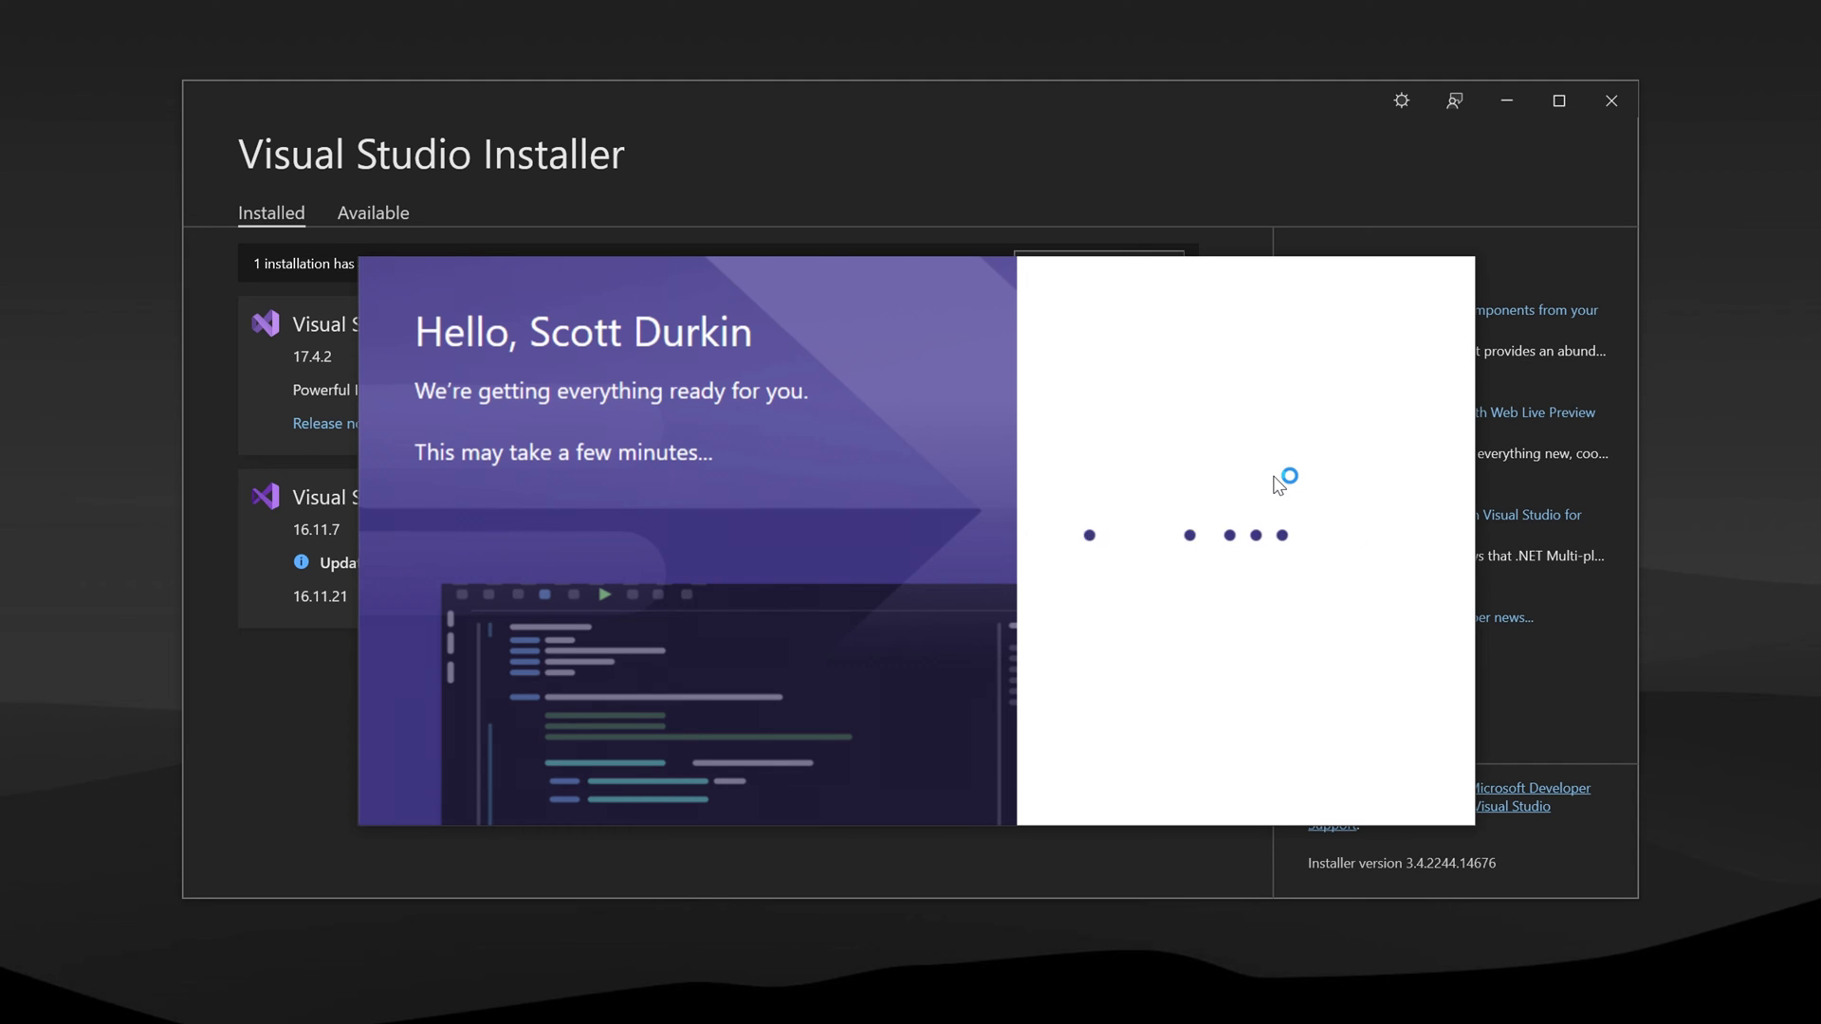
{"action": "mouse_move", "coordinate": [688, 376]}
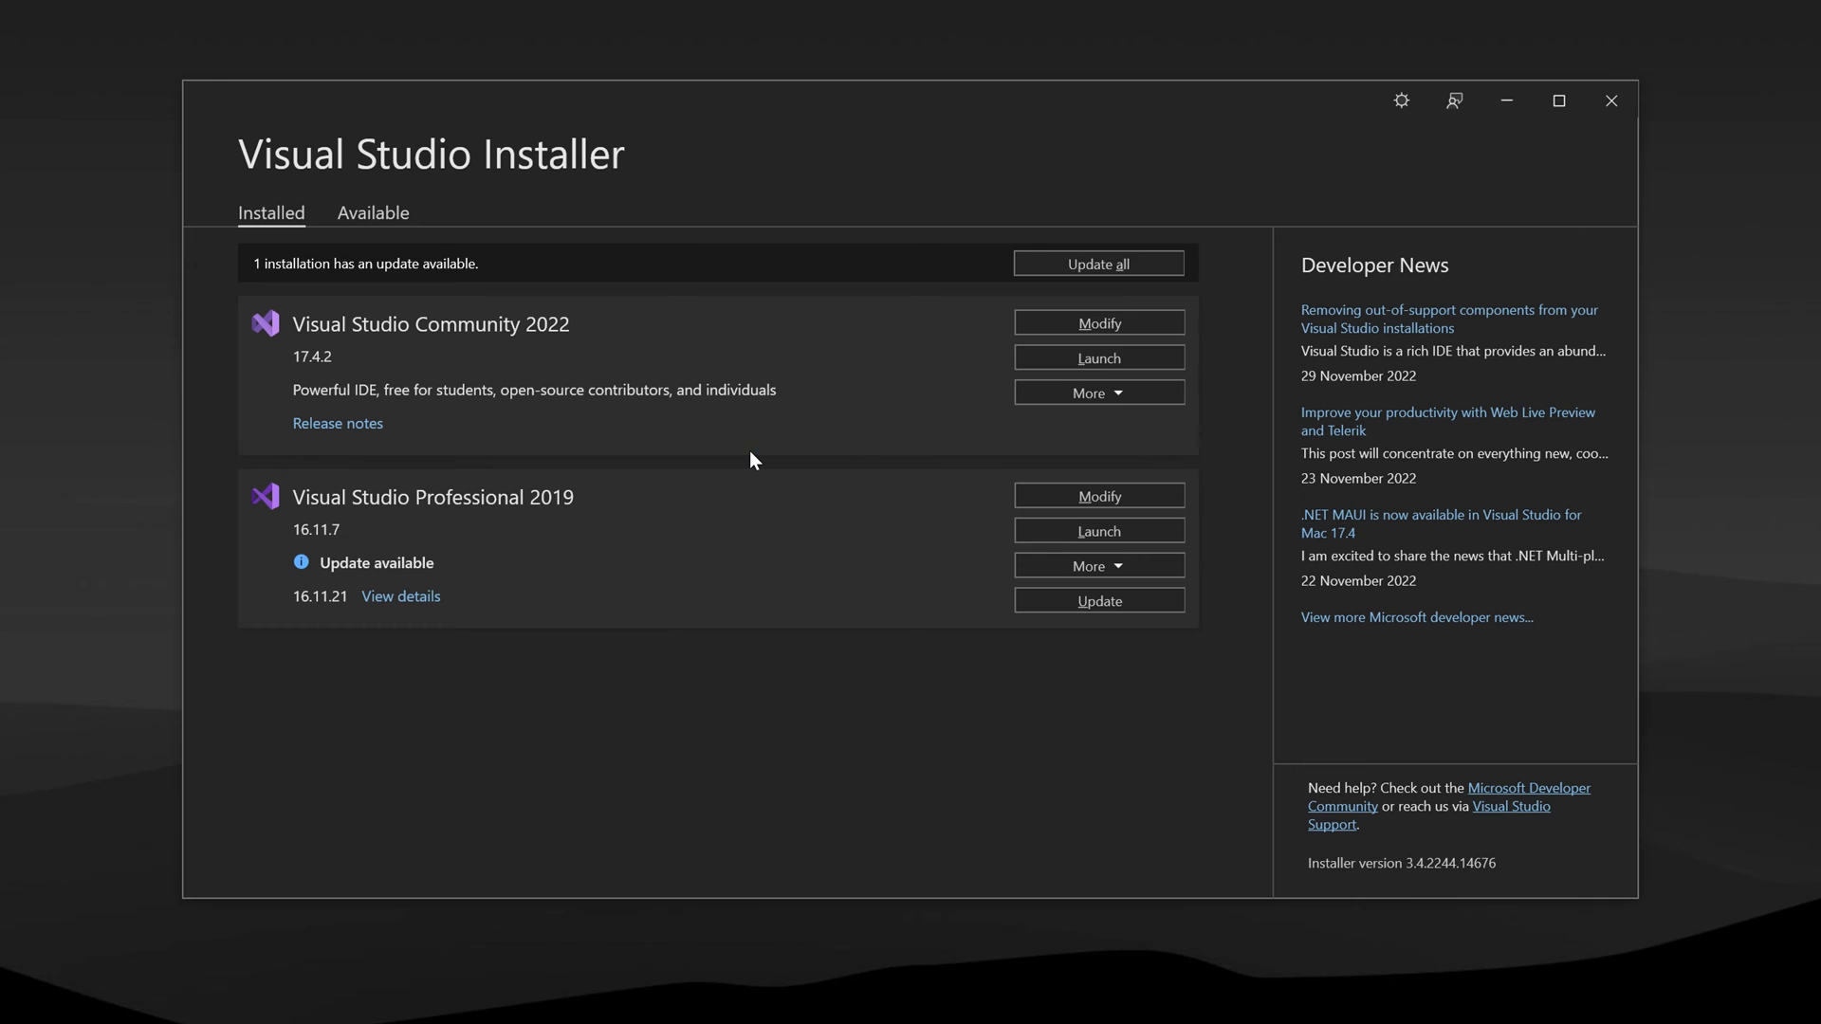
- Let the Visual Studio 2022 start window open, then bring the installer forward
{"action": "left_click", "coordinate": [1096, 357]}
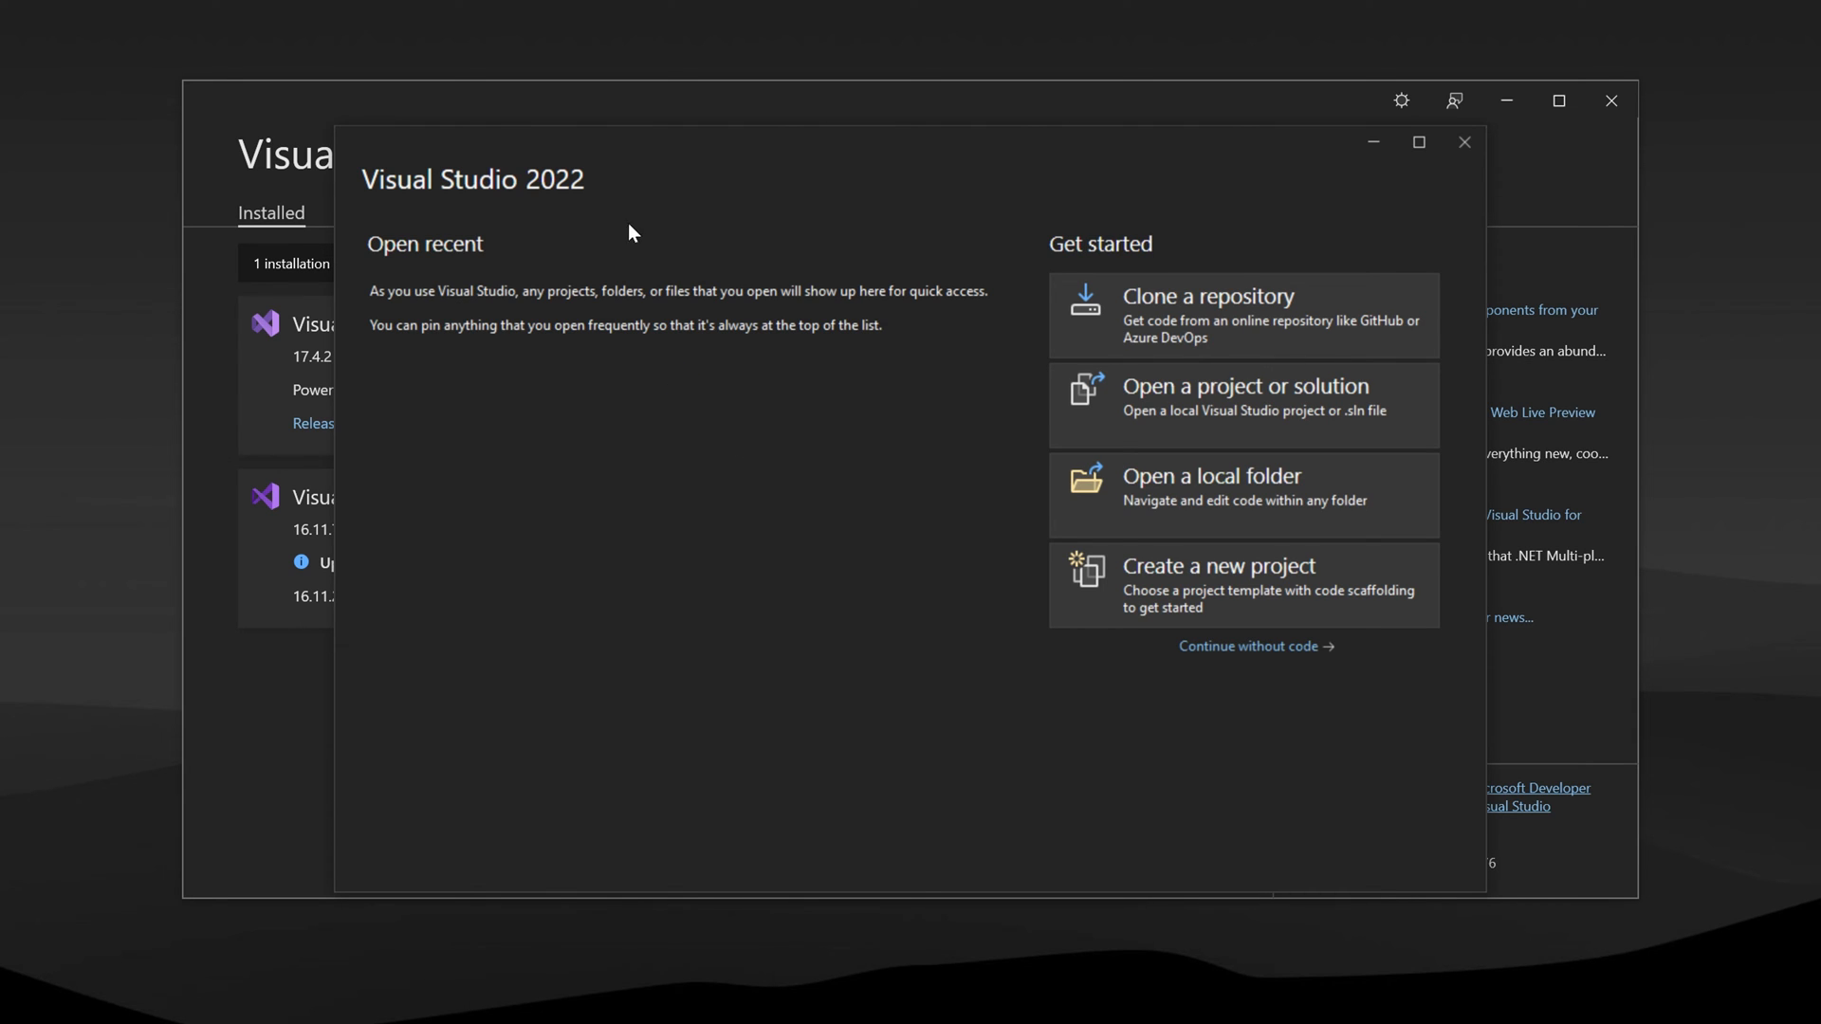
{"action": "mouse_move", "coordinate": [1506, 99]}
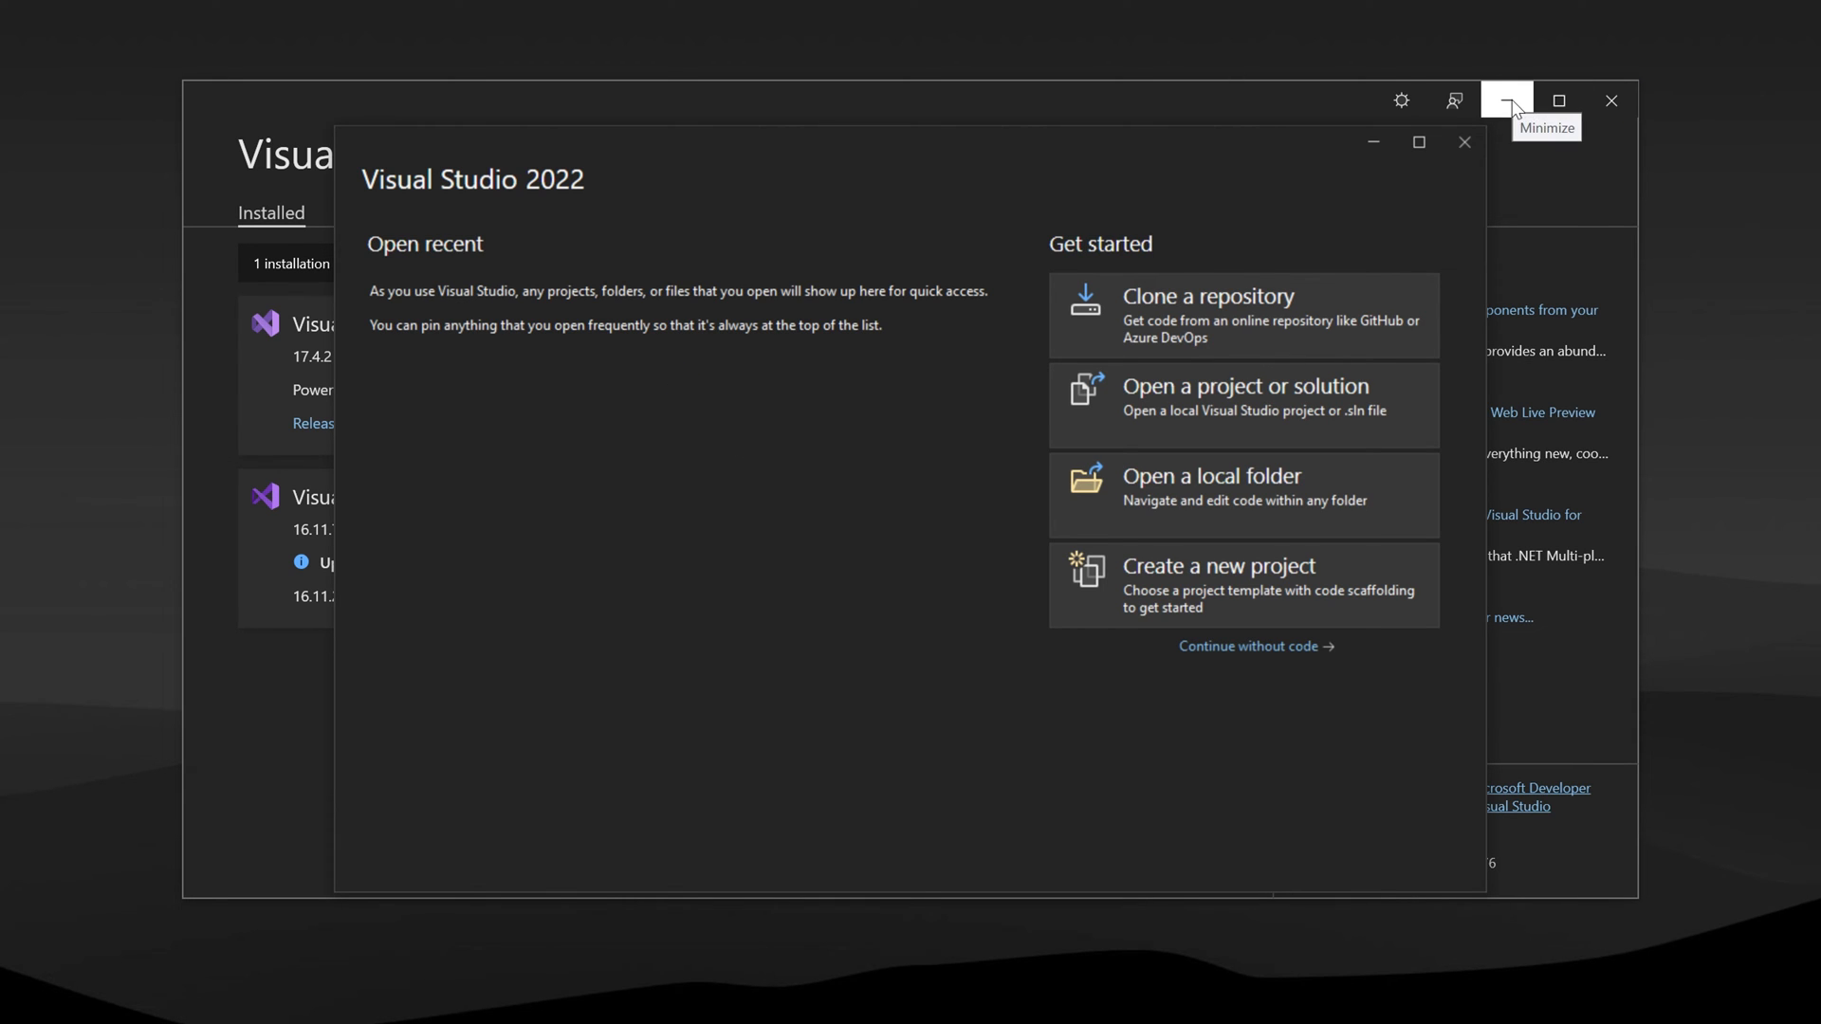
{"action": "left_click", "coordinate": [1463, 141]}
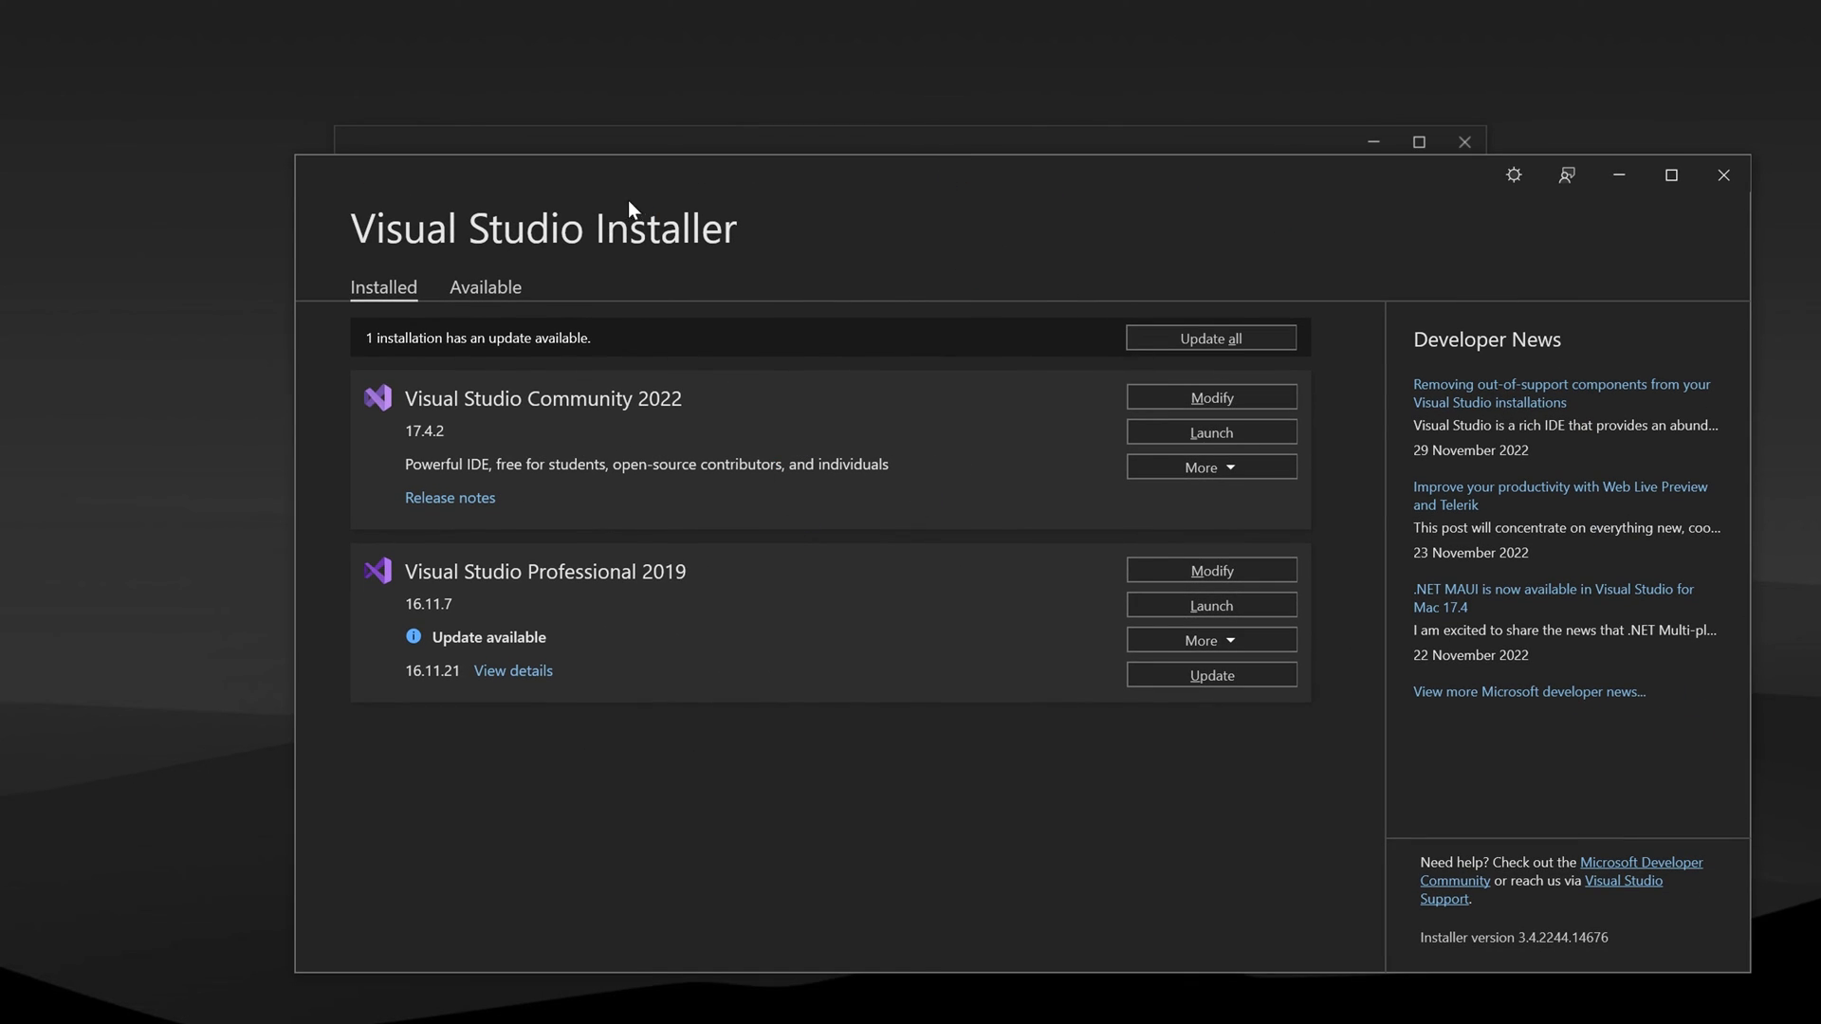
- Drag the Visual Studio Installer window back to the centre of the desktop
{"action": "left_click_drag", "start_coordinate": [627, 209], "coordinate": [521, 159]}
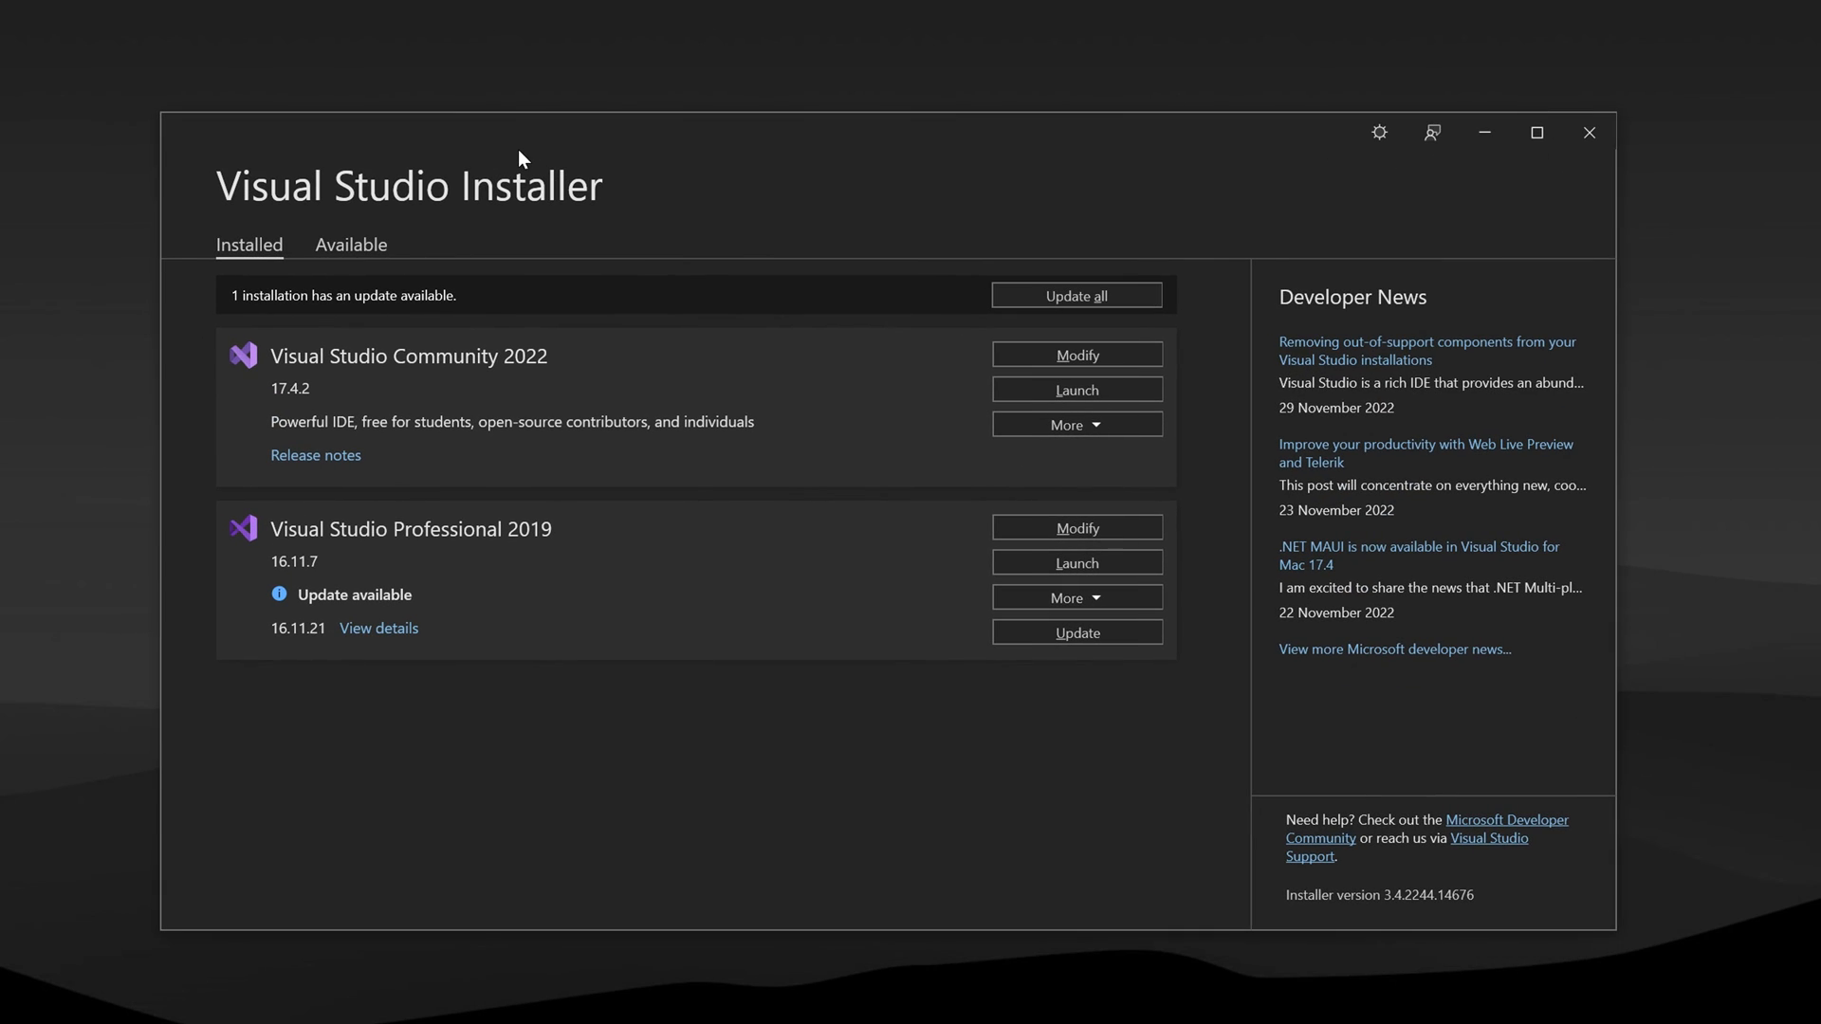
{"action": "mouse_move", "coordinate": [1049, 497]}
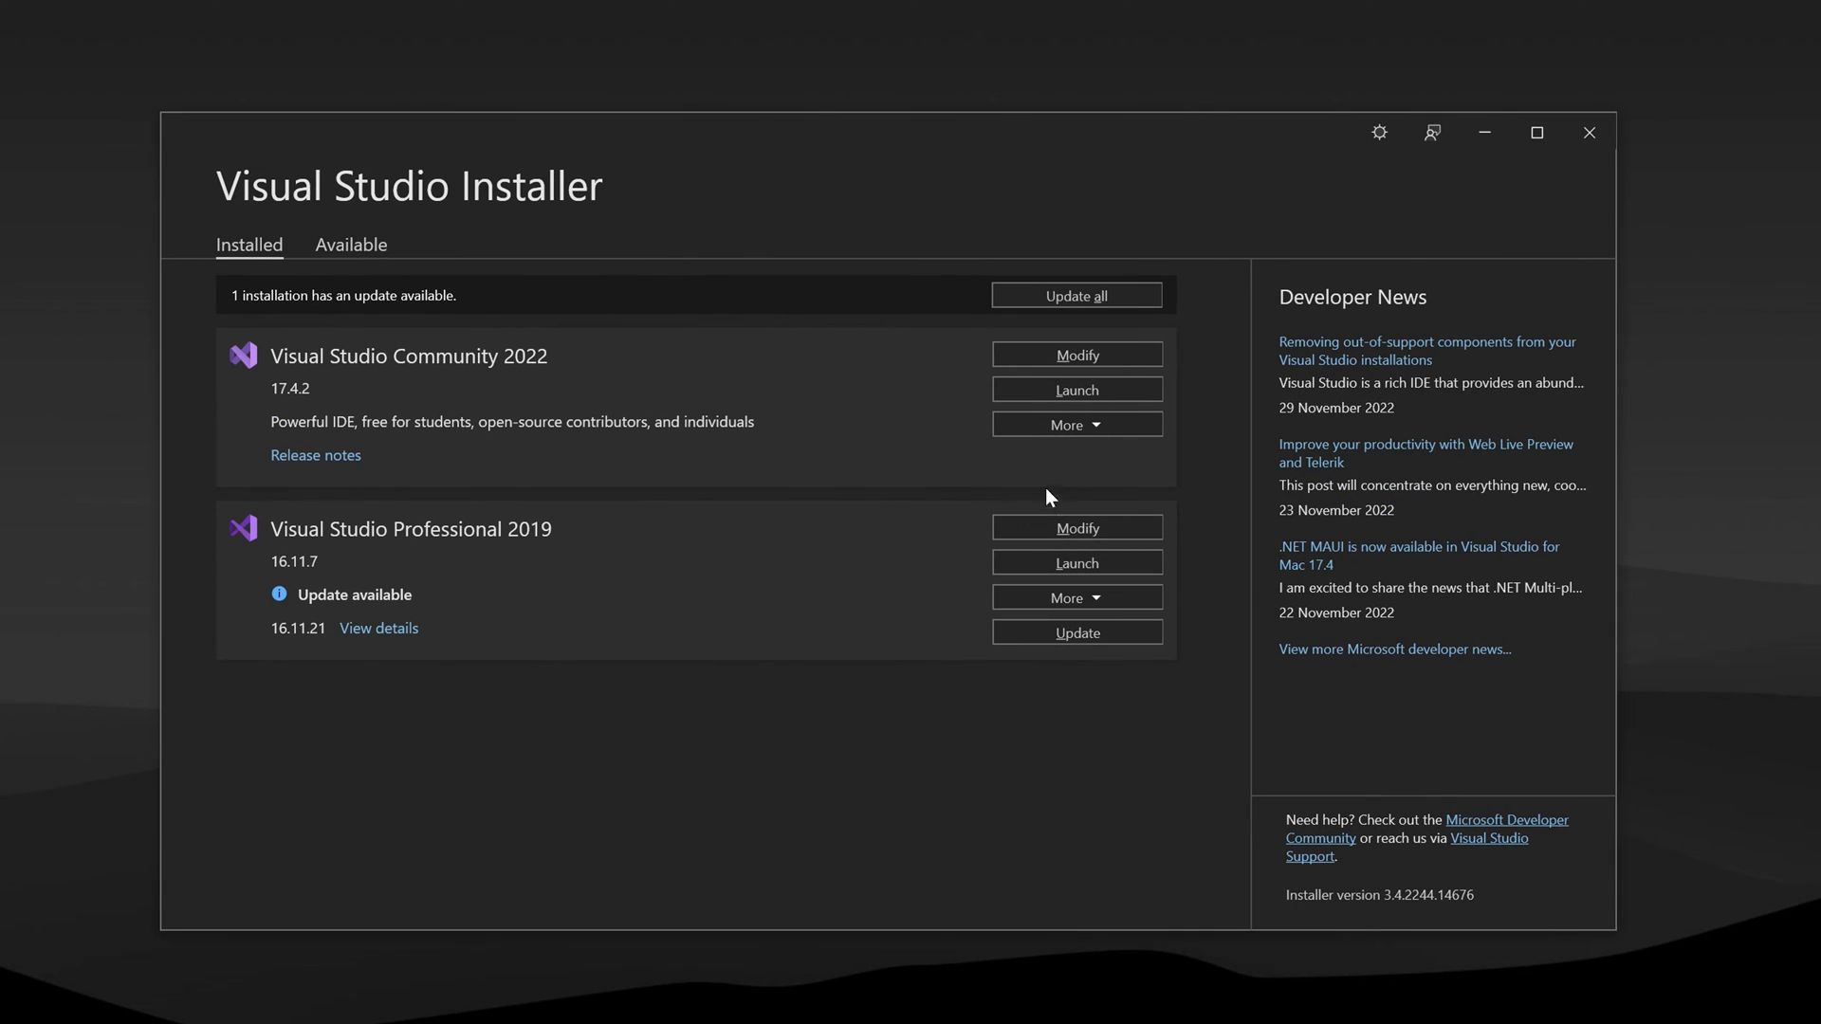
{"action": "mouse_move", "coordinate": [1076, 354]}
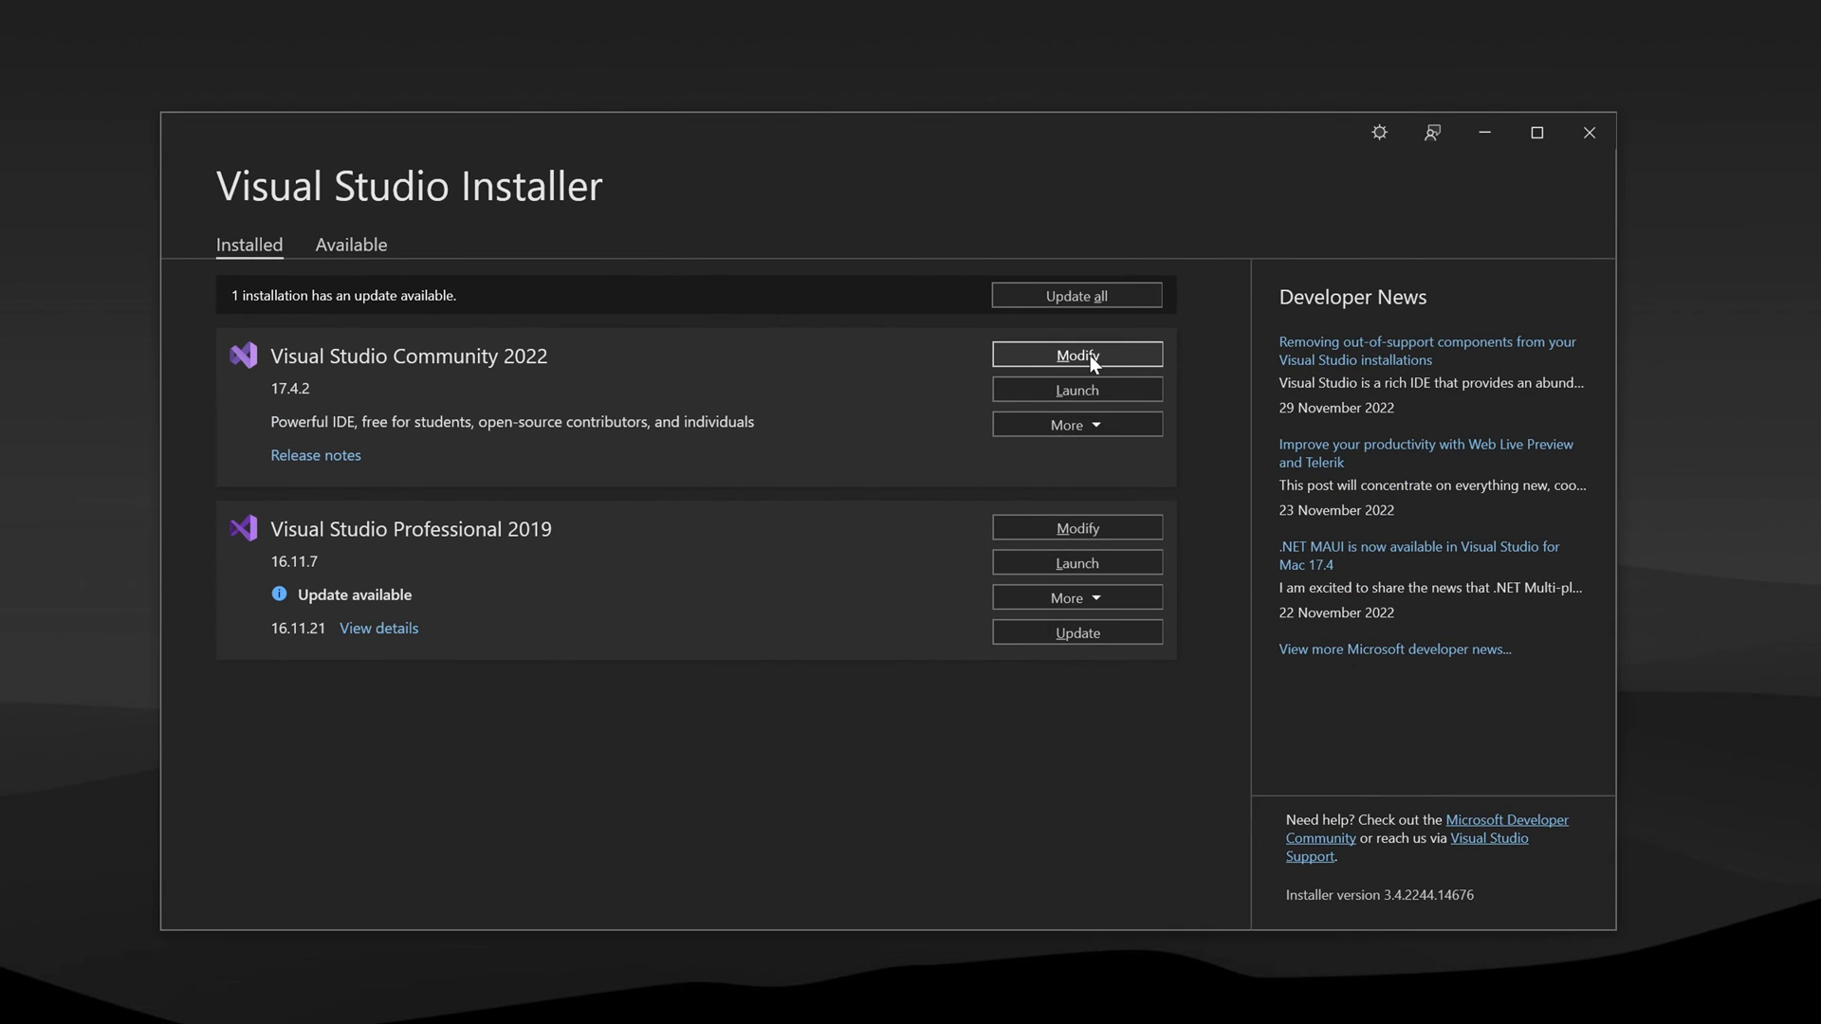
- Review Community 2022's installed workloads via Modify, then close without changes
{"action": "left_click", "coordinate": [1074, 354]}
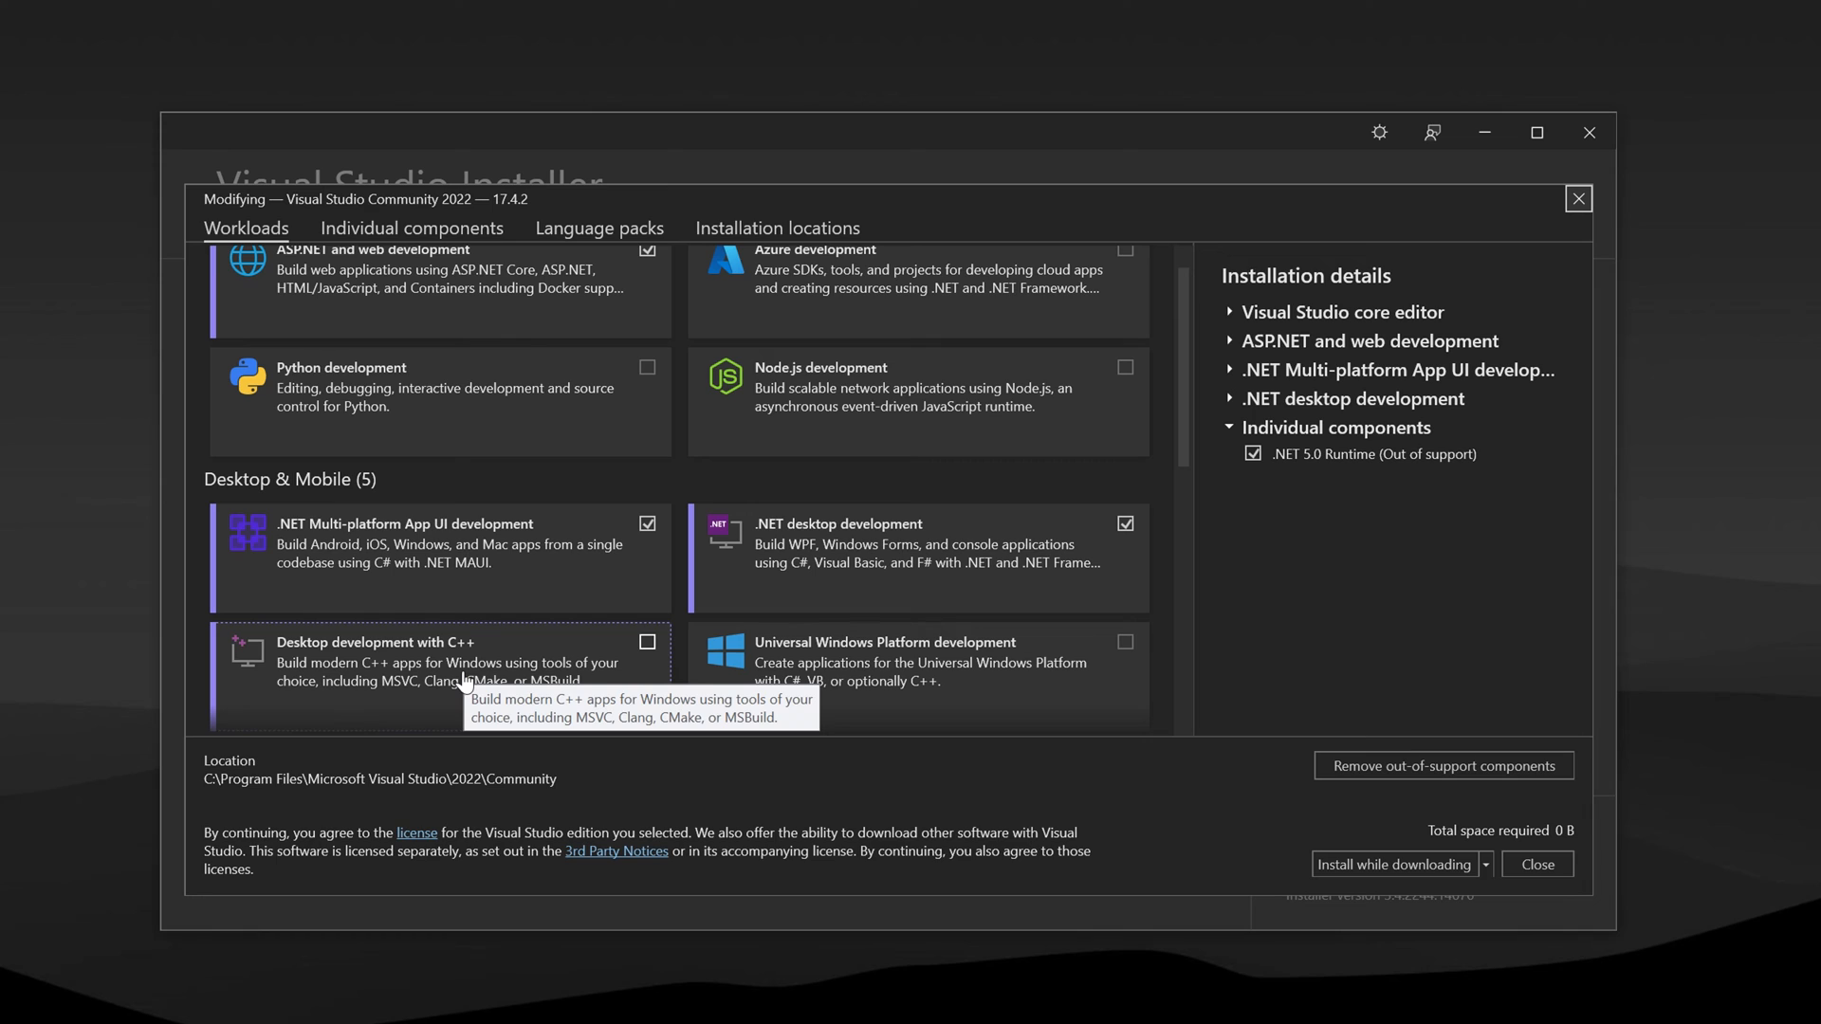
{"action": "mouse_move", "coordinate": [1097, 677]}
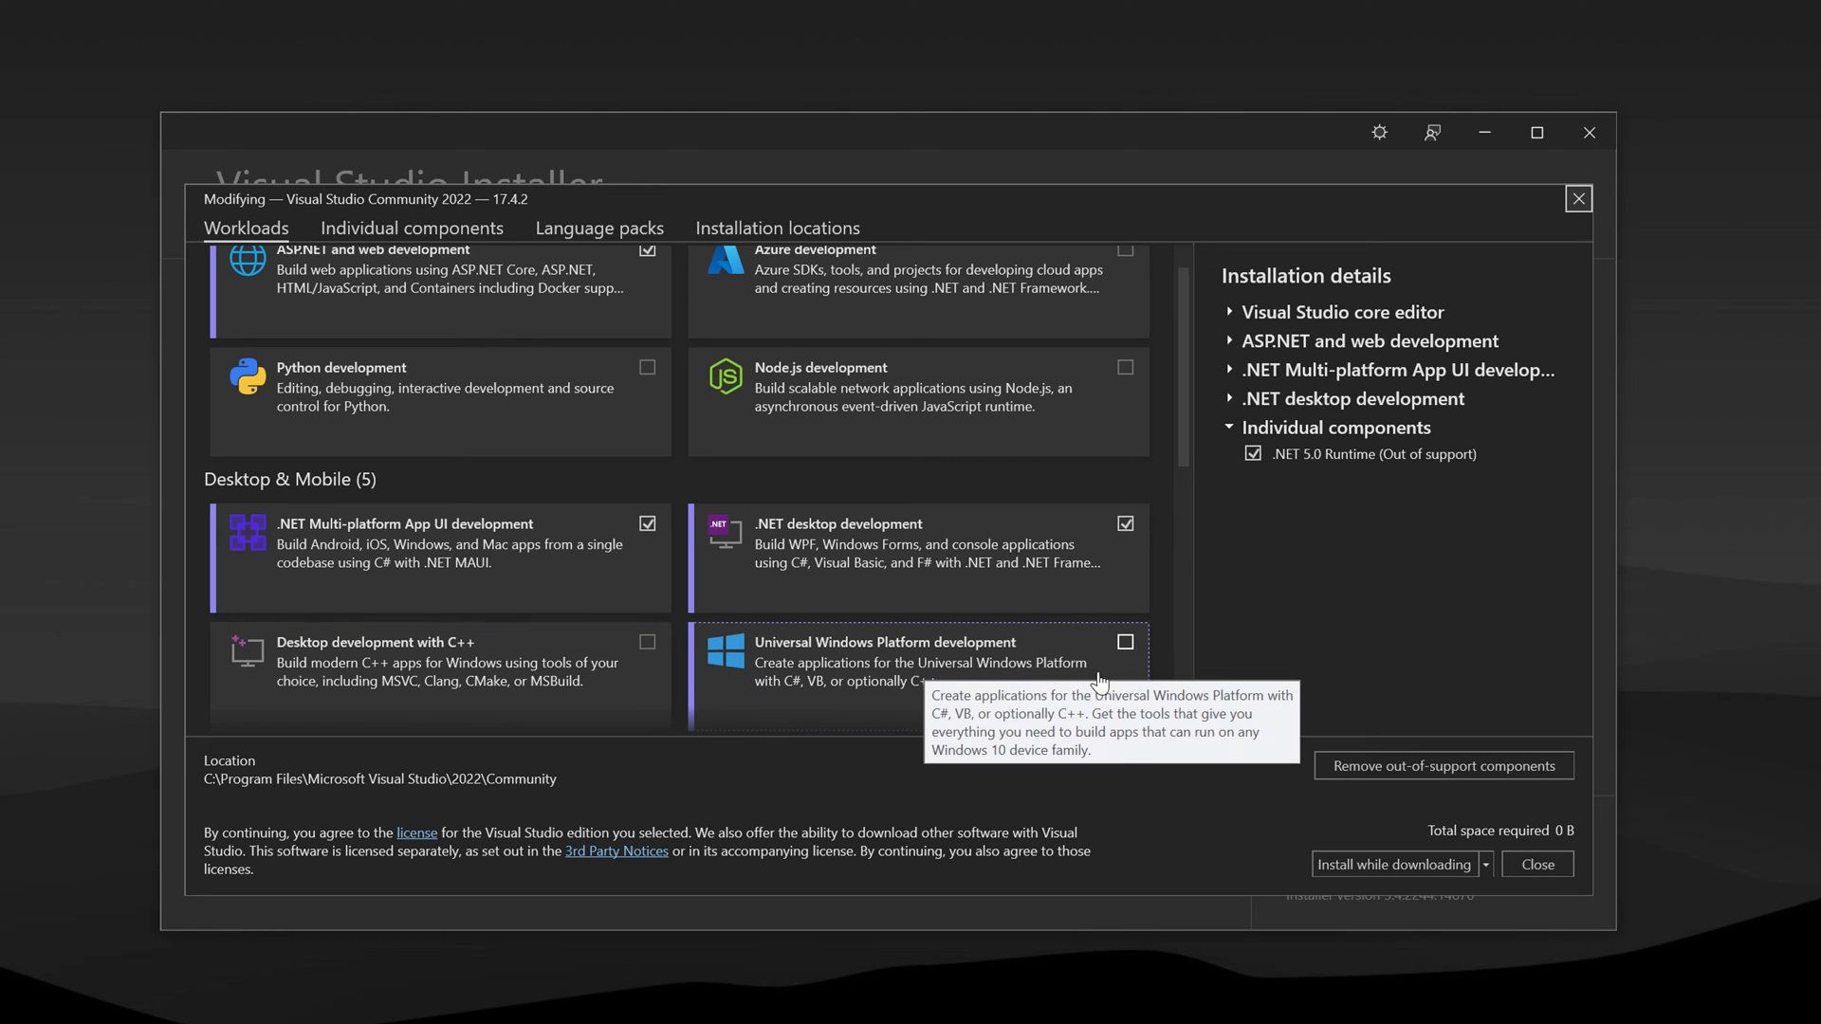
{"action": "mouse_move", "coordinate": [1467, 400]}
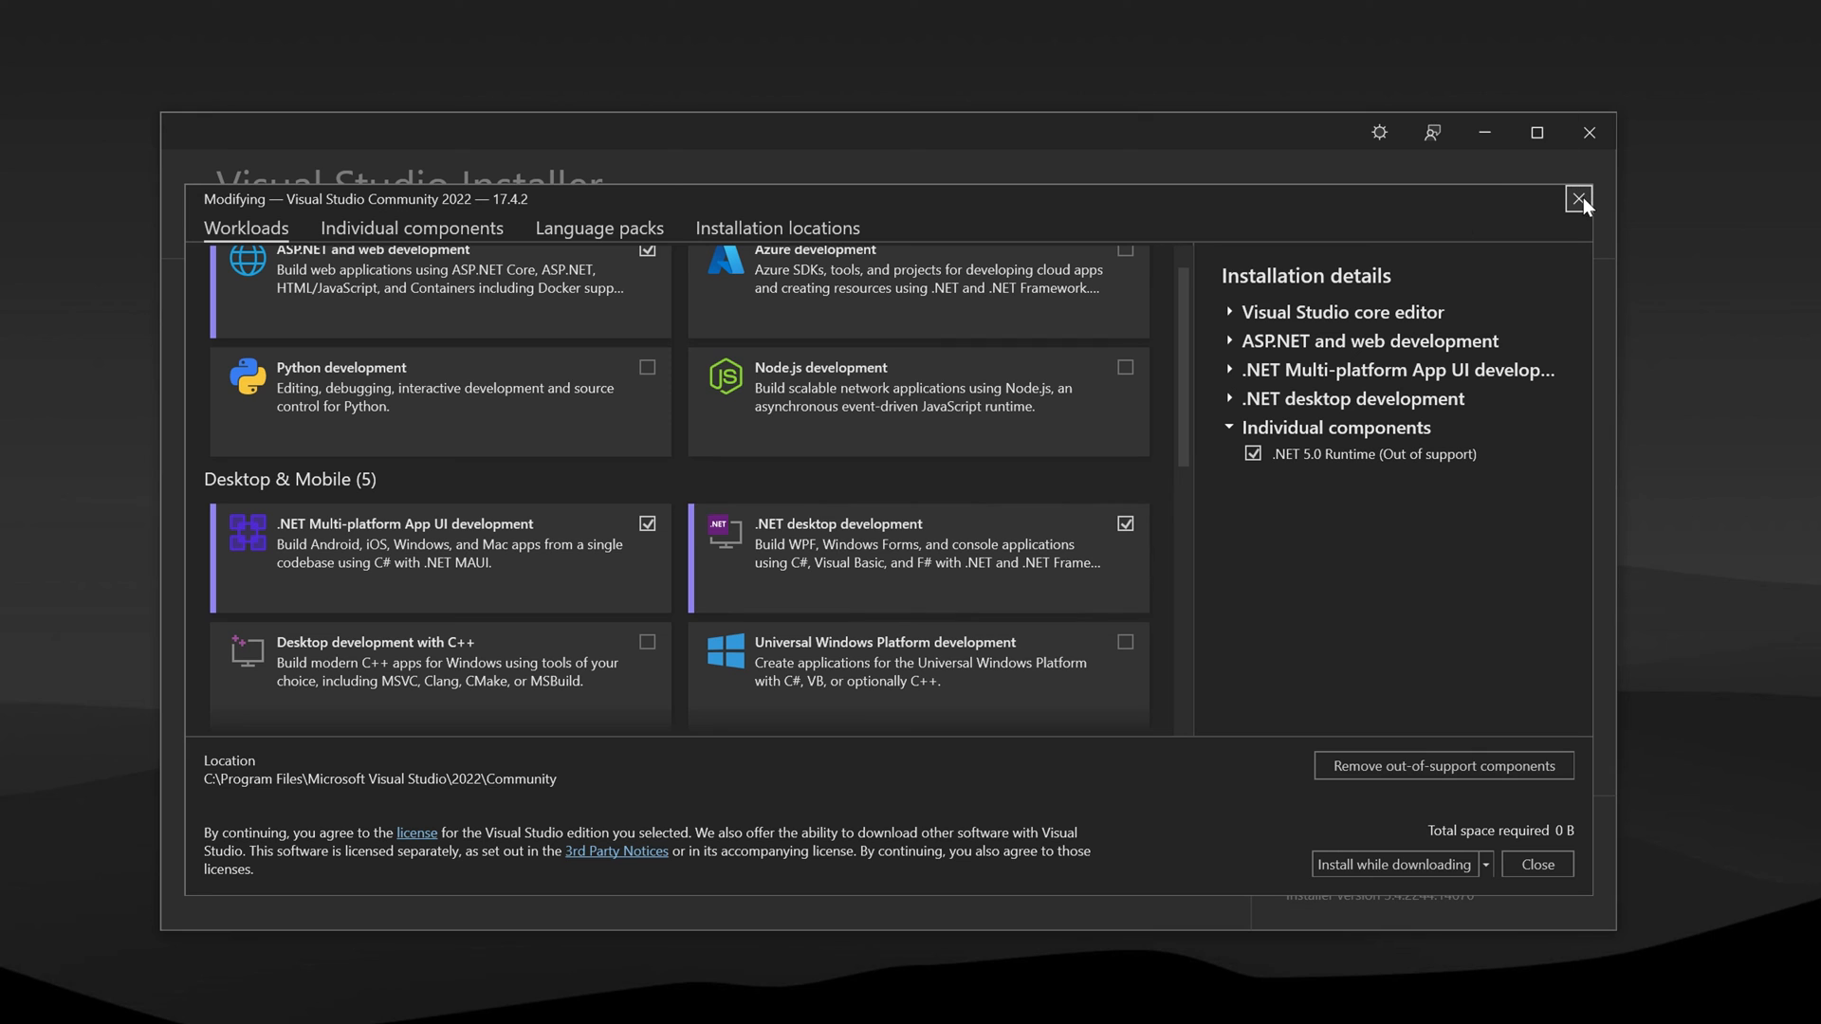
{"action": "left_click", "coordinate": [1577, 198]}
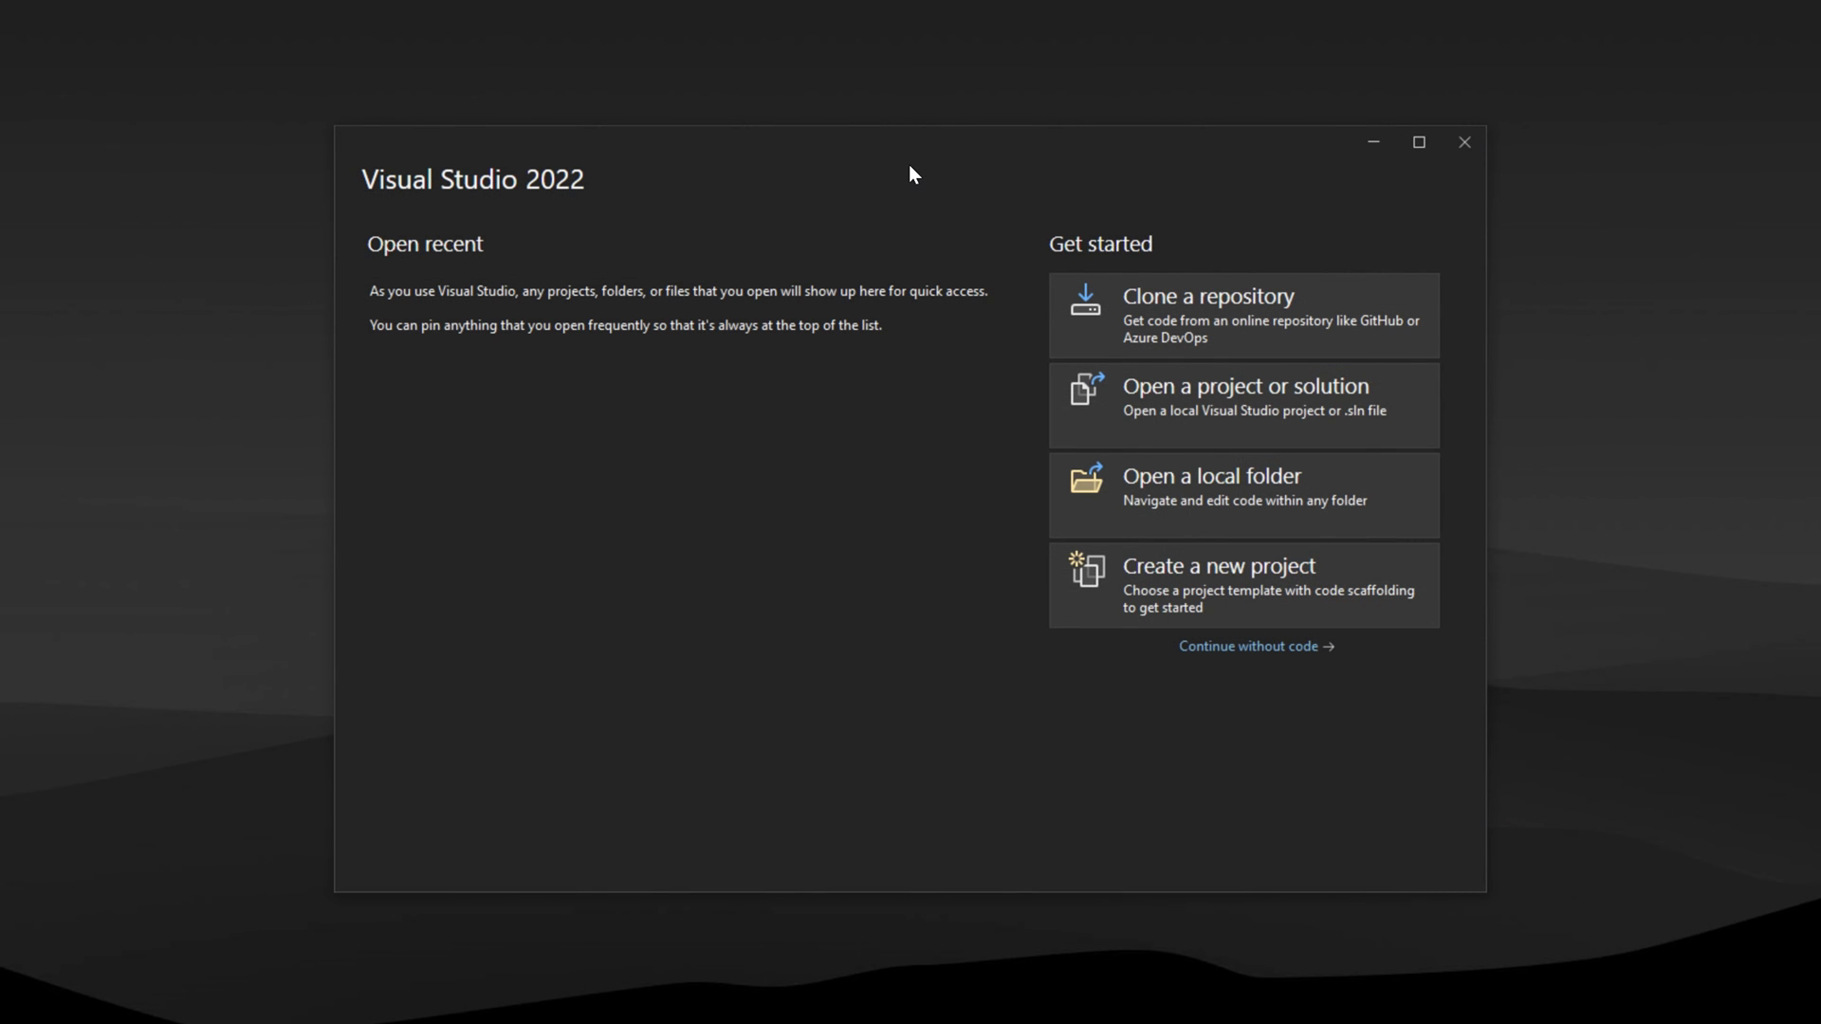
{"action": "mouse_move", "coordinate": [538, 248]}
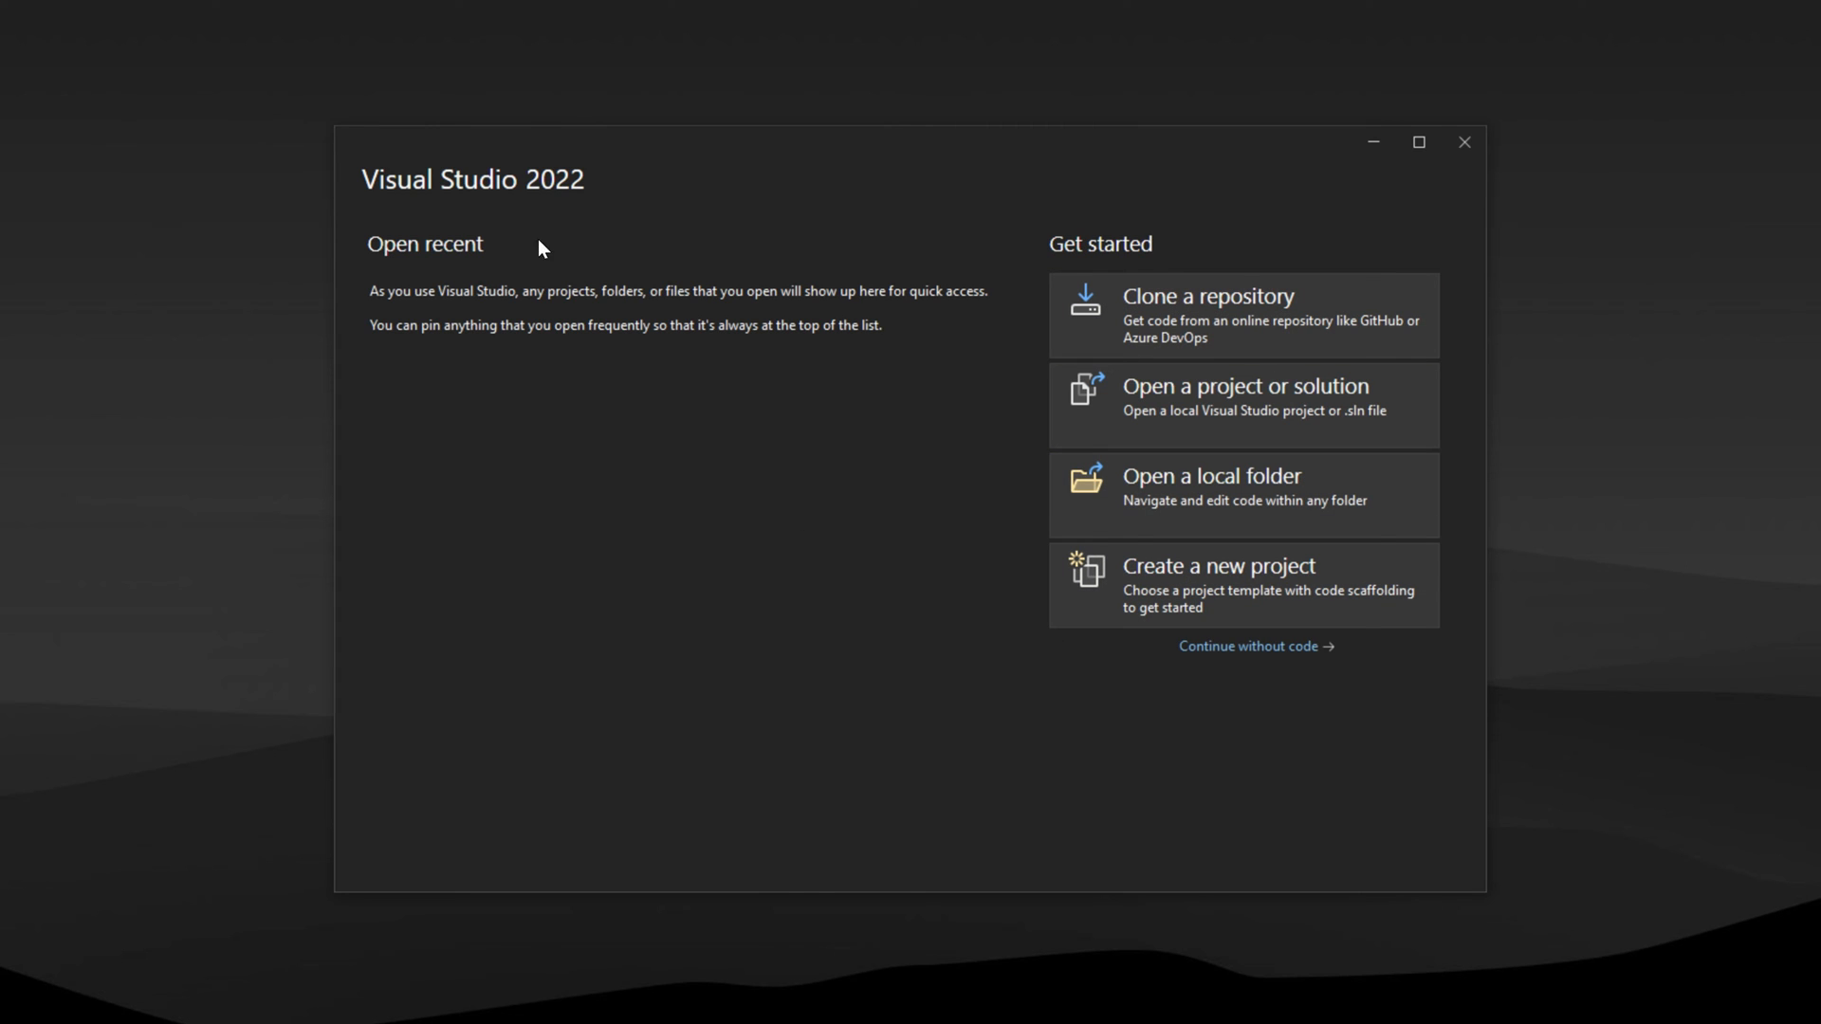
{"action": "mouse_move", "coordinate": [790, 252]}
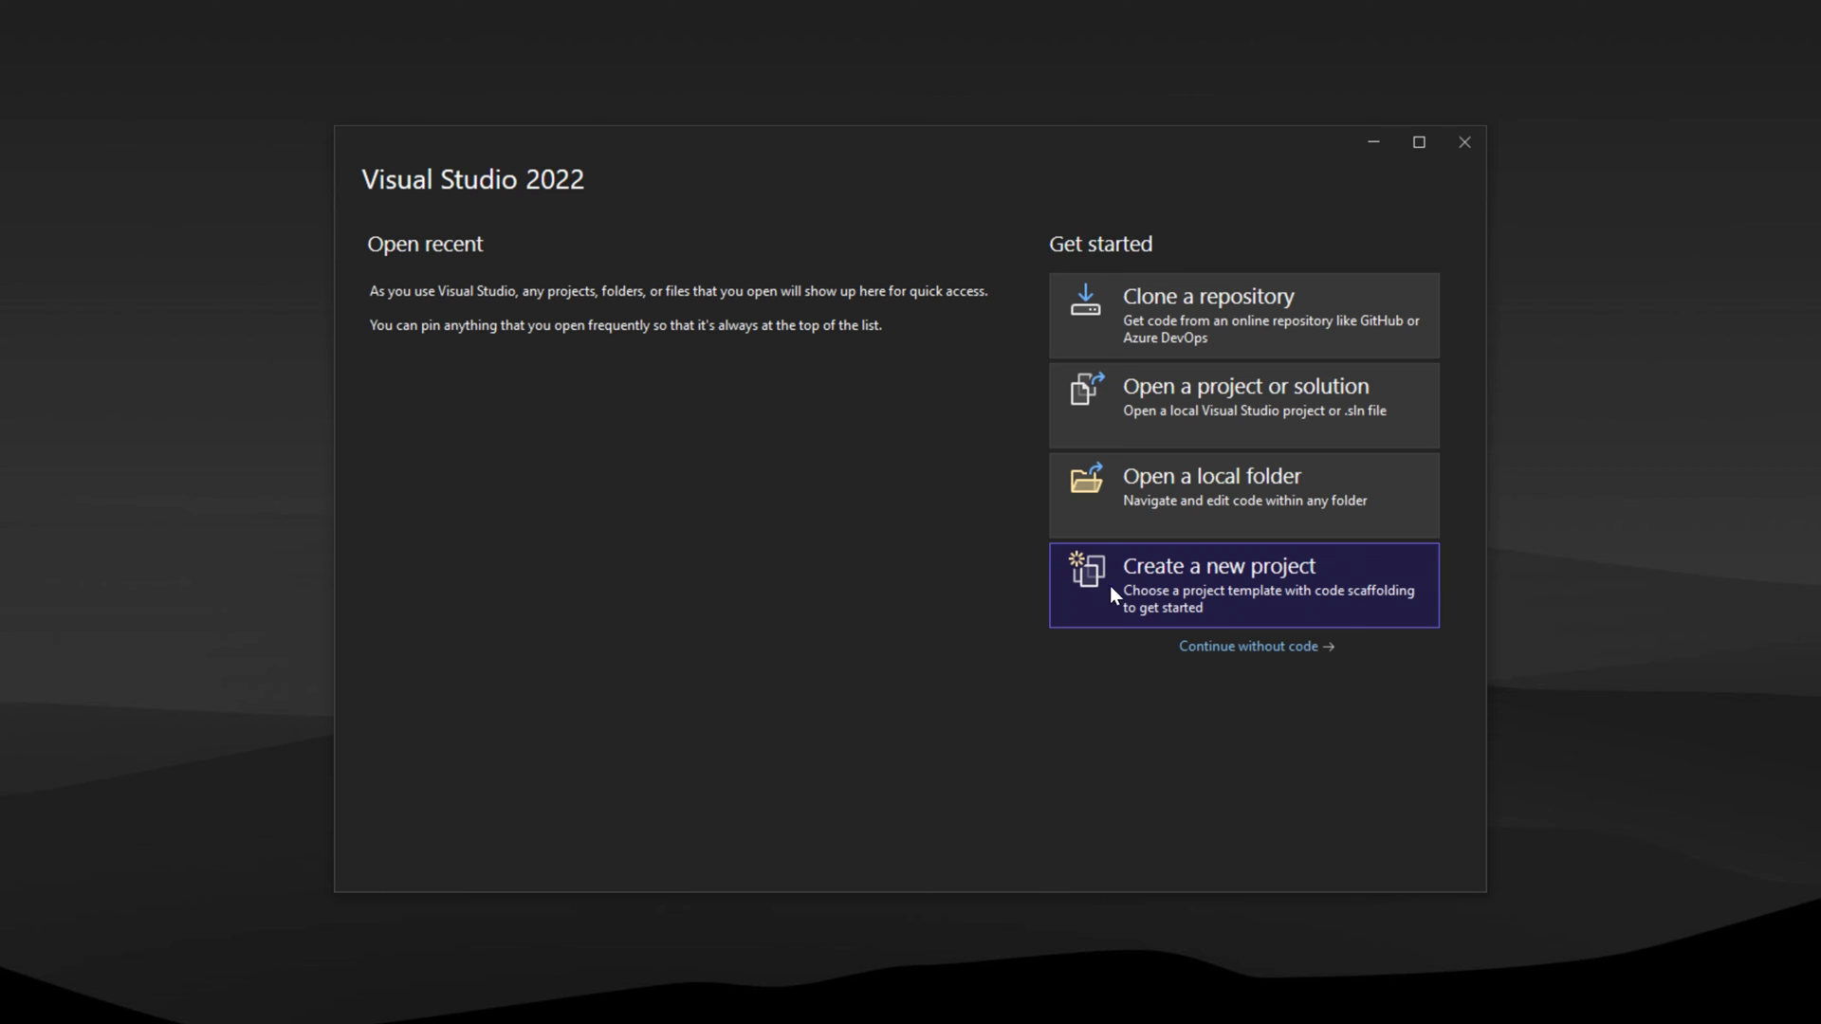
- Choose Create a new project from the Visual Studio 2022 start window
{"action": "left_click", "coordinate": [1217, 580]}
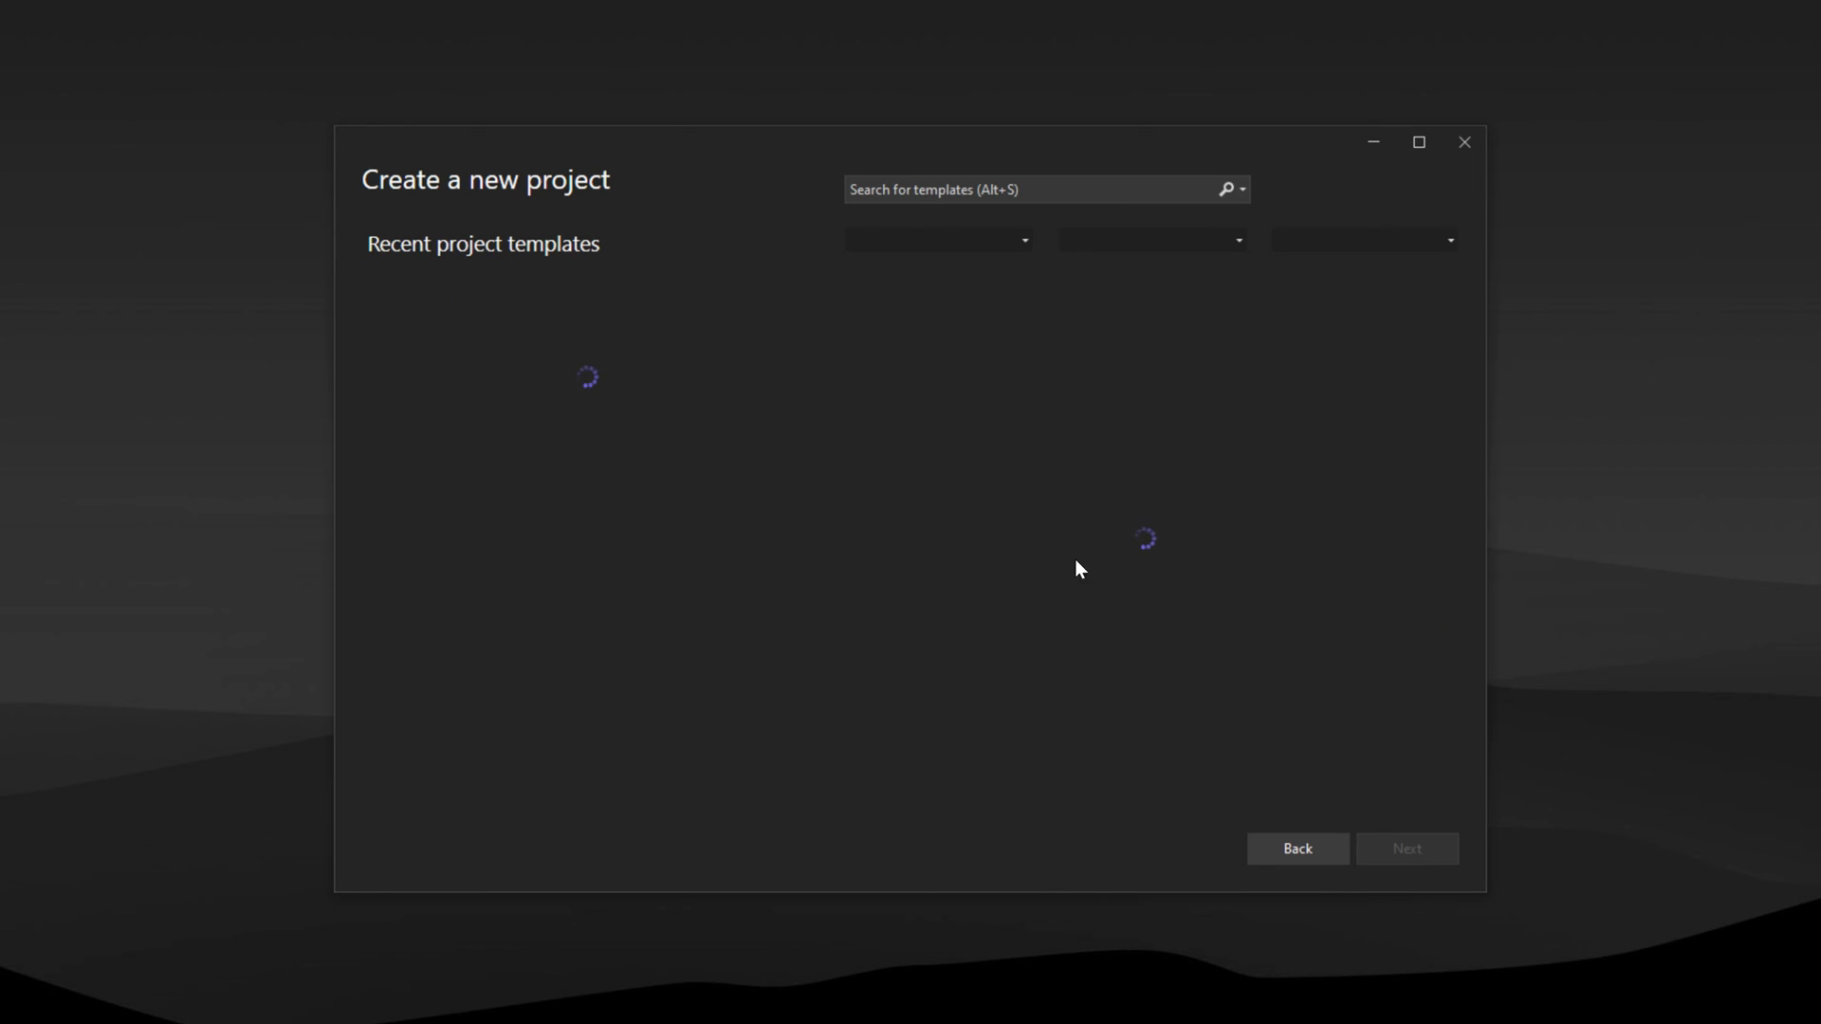
{"action": "mouse_move", "coordinate": [414, 397]}
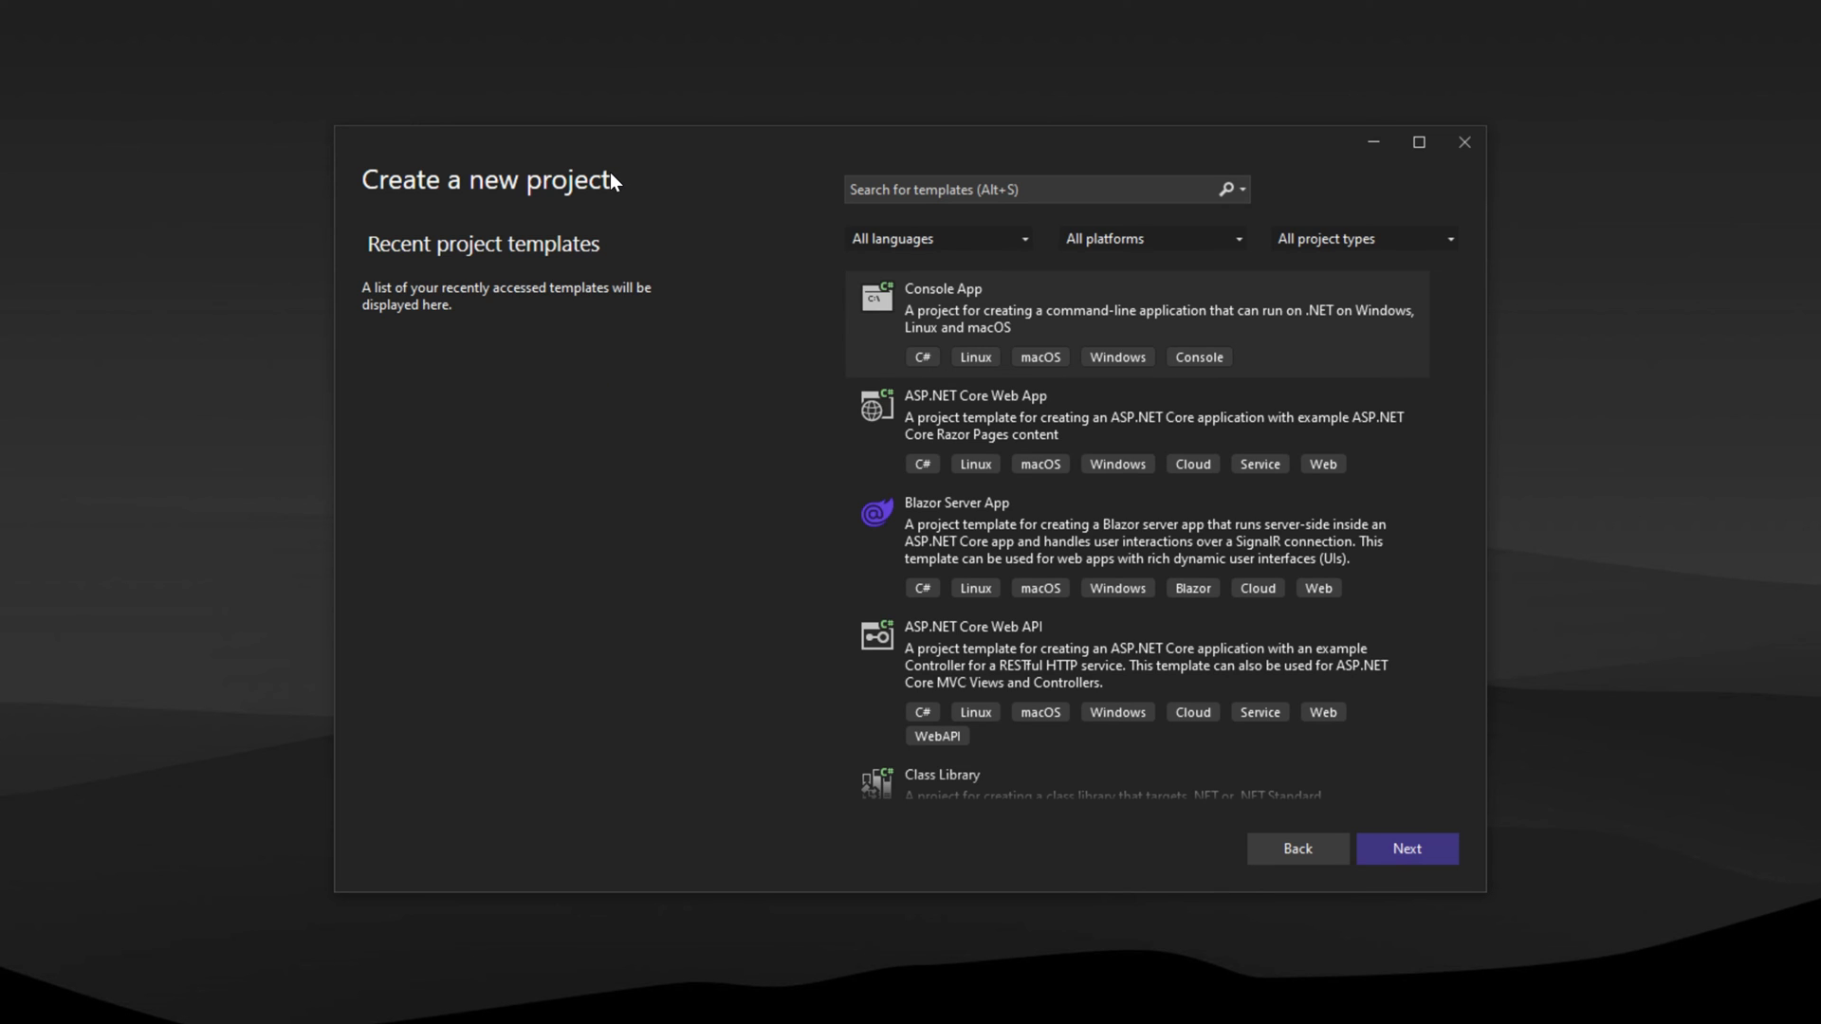
{"action": "mouse_move", "coordinate": [1088, 357]}
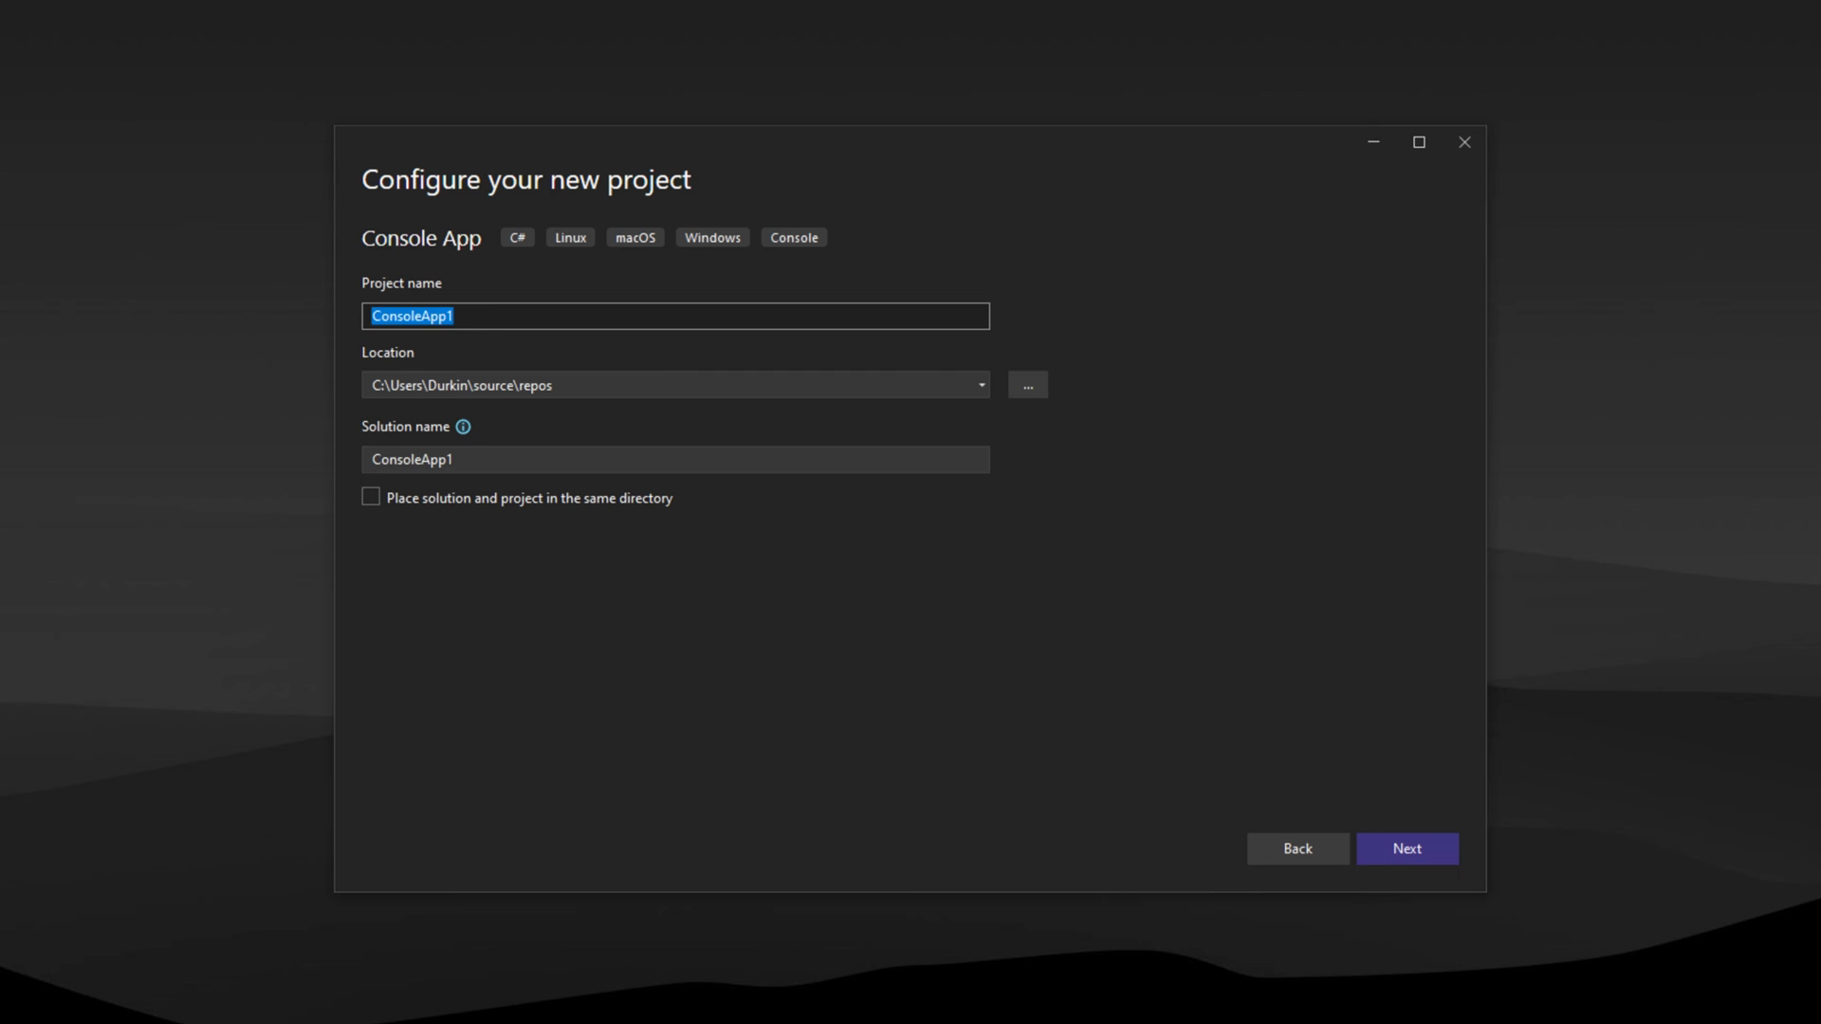
- Correct the project name 'MyFirstCosnoleApp' to 'MyFirstConsoleApp' and browse for a location
{"action": "type", "text": "MyFirstCosnoleApp"}
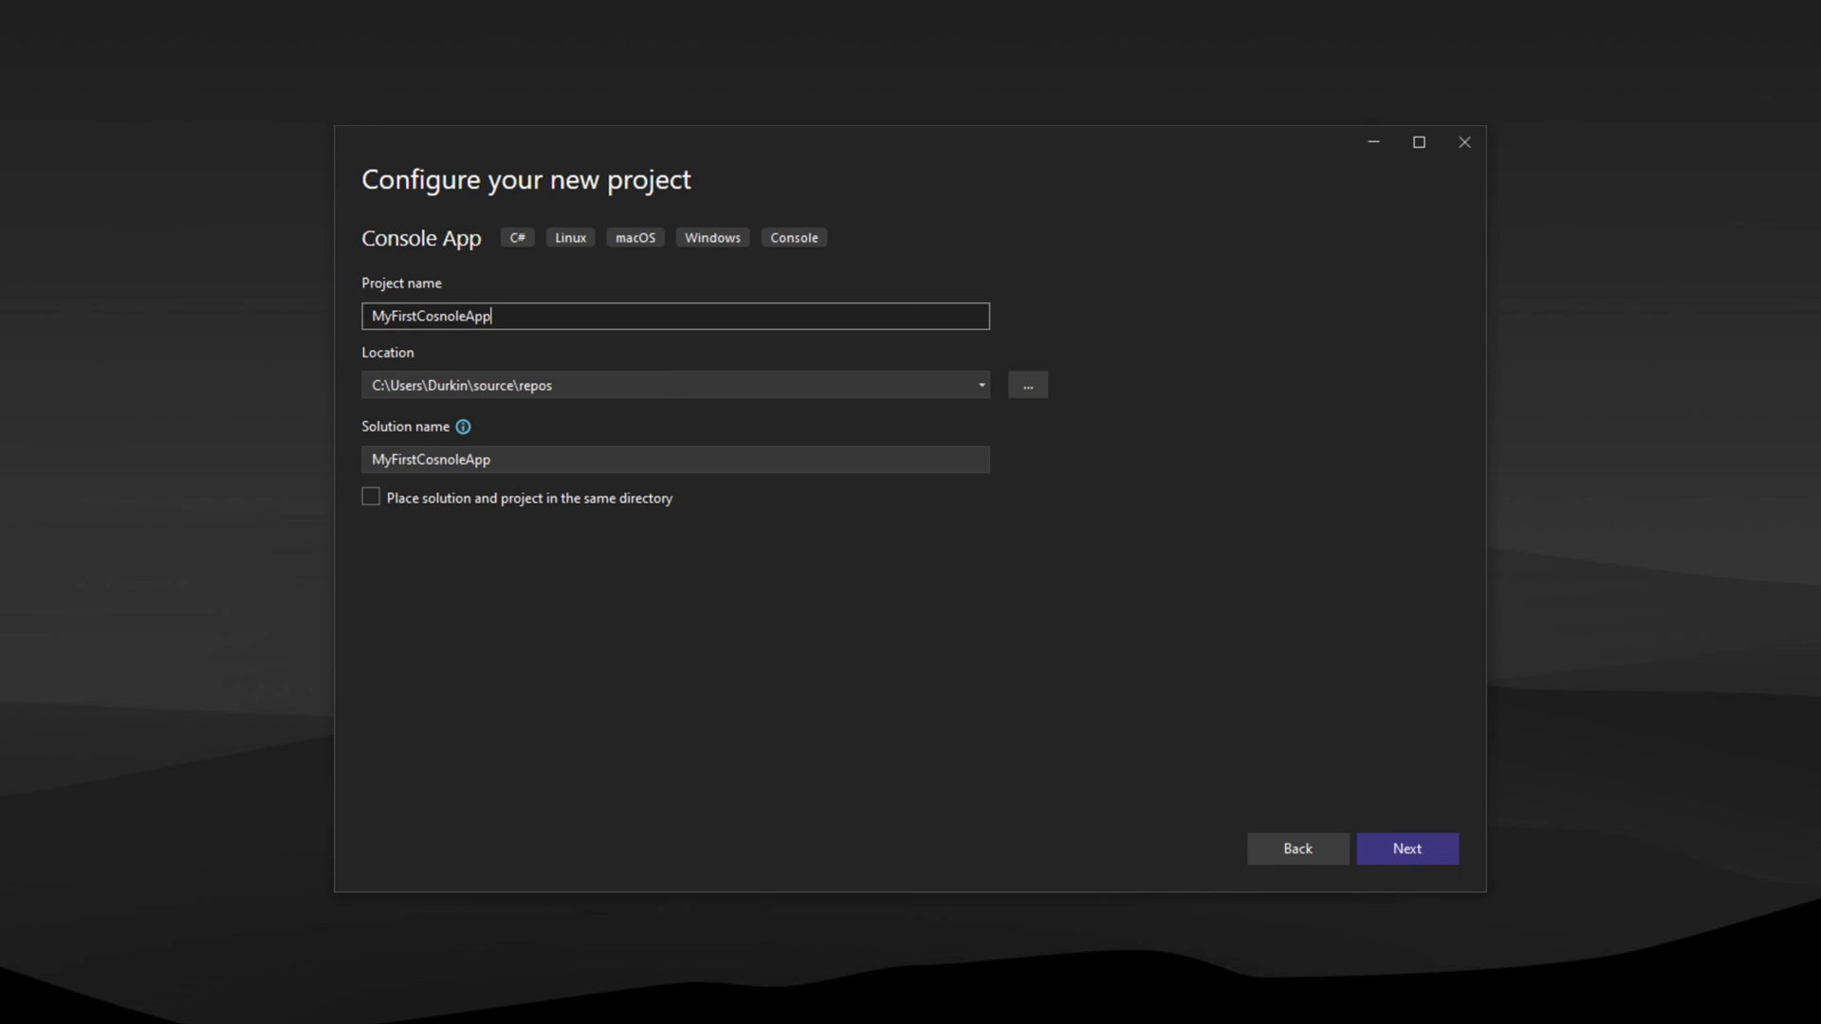
{"action": "type", "text": "My"}
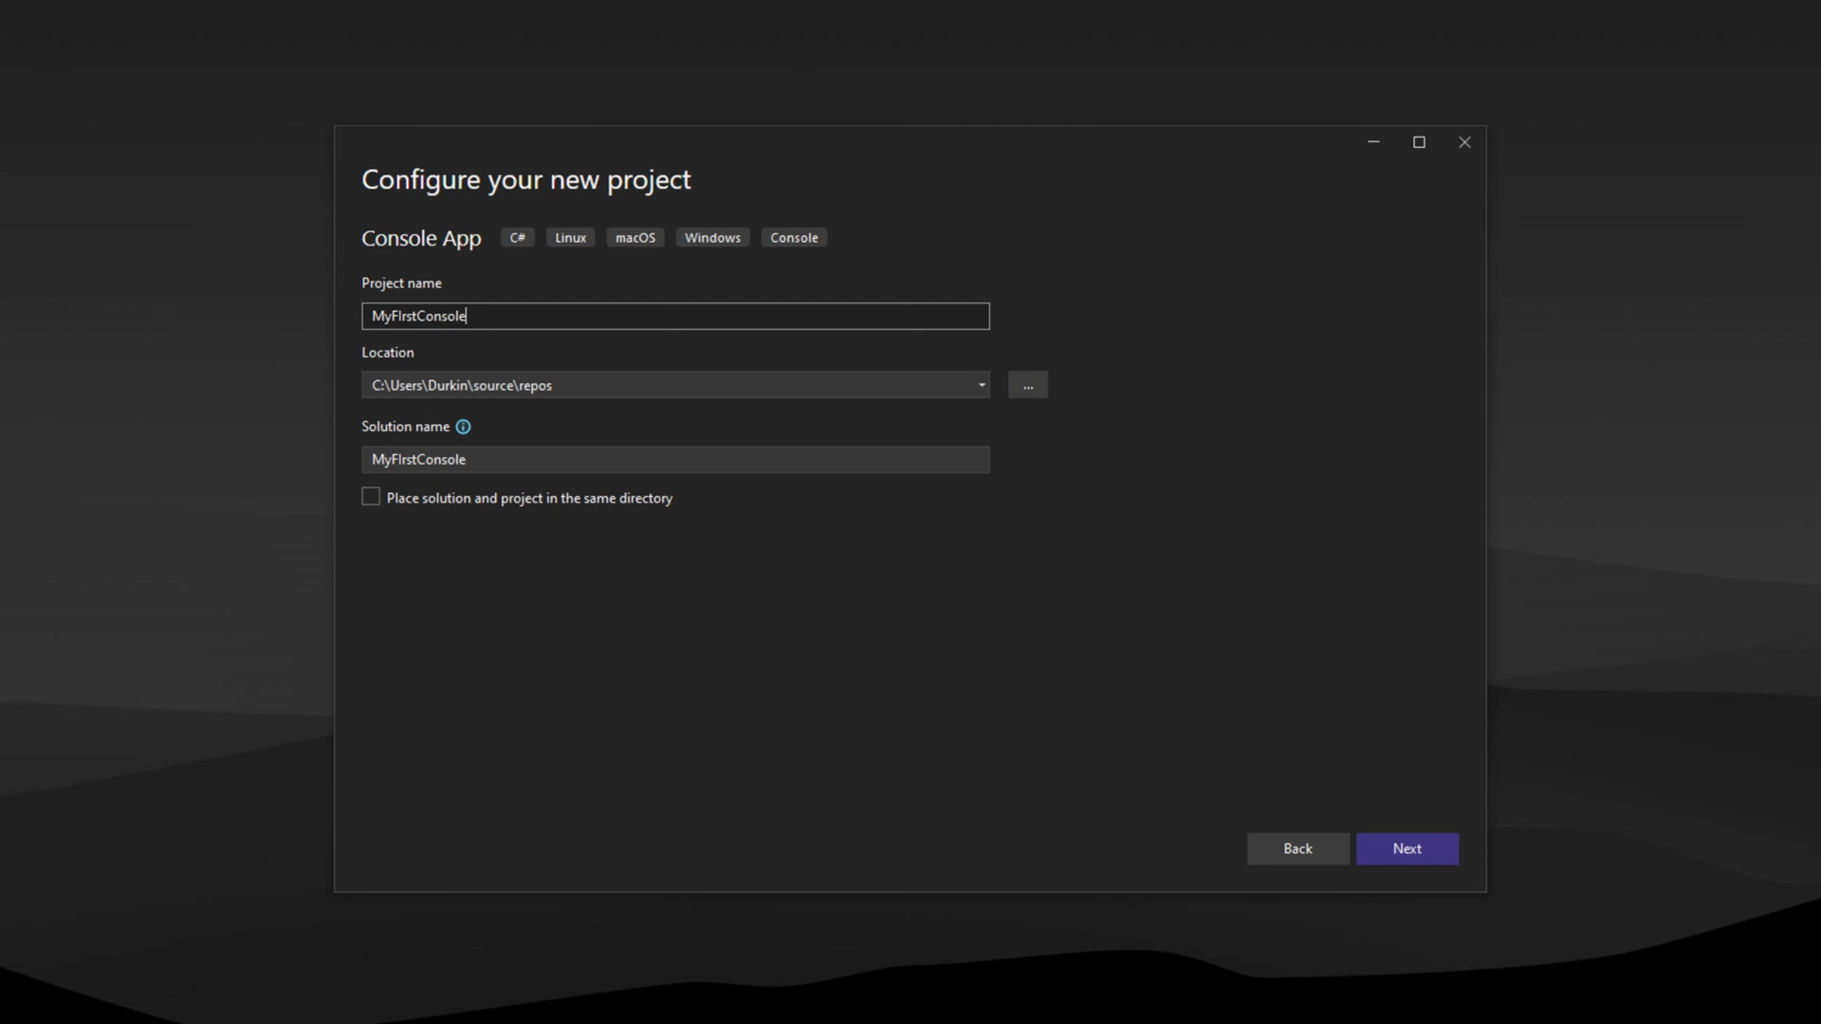
{"action": "type", "text": "App"}
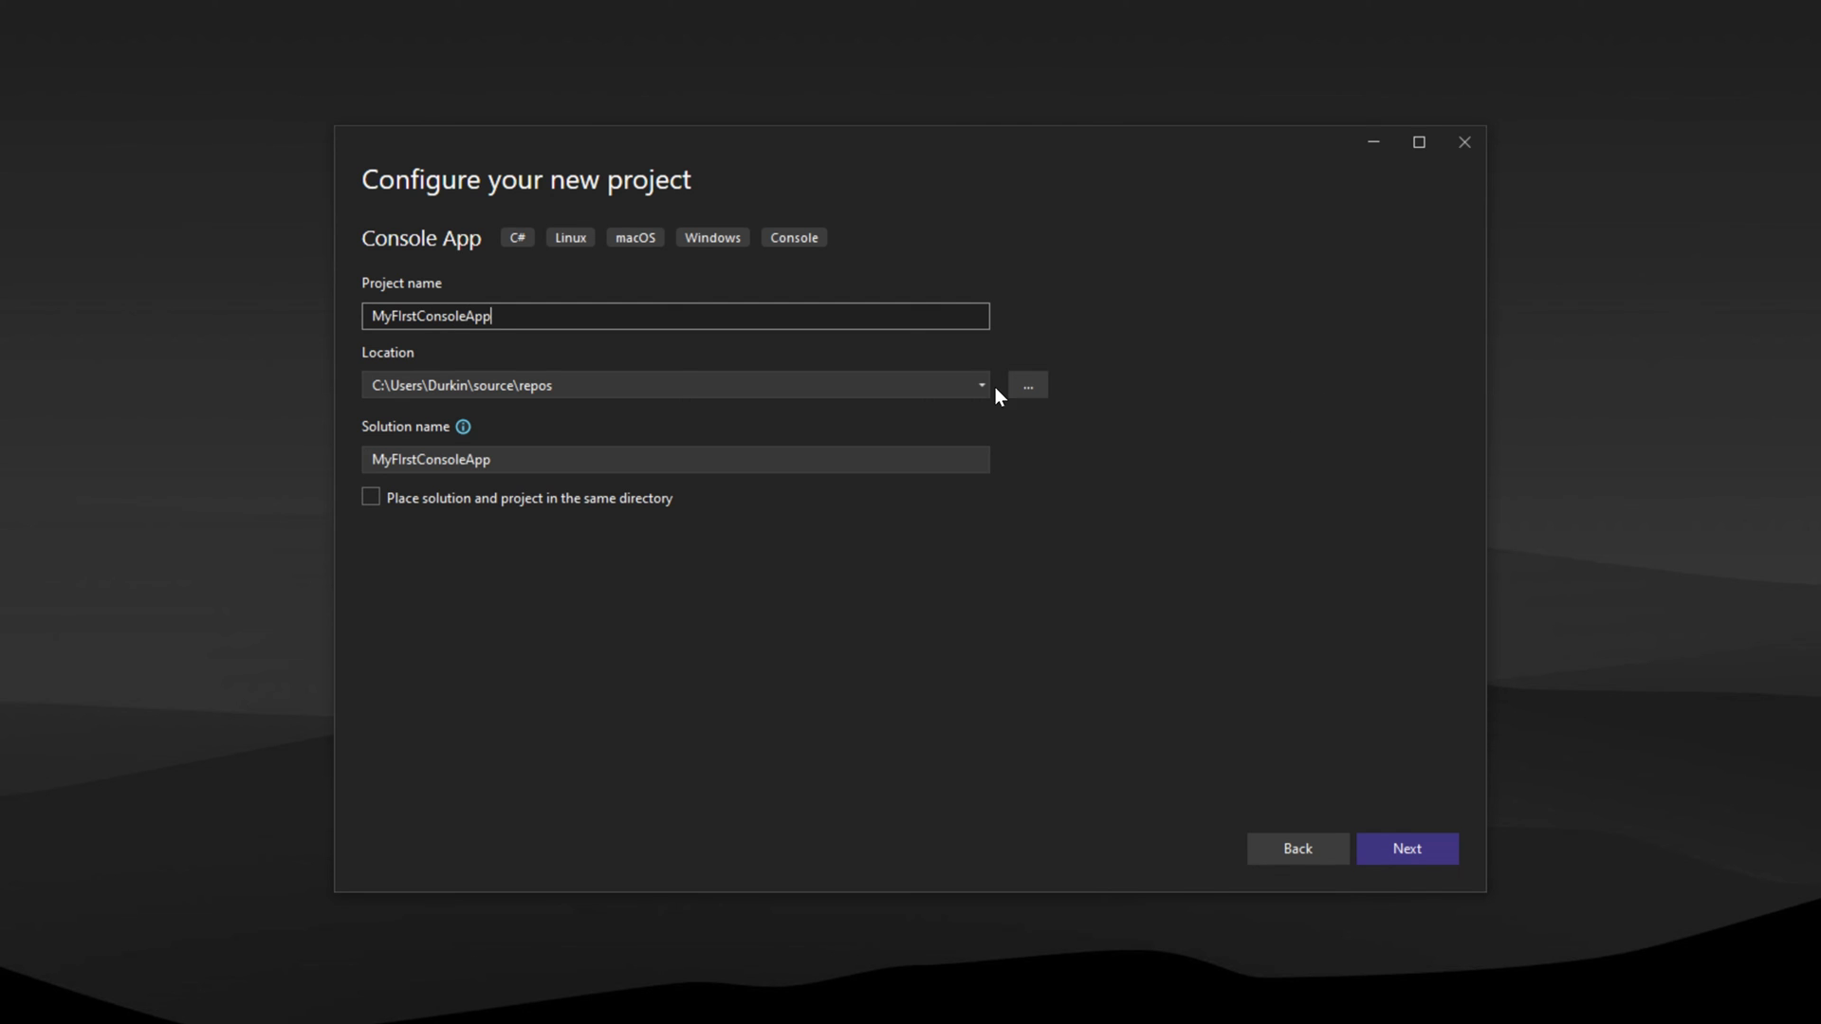
{"action": "left_click", "coordinate": [1026, 384]}
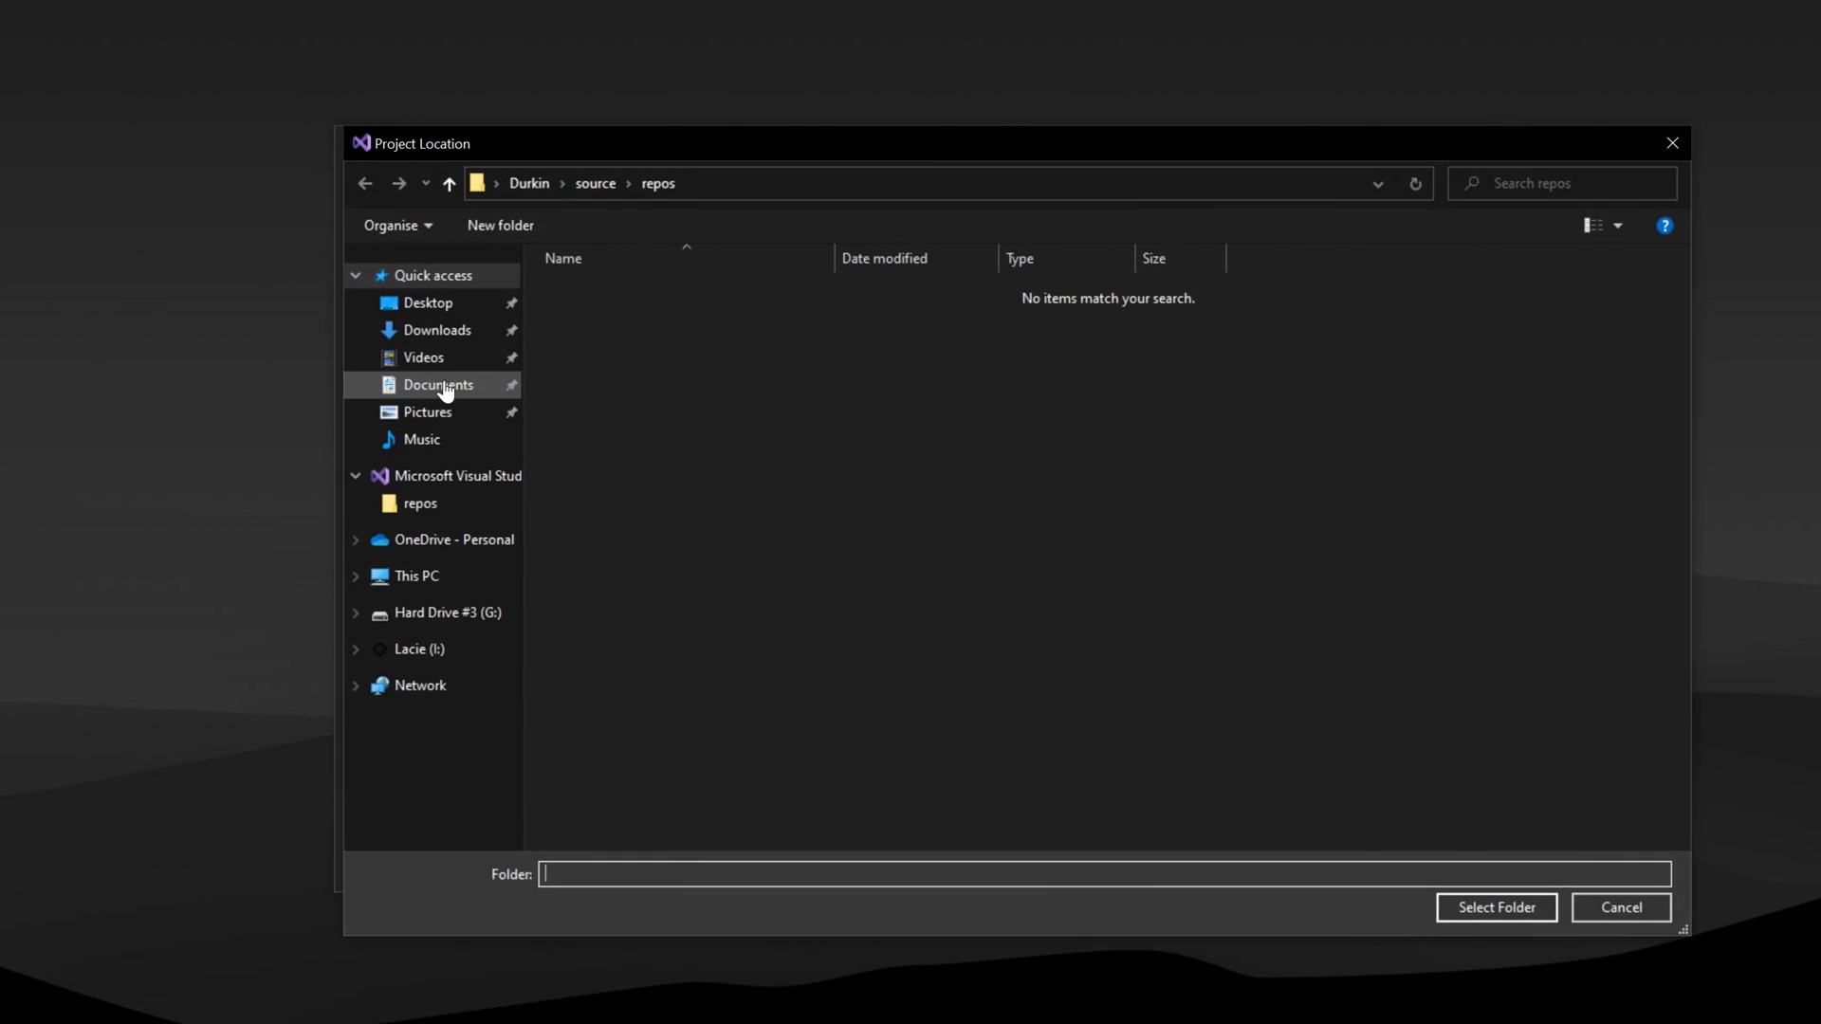
- Create a 'VS Projects' folder on drive D and select it as the project location
{"action": "left_click", "coordinate": [414, 575]}
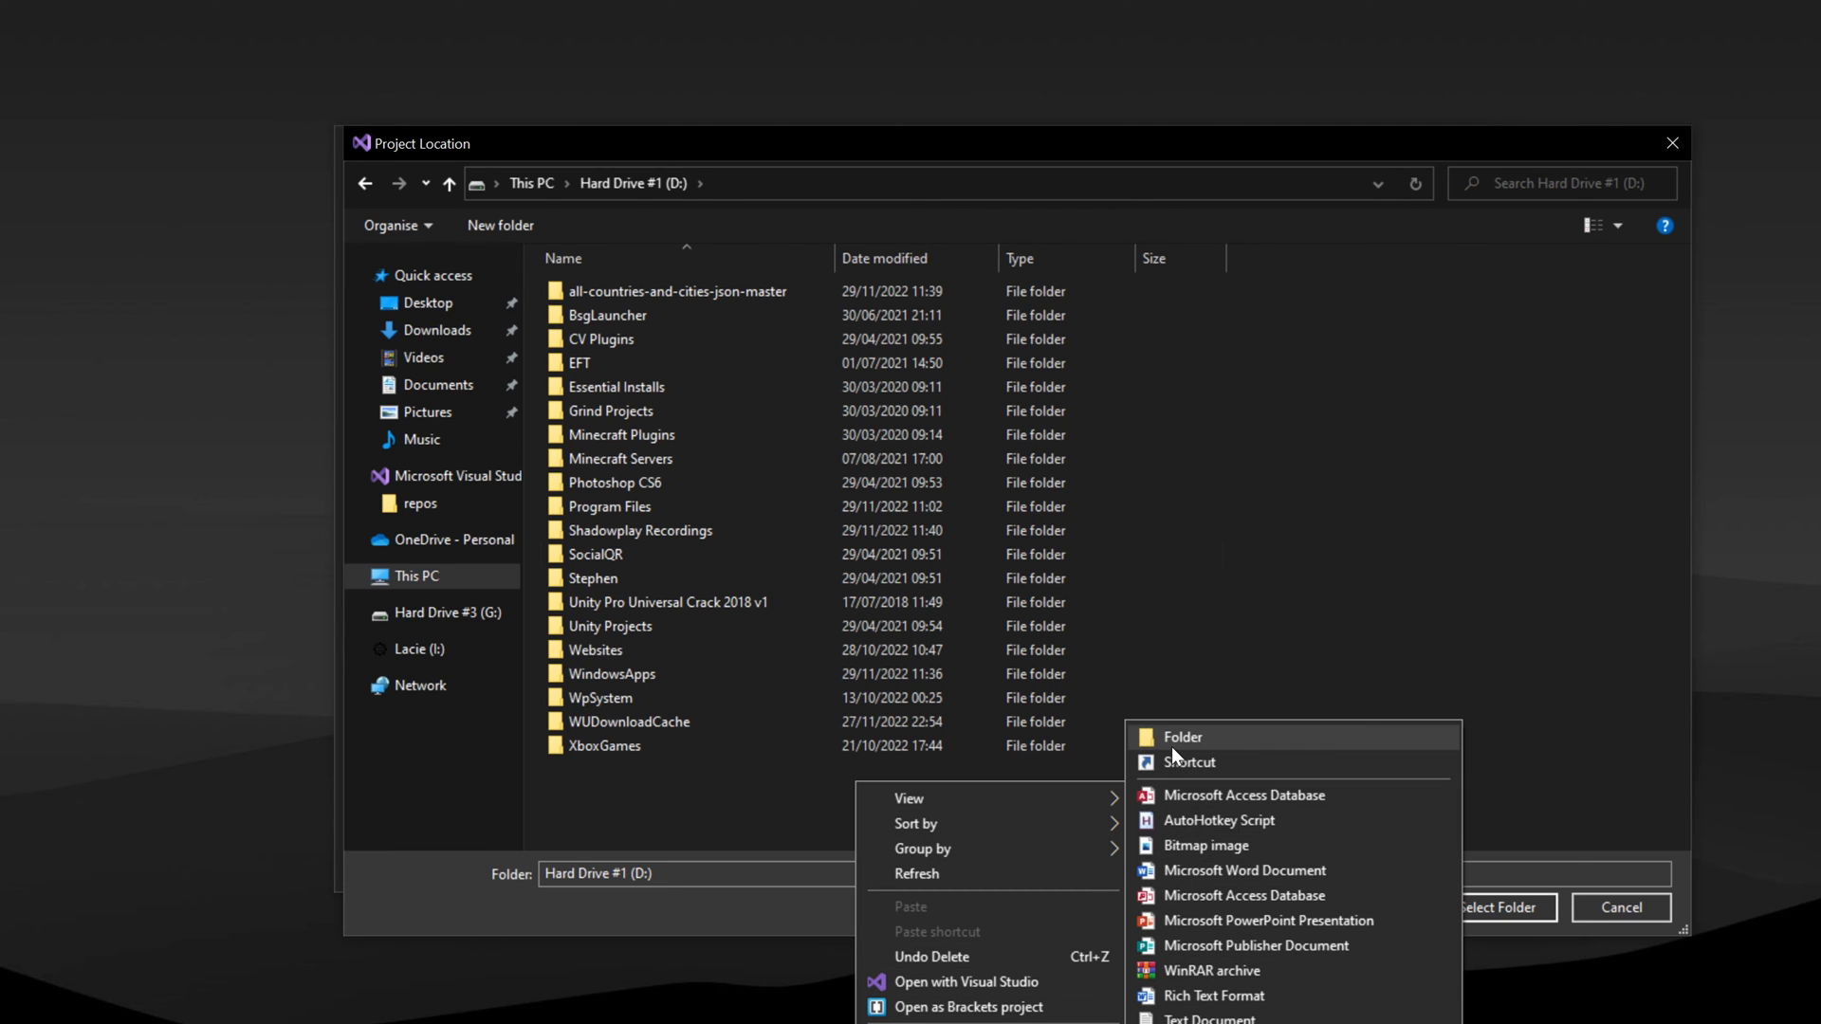
{"action": "left_click", "coordinate": [1182, 738]}
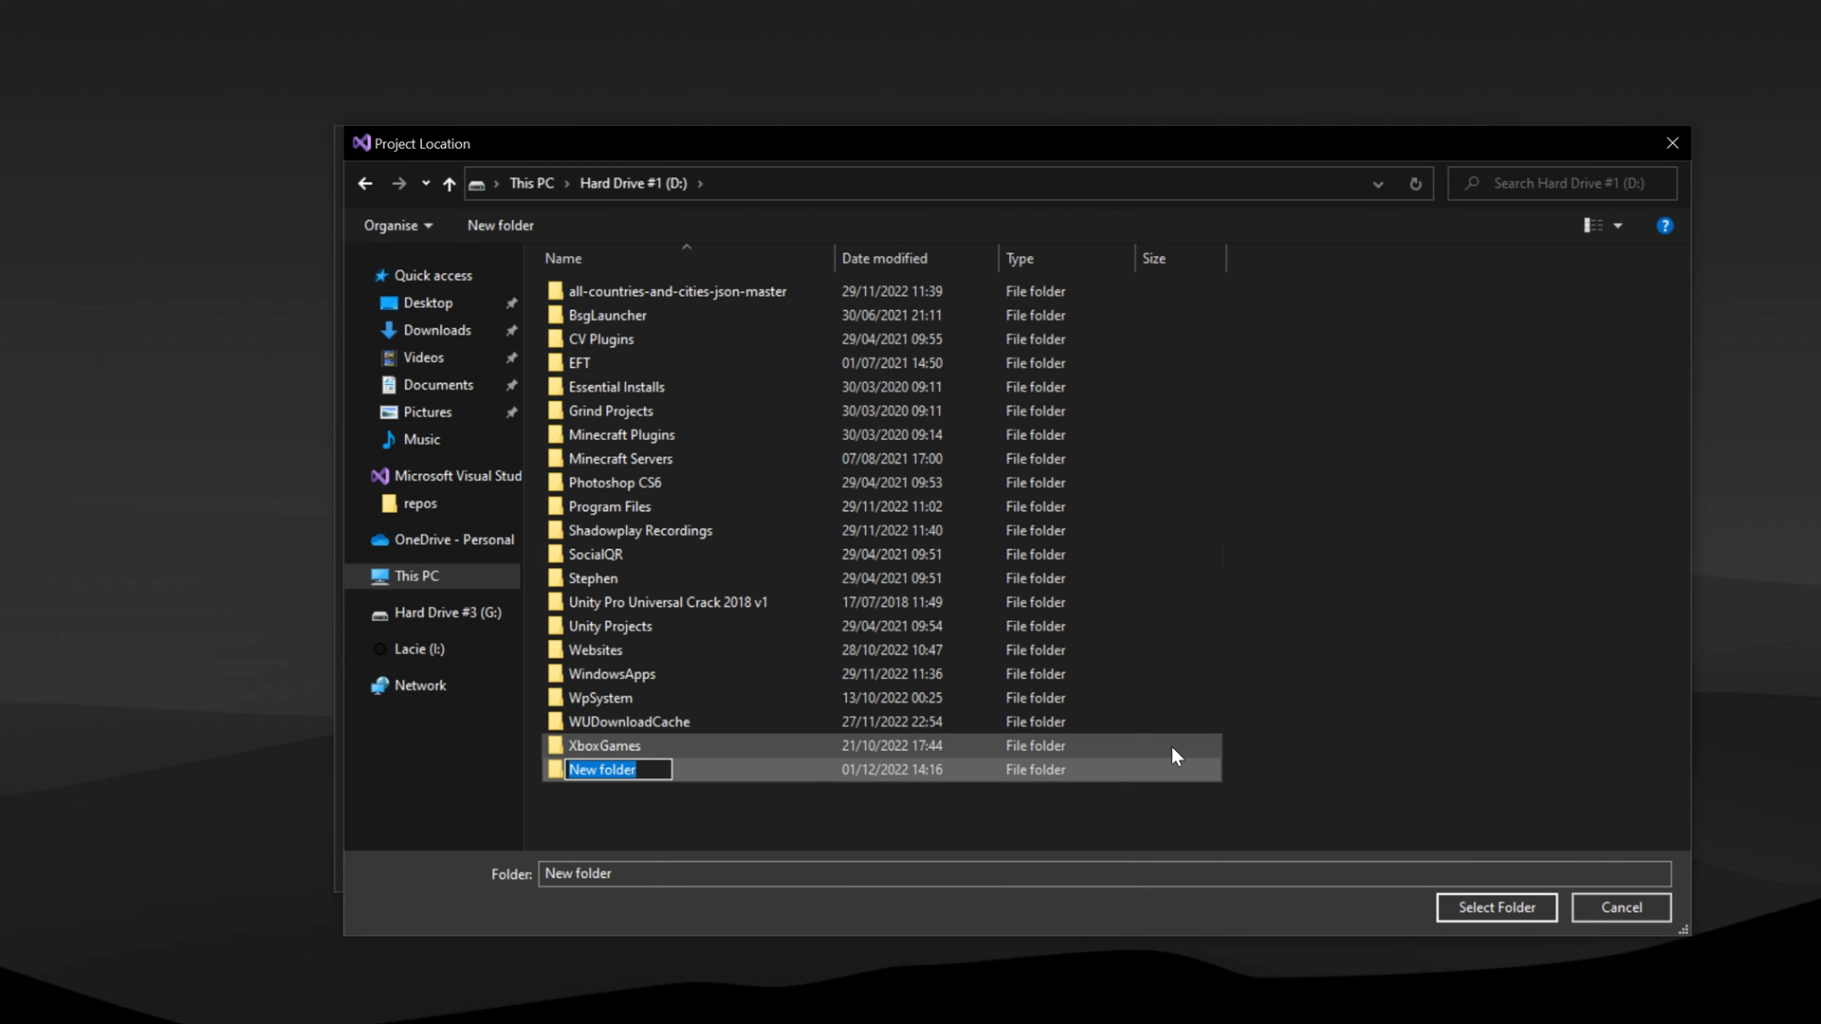
{"action": "type", "text": "VS Projects"}
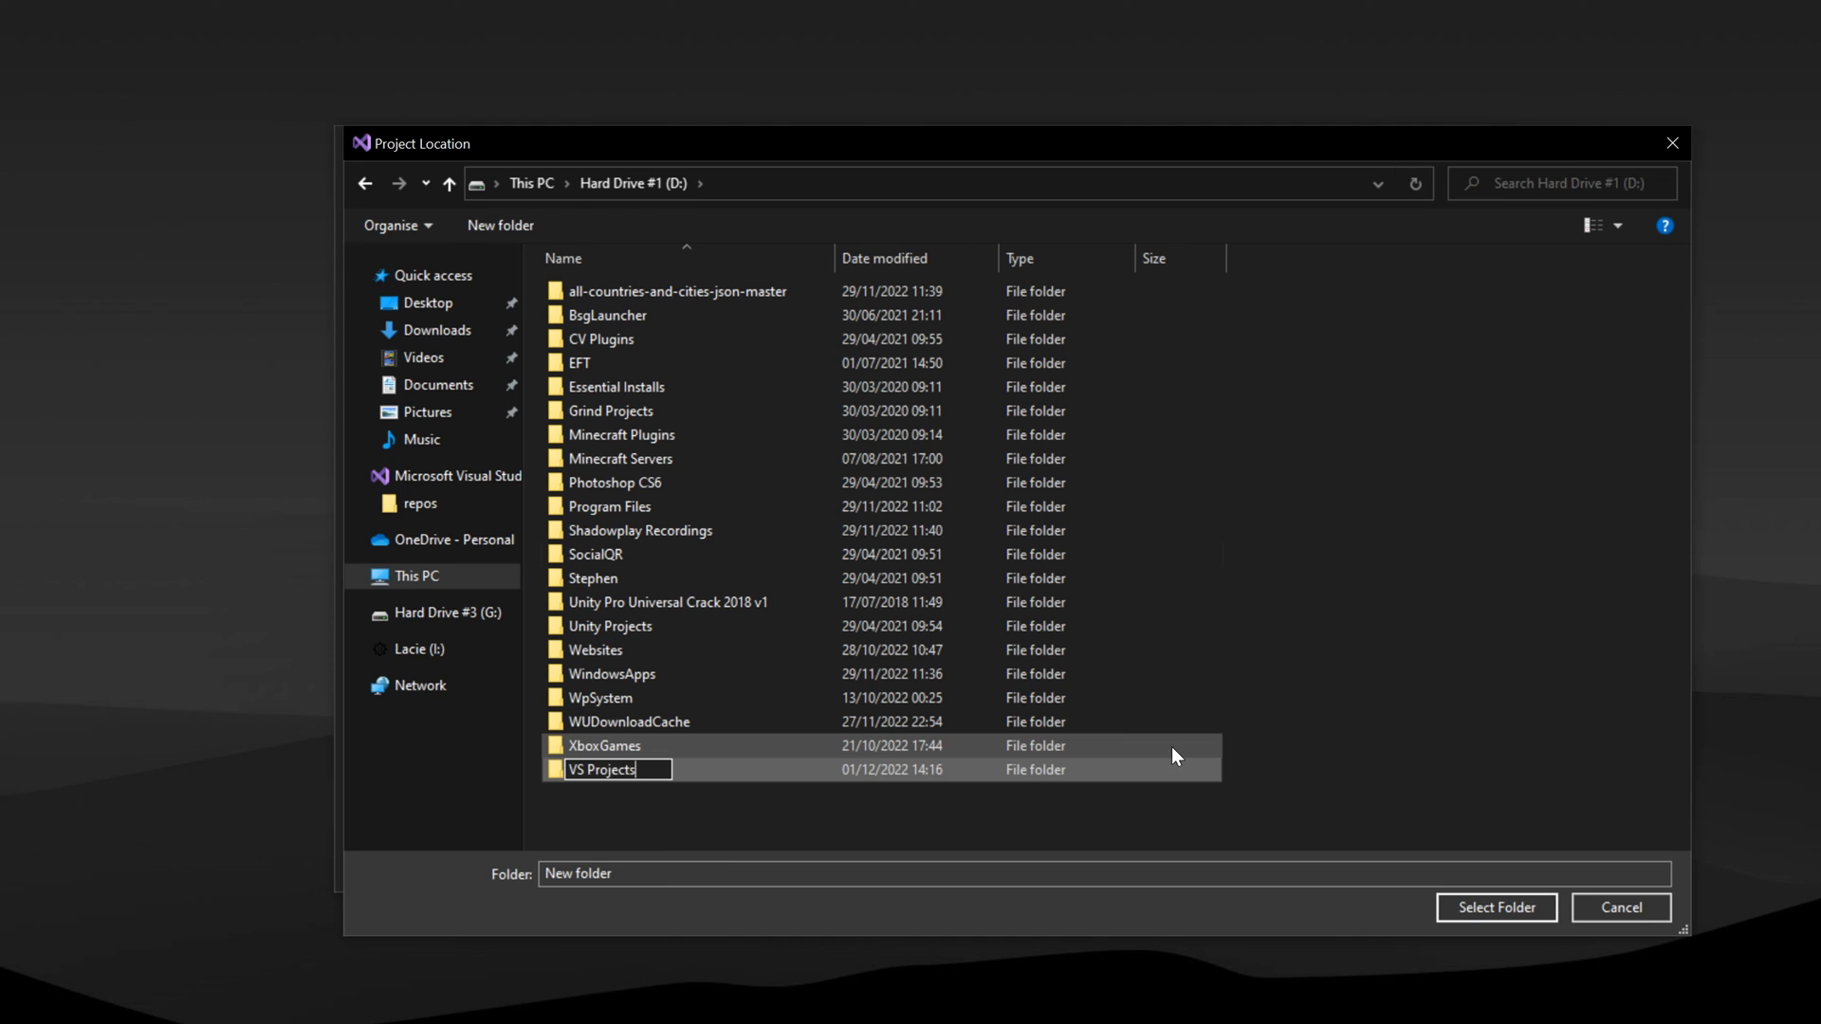
{"action": "left_click", "coordinate": [1495, 907]}
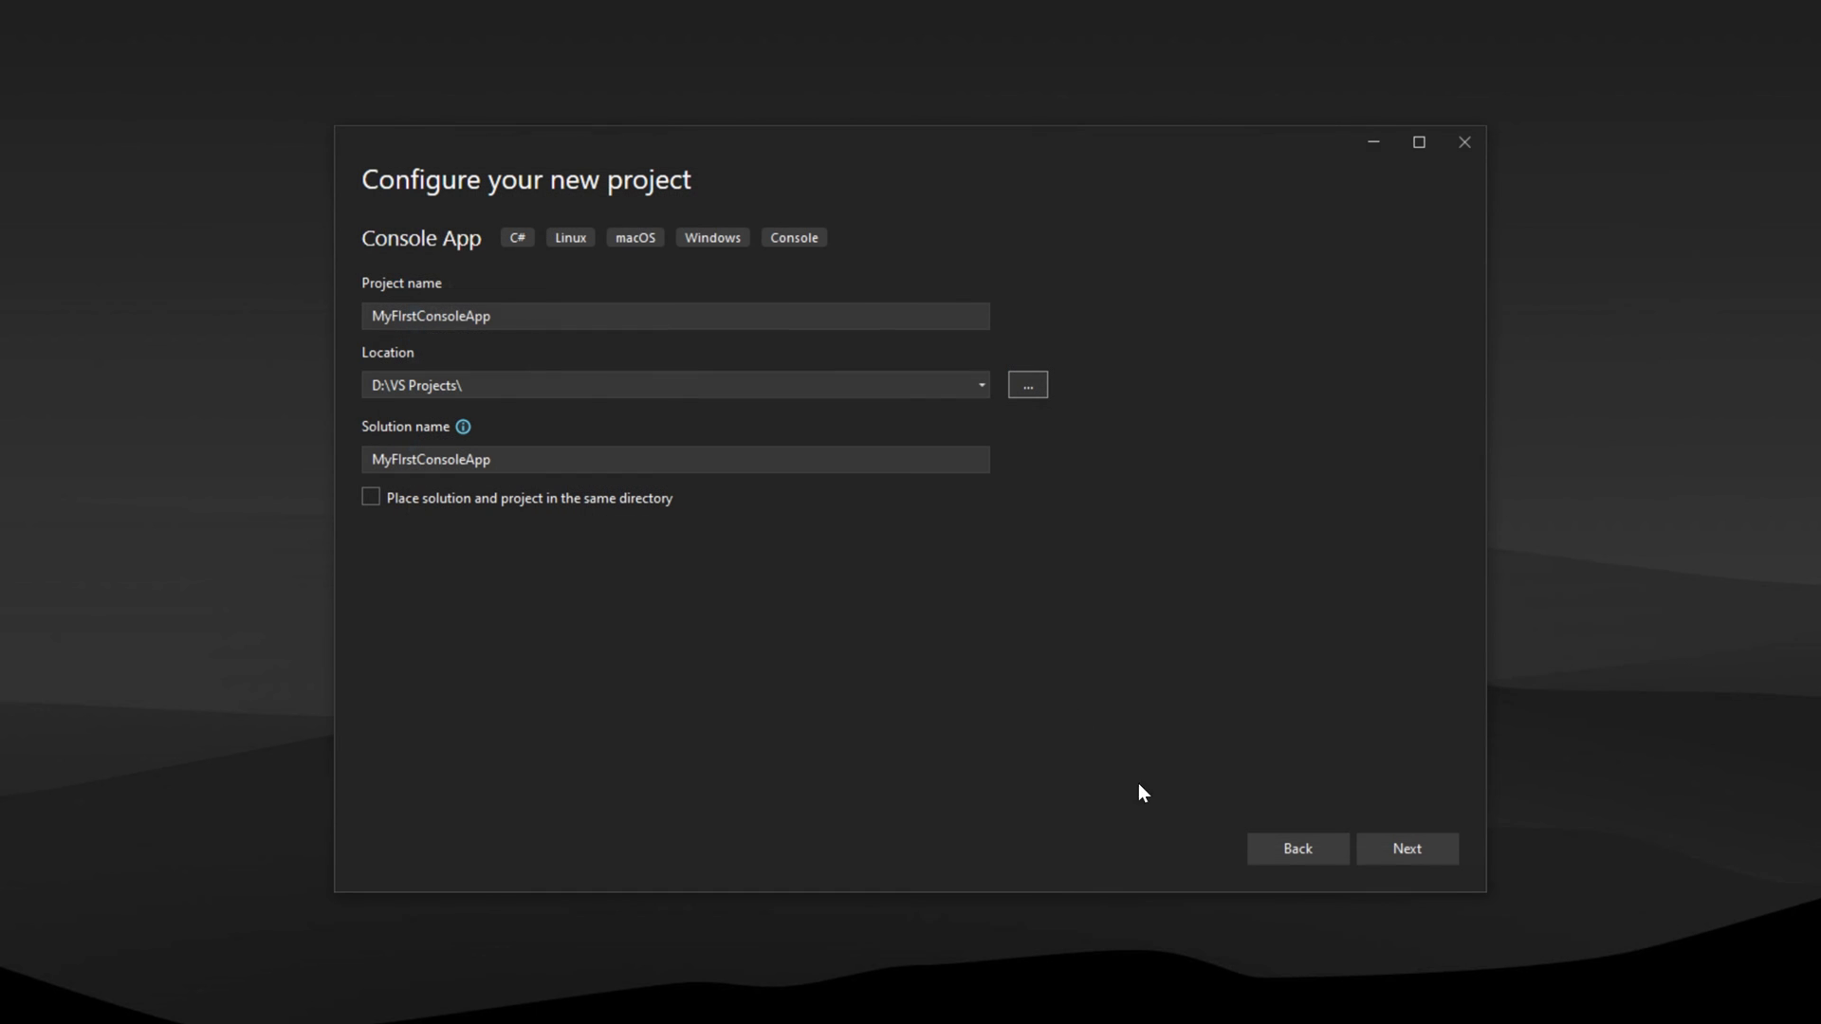
{"action": "mouse_move", "coordinate": [1297, 849]}
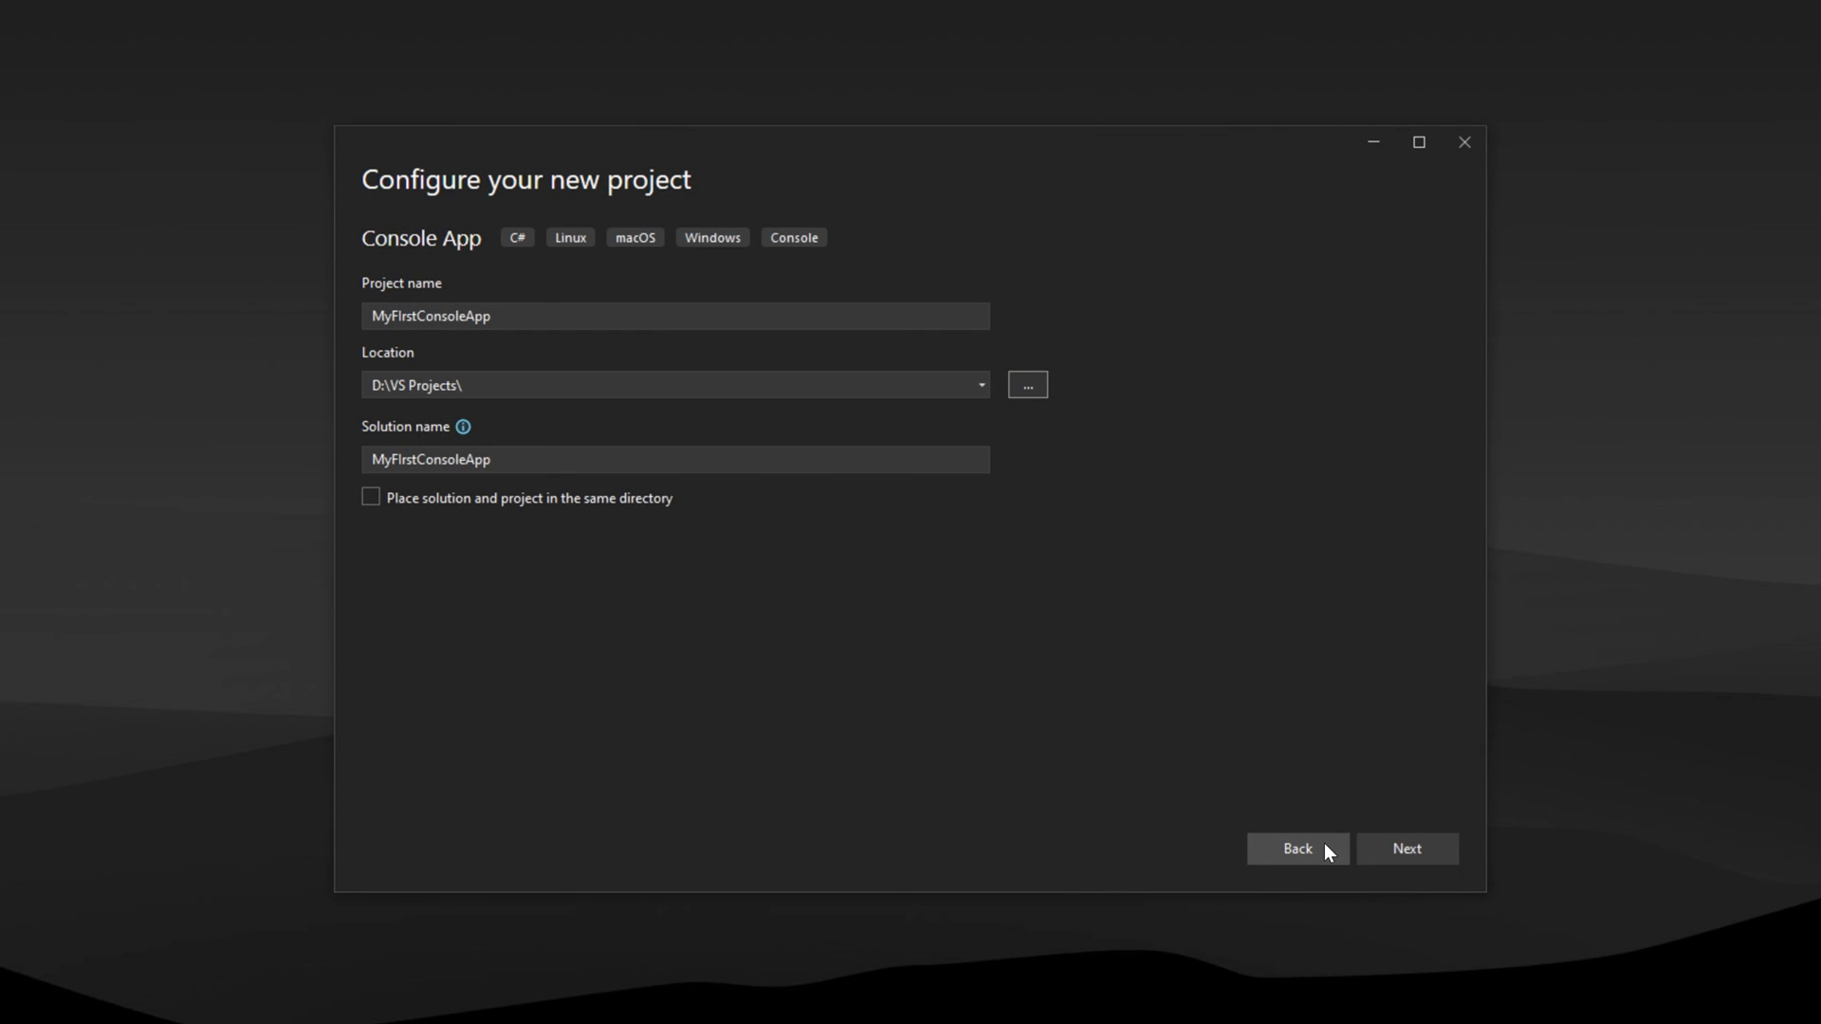
- Keep .NET 6.0 (Long Term Support) as the framework and create the project
{"action": "left_click", "coordinate": [1405, 848]}
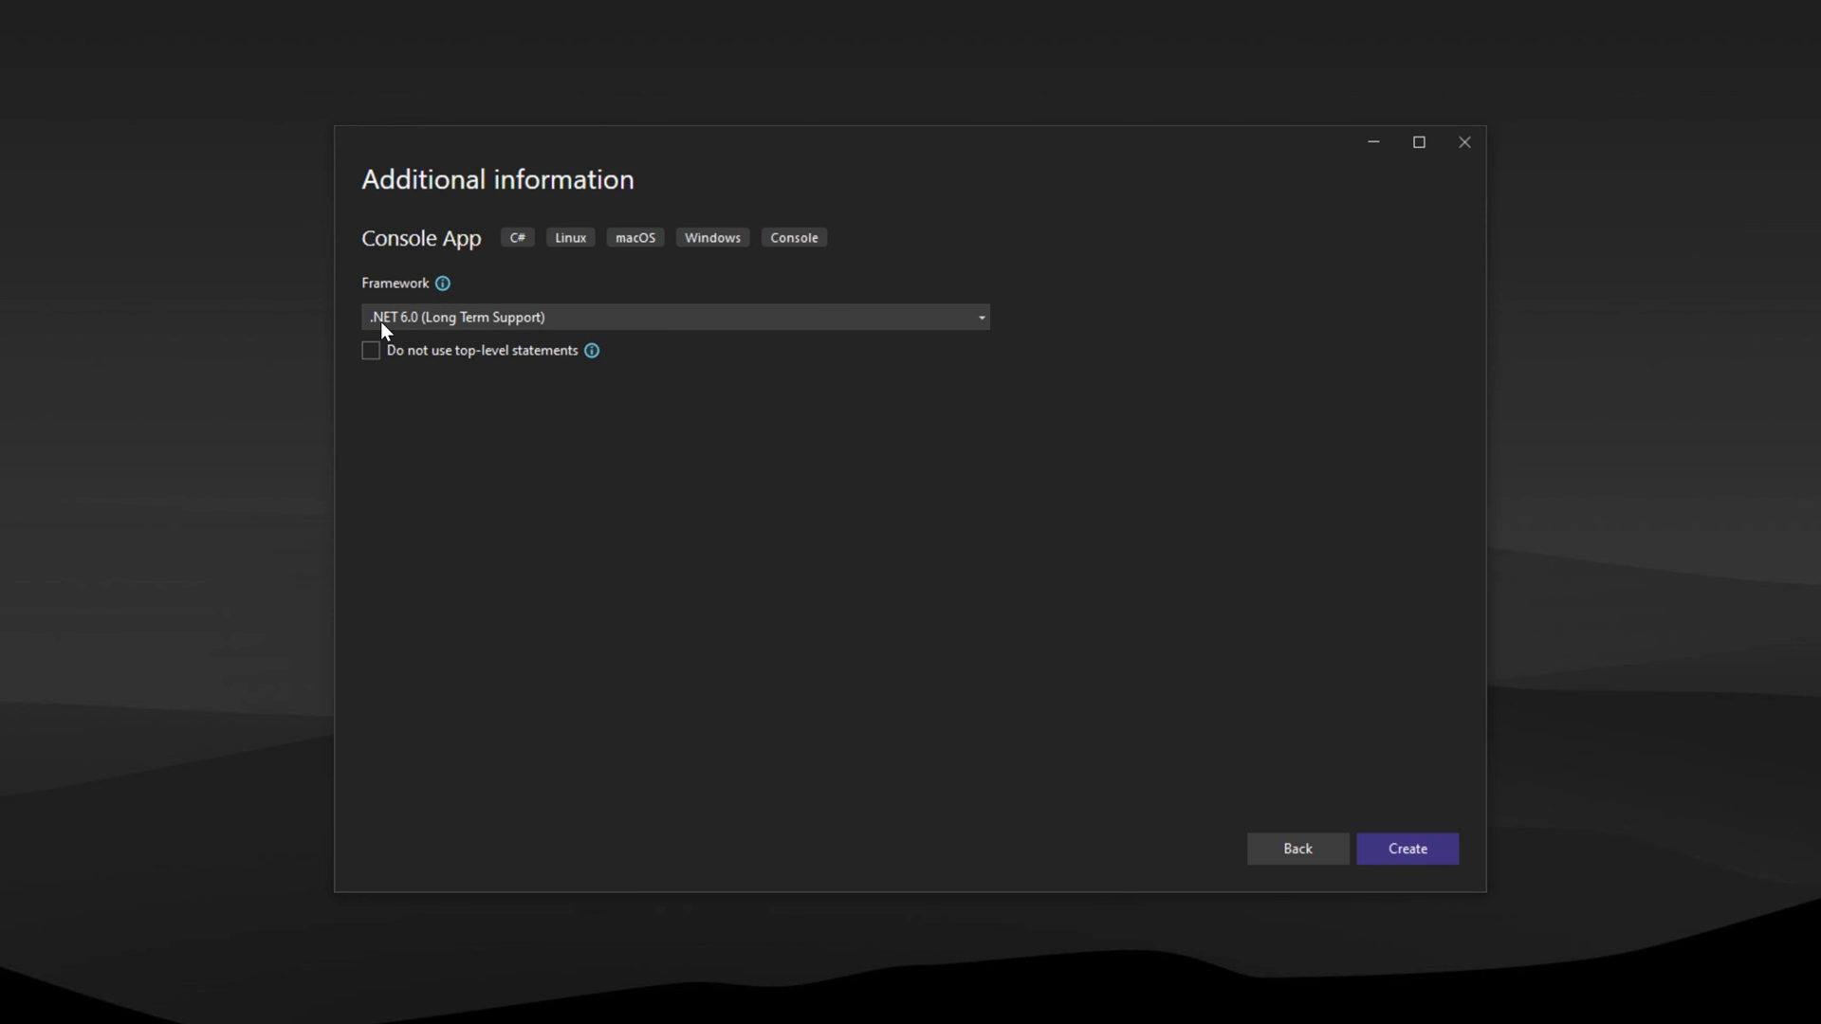
{"action": "mouse_move", "coordinate": [1005, 396]}
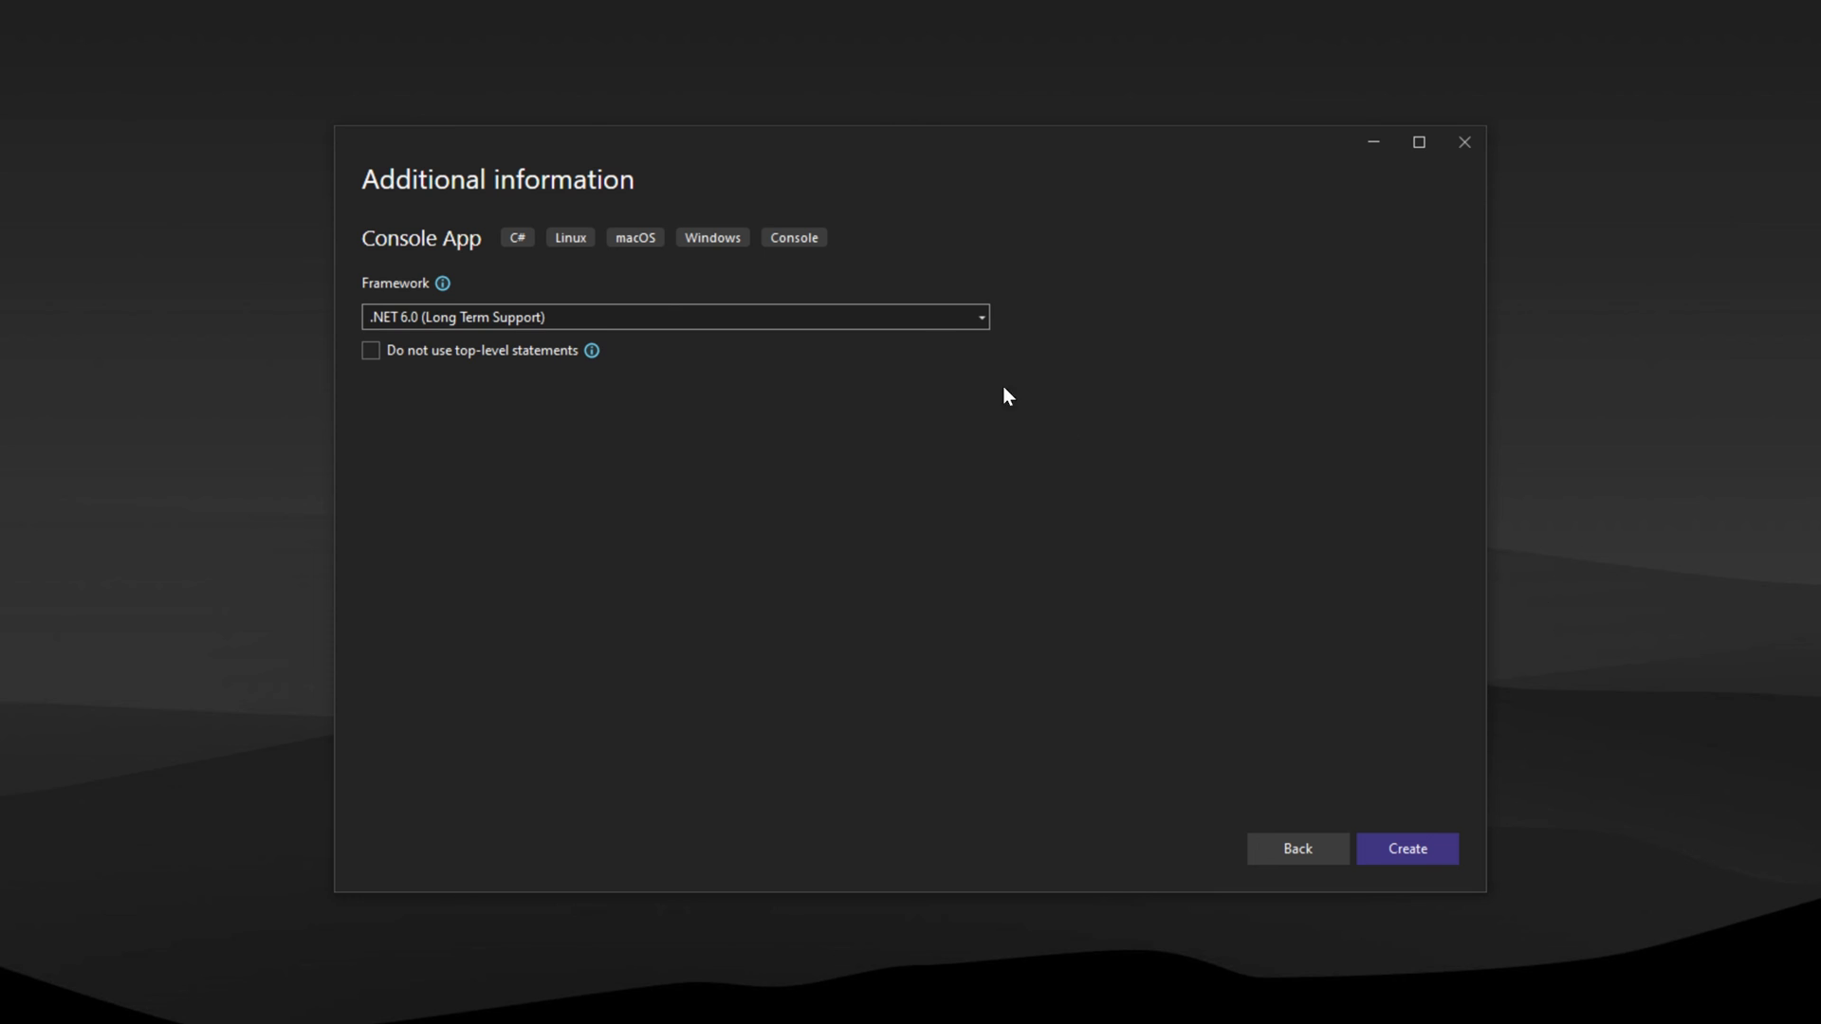
{"action": "left_click", "coordinate": [980, 317]}
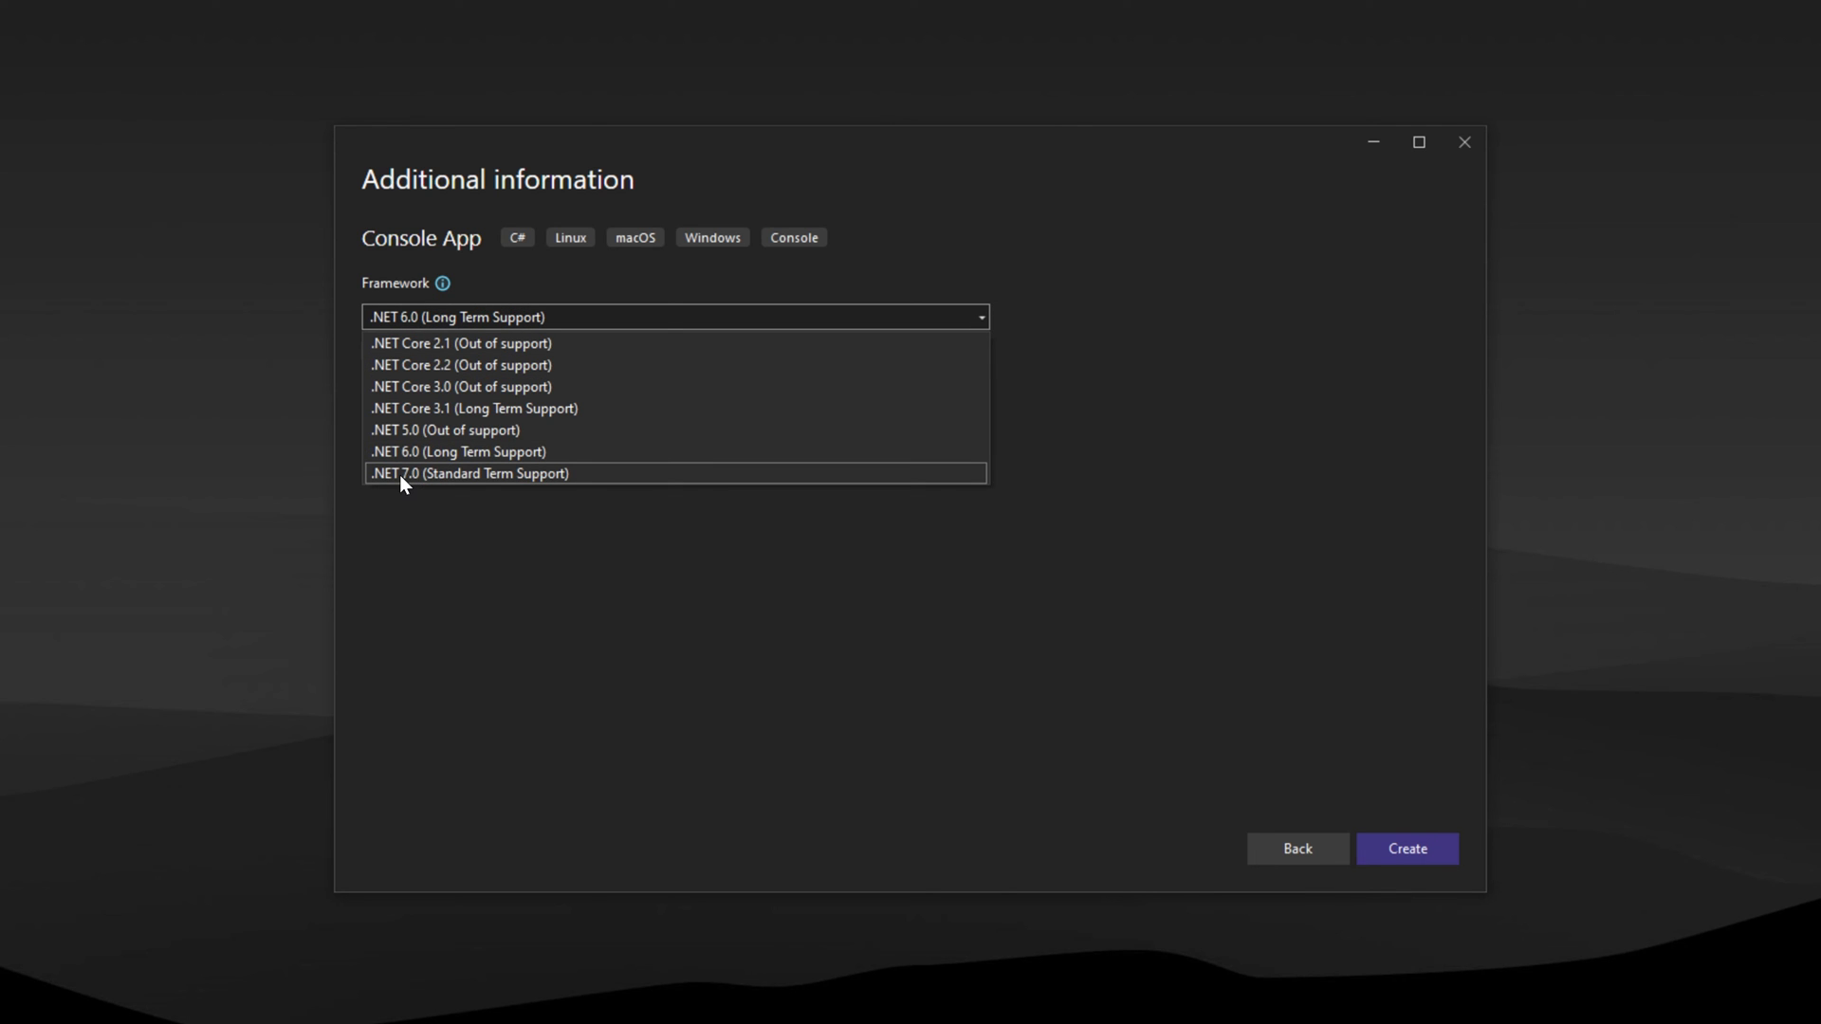
{"action": "mouse_move", "coordinate": [424, 480]}
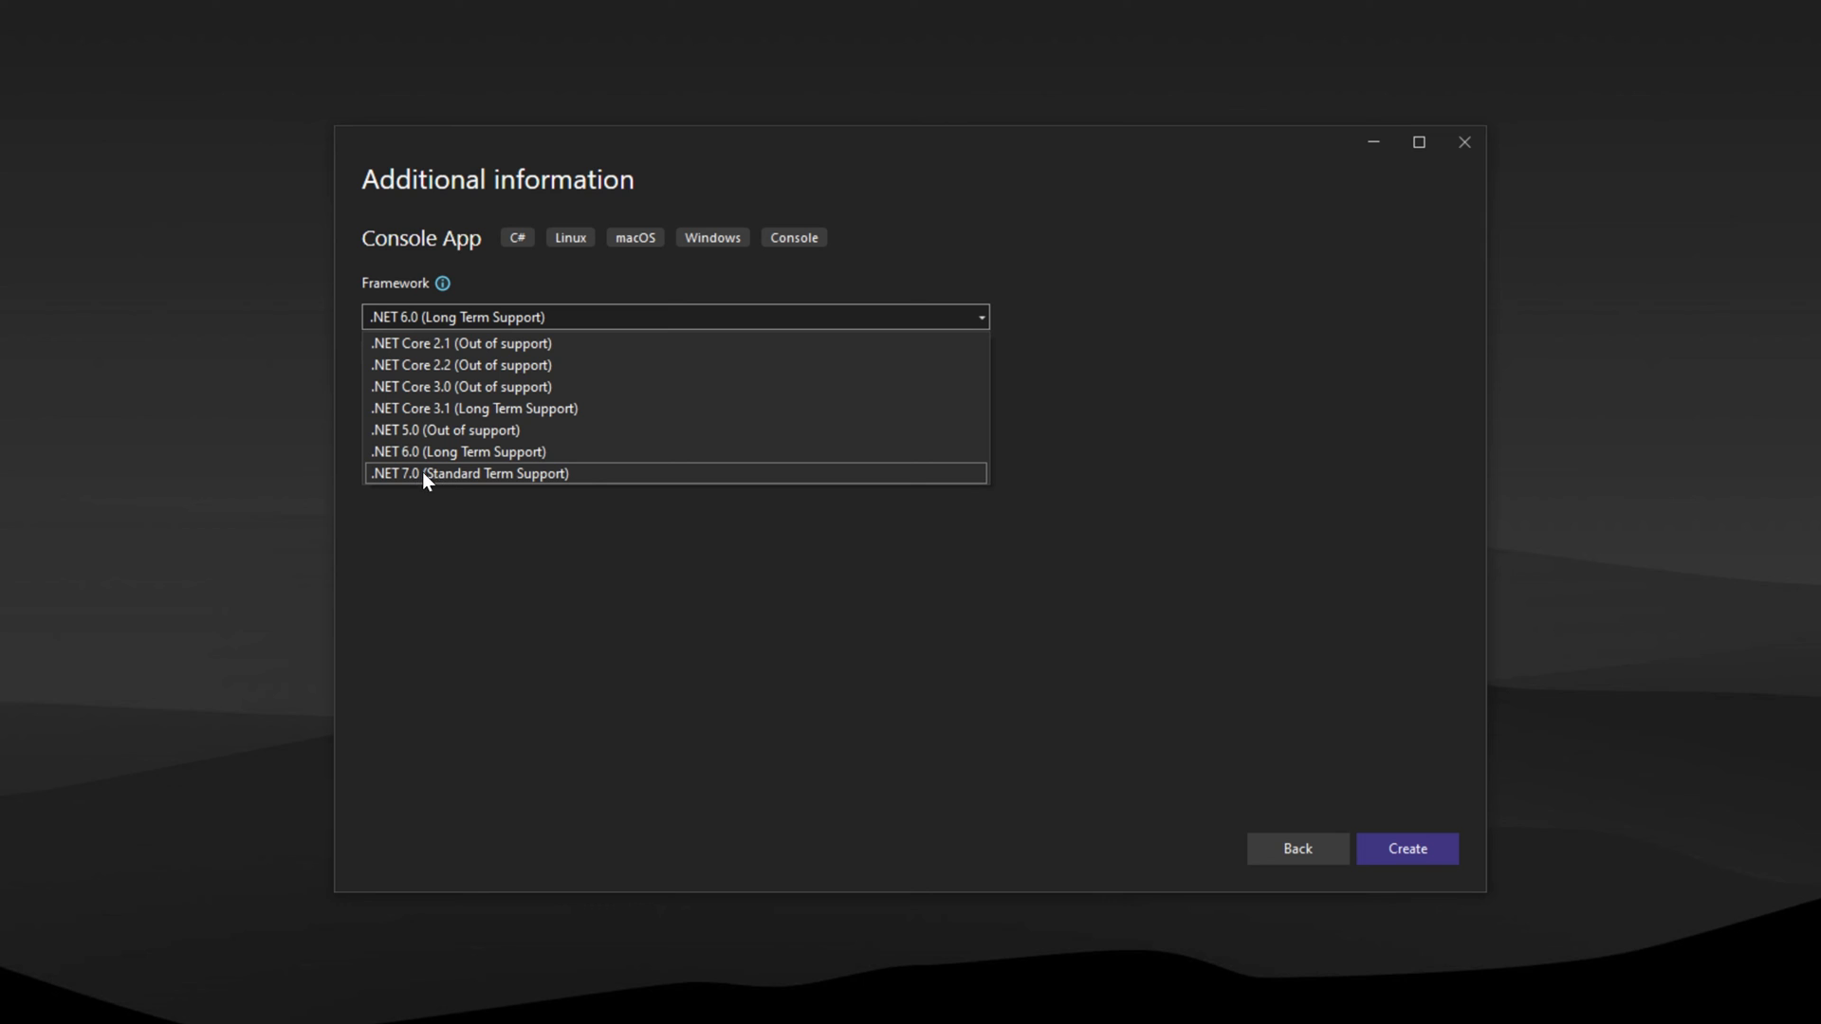
{"action": "mouse_move", "coordinate": [451, 480]}
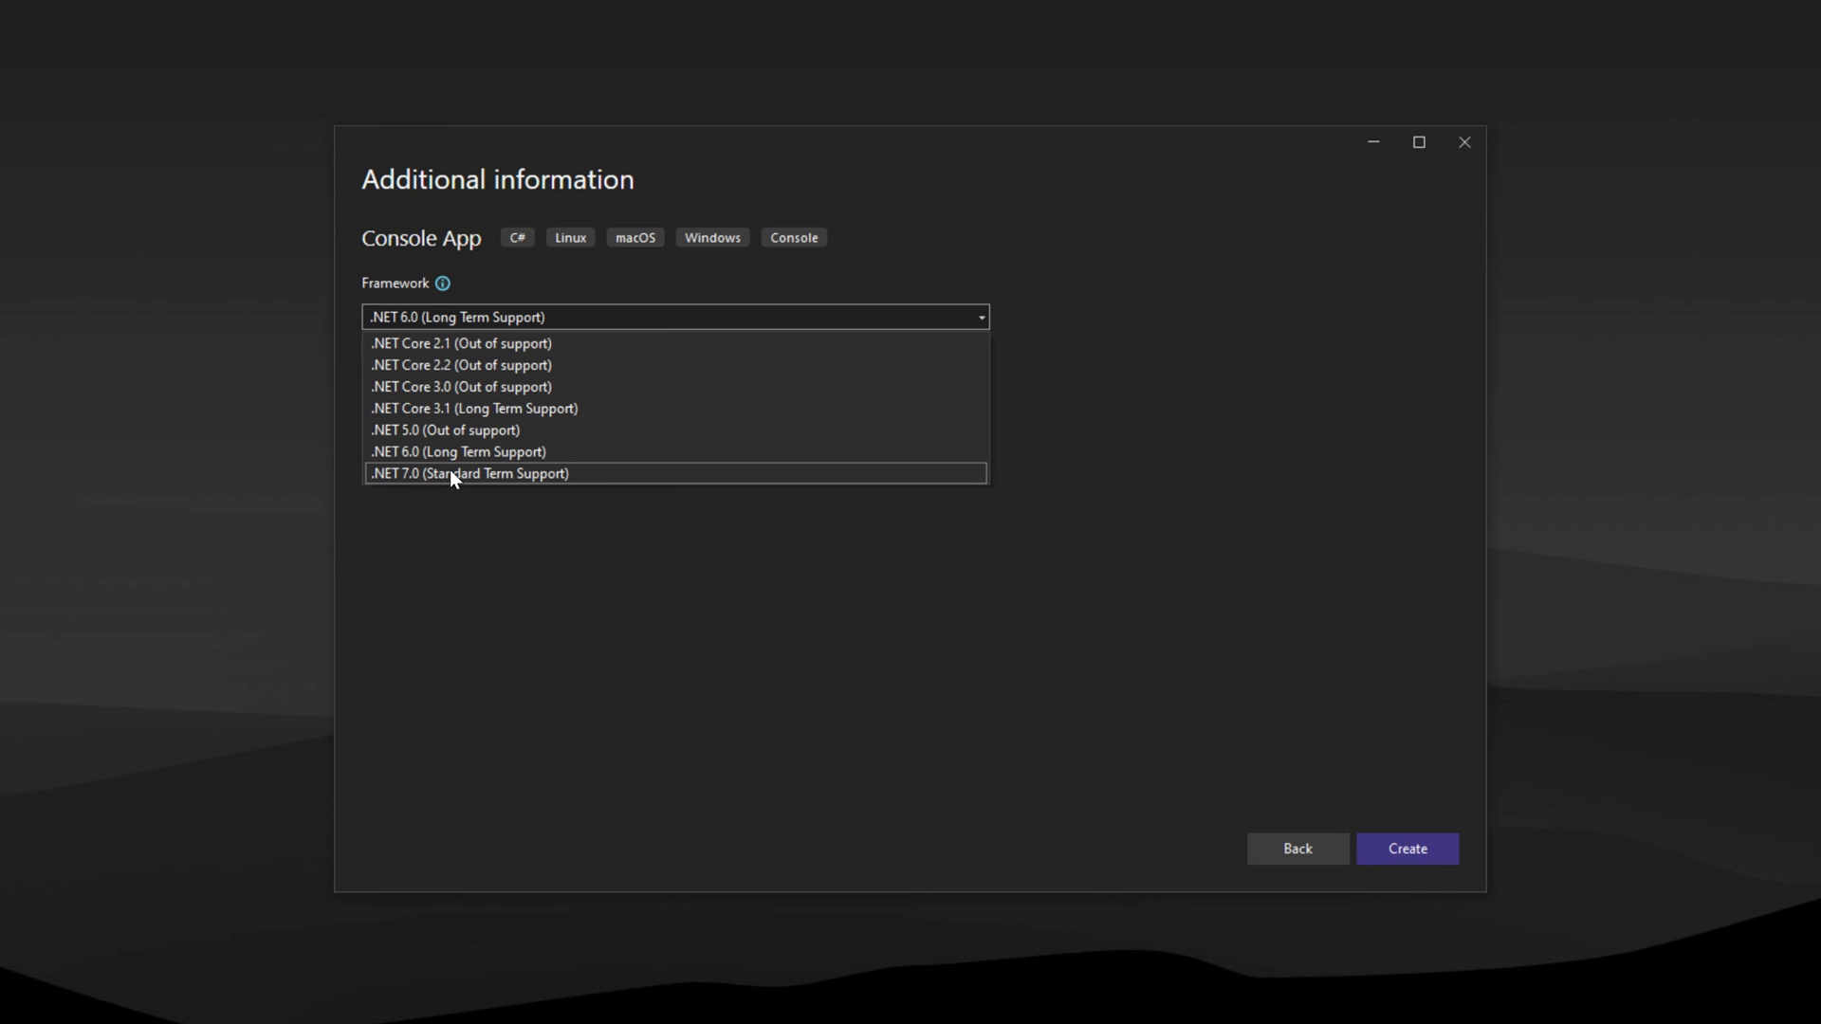
{"action": "mouse_move", "coordinate": [459, 450]}
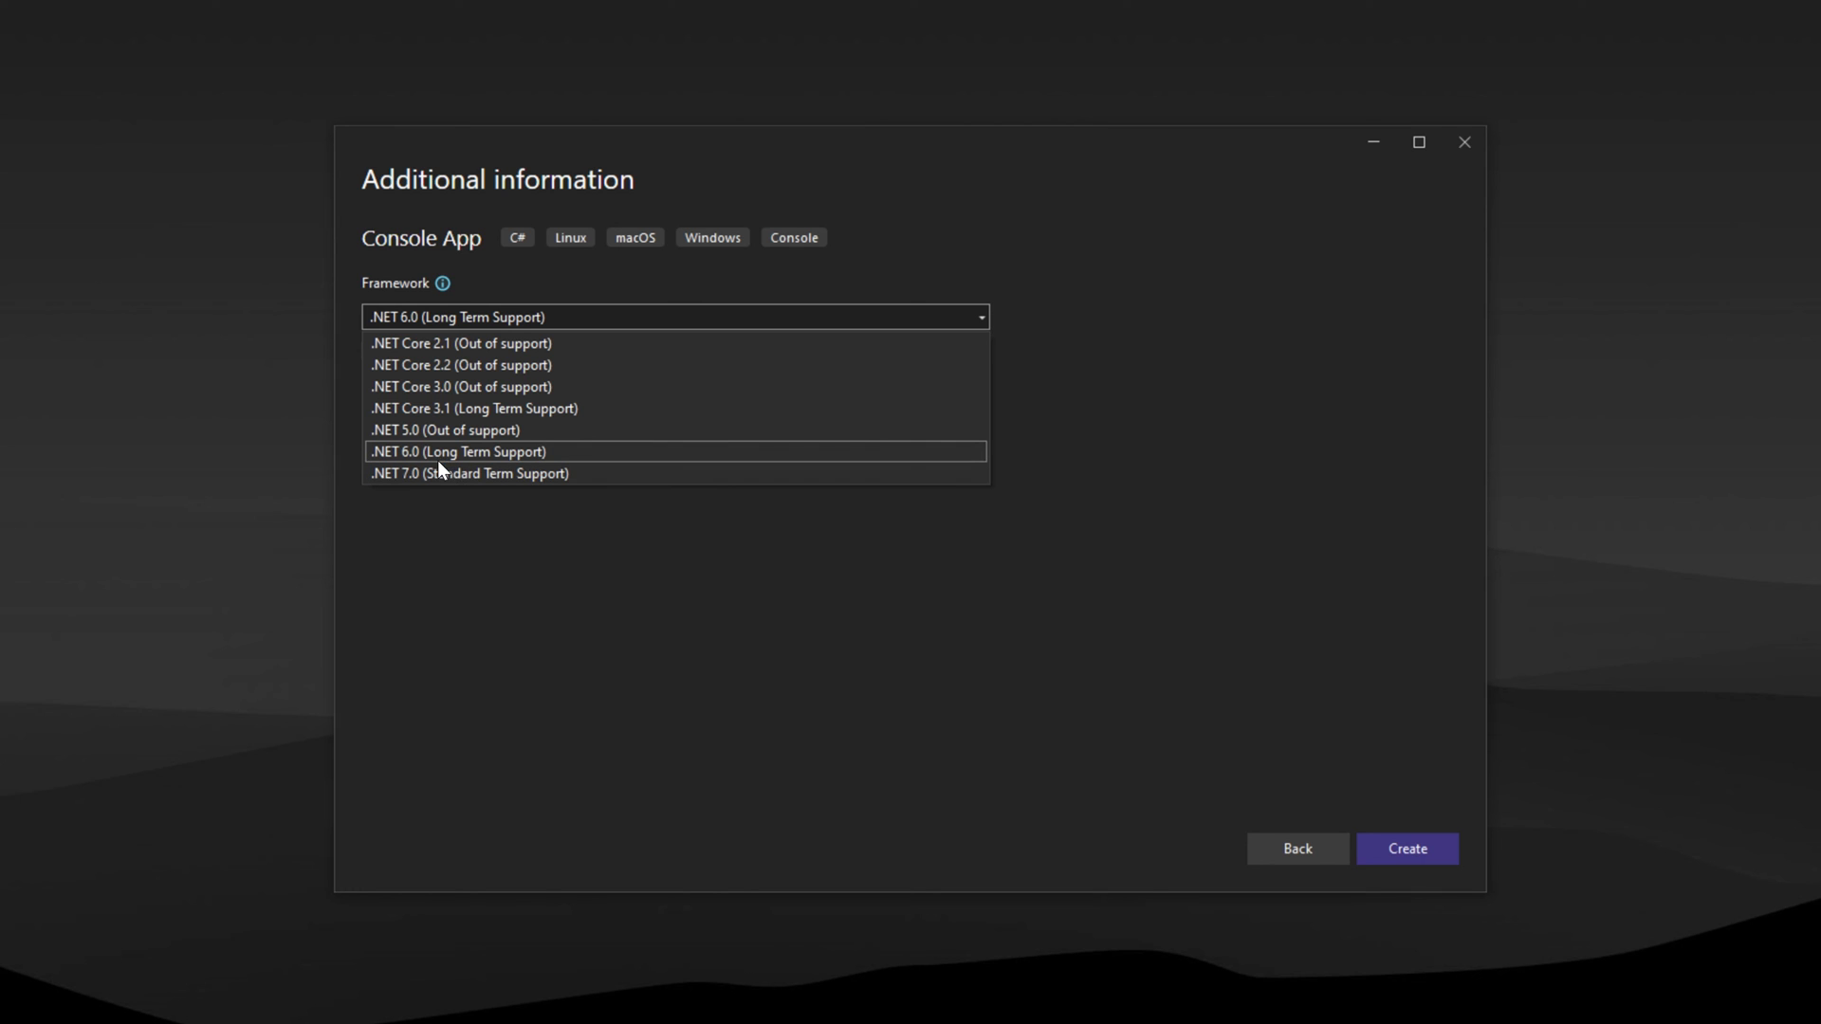
{"action": "mouse_move", "coordinate": [469, 472]}
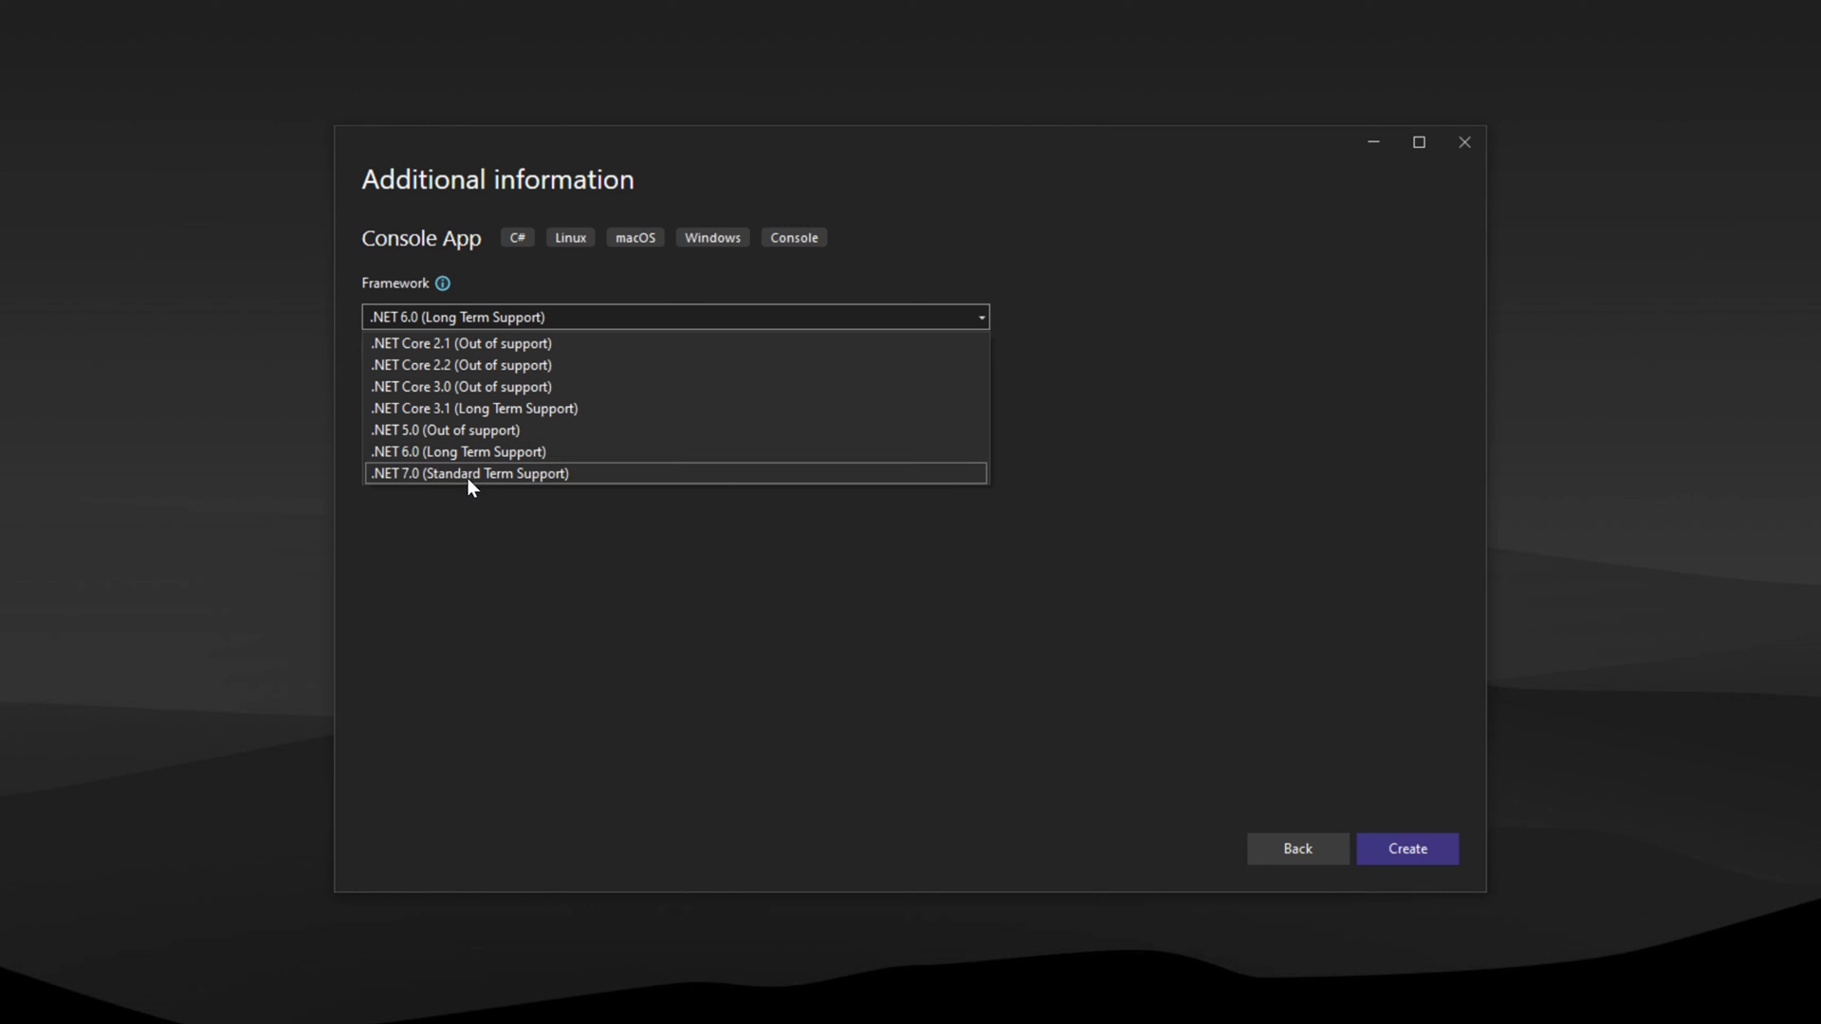
{"action": "mouse_move", "coordinate": [521, 481]}
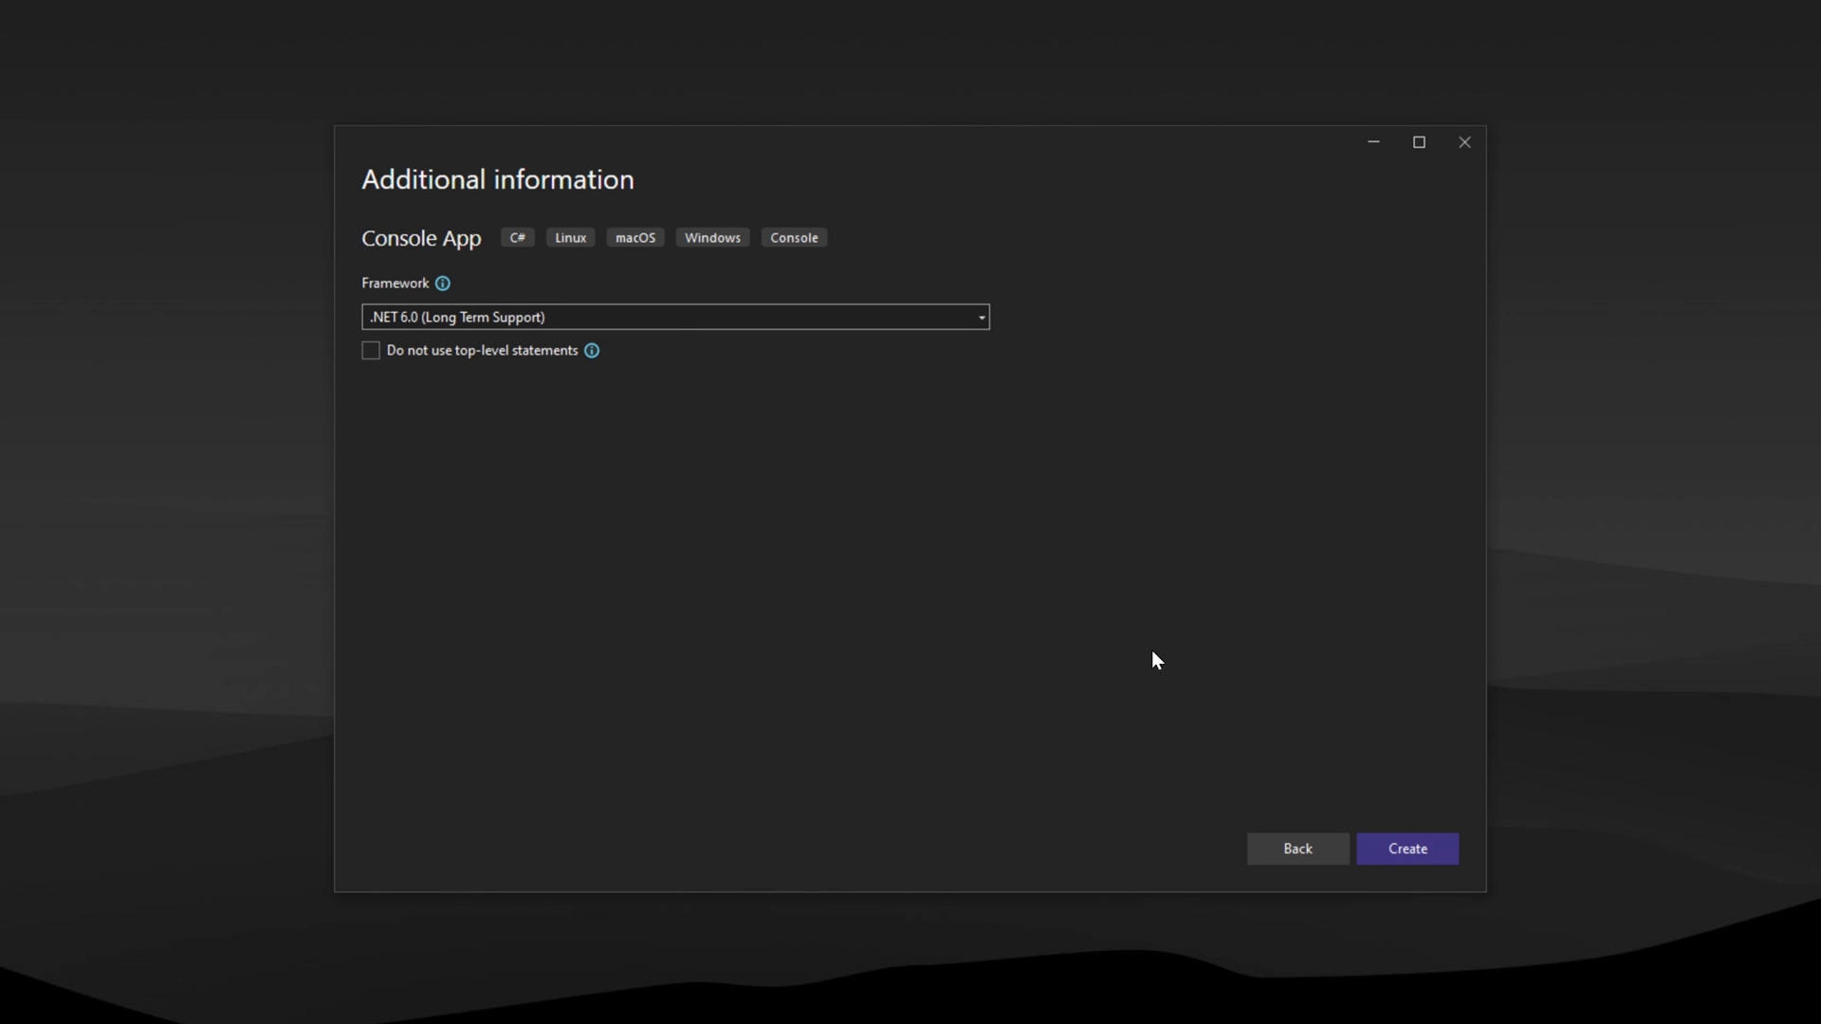
{"action": "left_click", "coordinate": [1405, 848]}
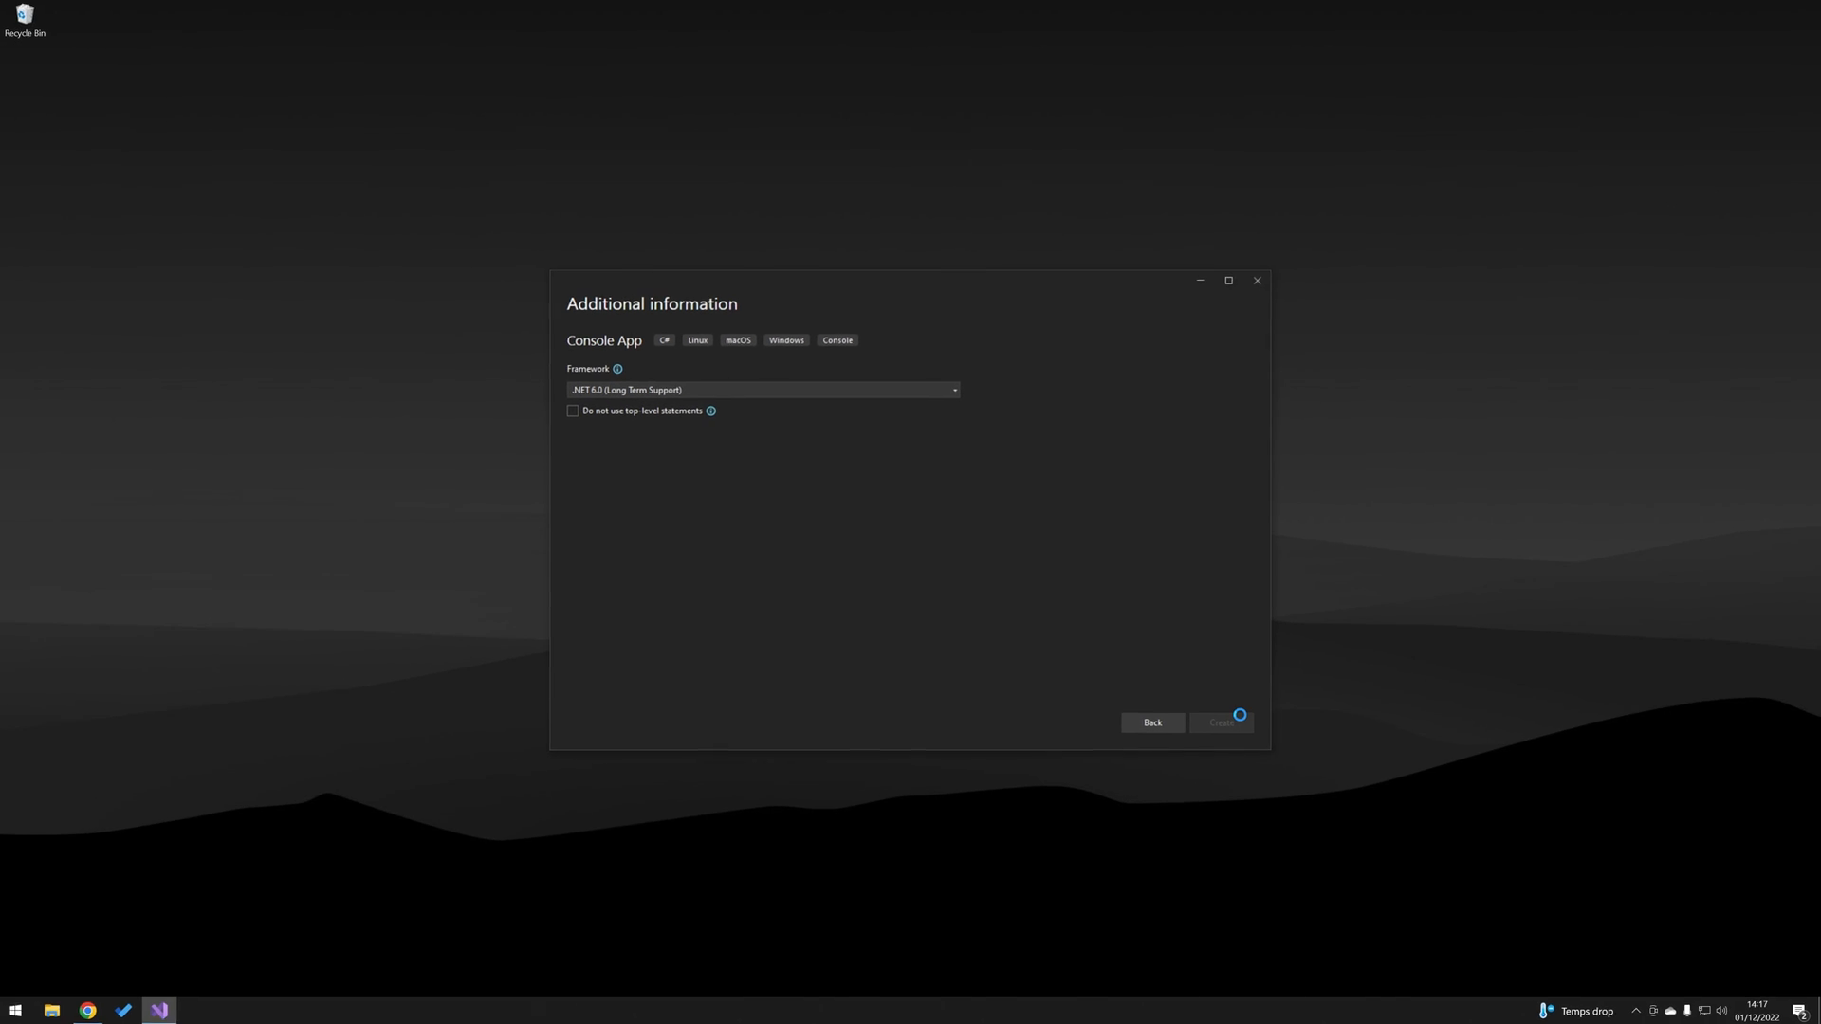
- Let MyFirstConsoleApp load with Program.cs open in the editor
{"action": "left_click", "coordinate": [1220, 723]}
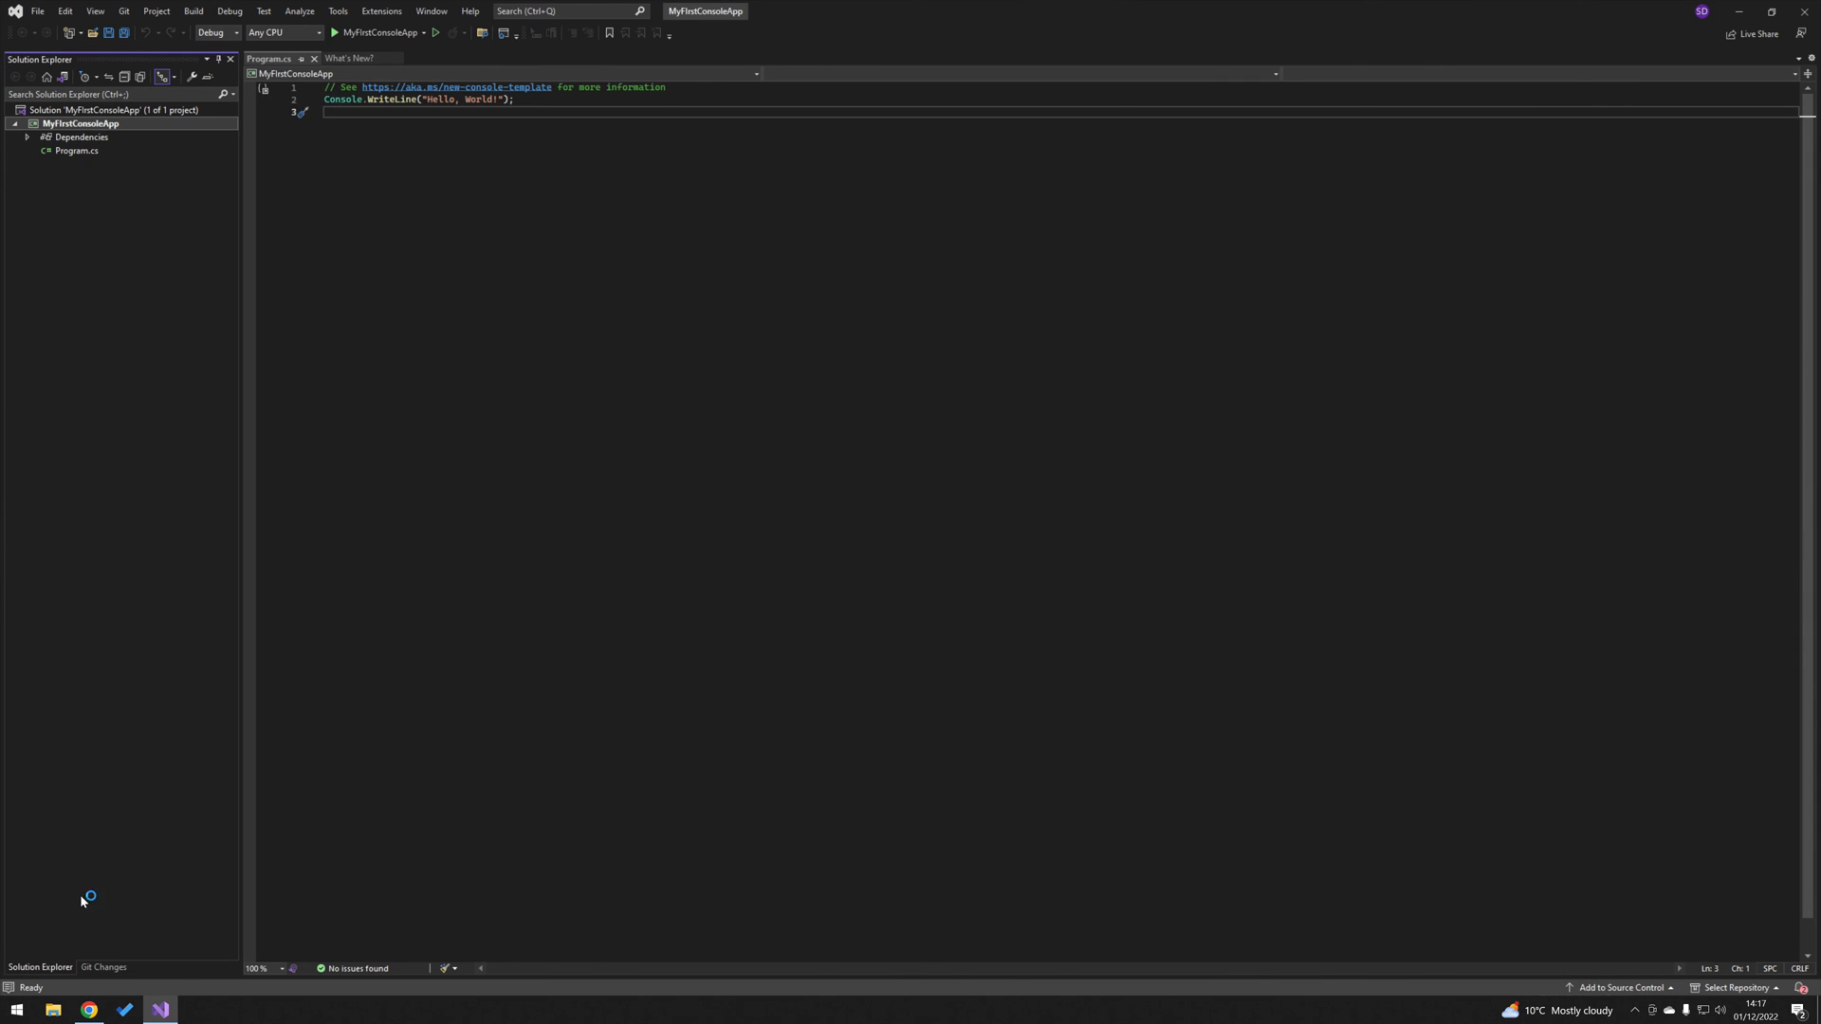
{"action": "mouse_move", "coordinate": [83, 369]}
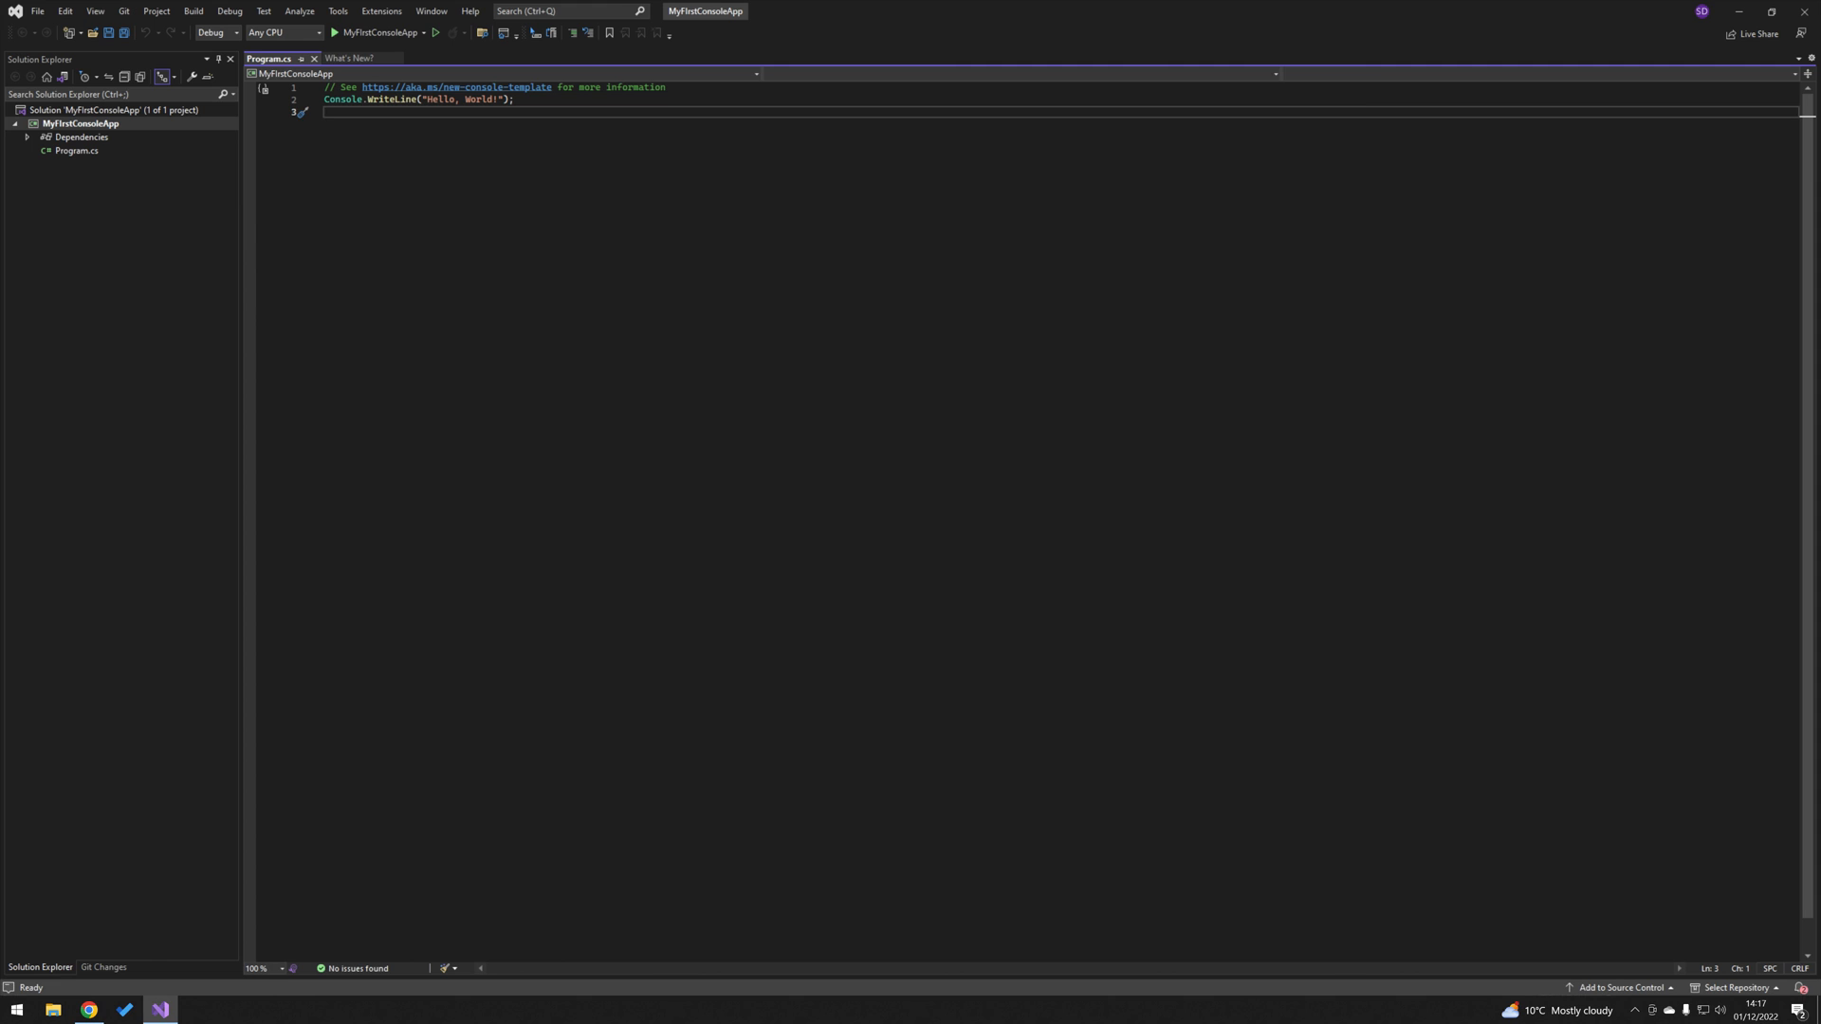
- Add Console.ReadLine(); to Program.cs, run the app showing Hello, World!, then close the console
{"action": "type", "text": "Console.L"}
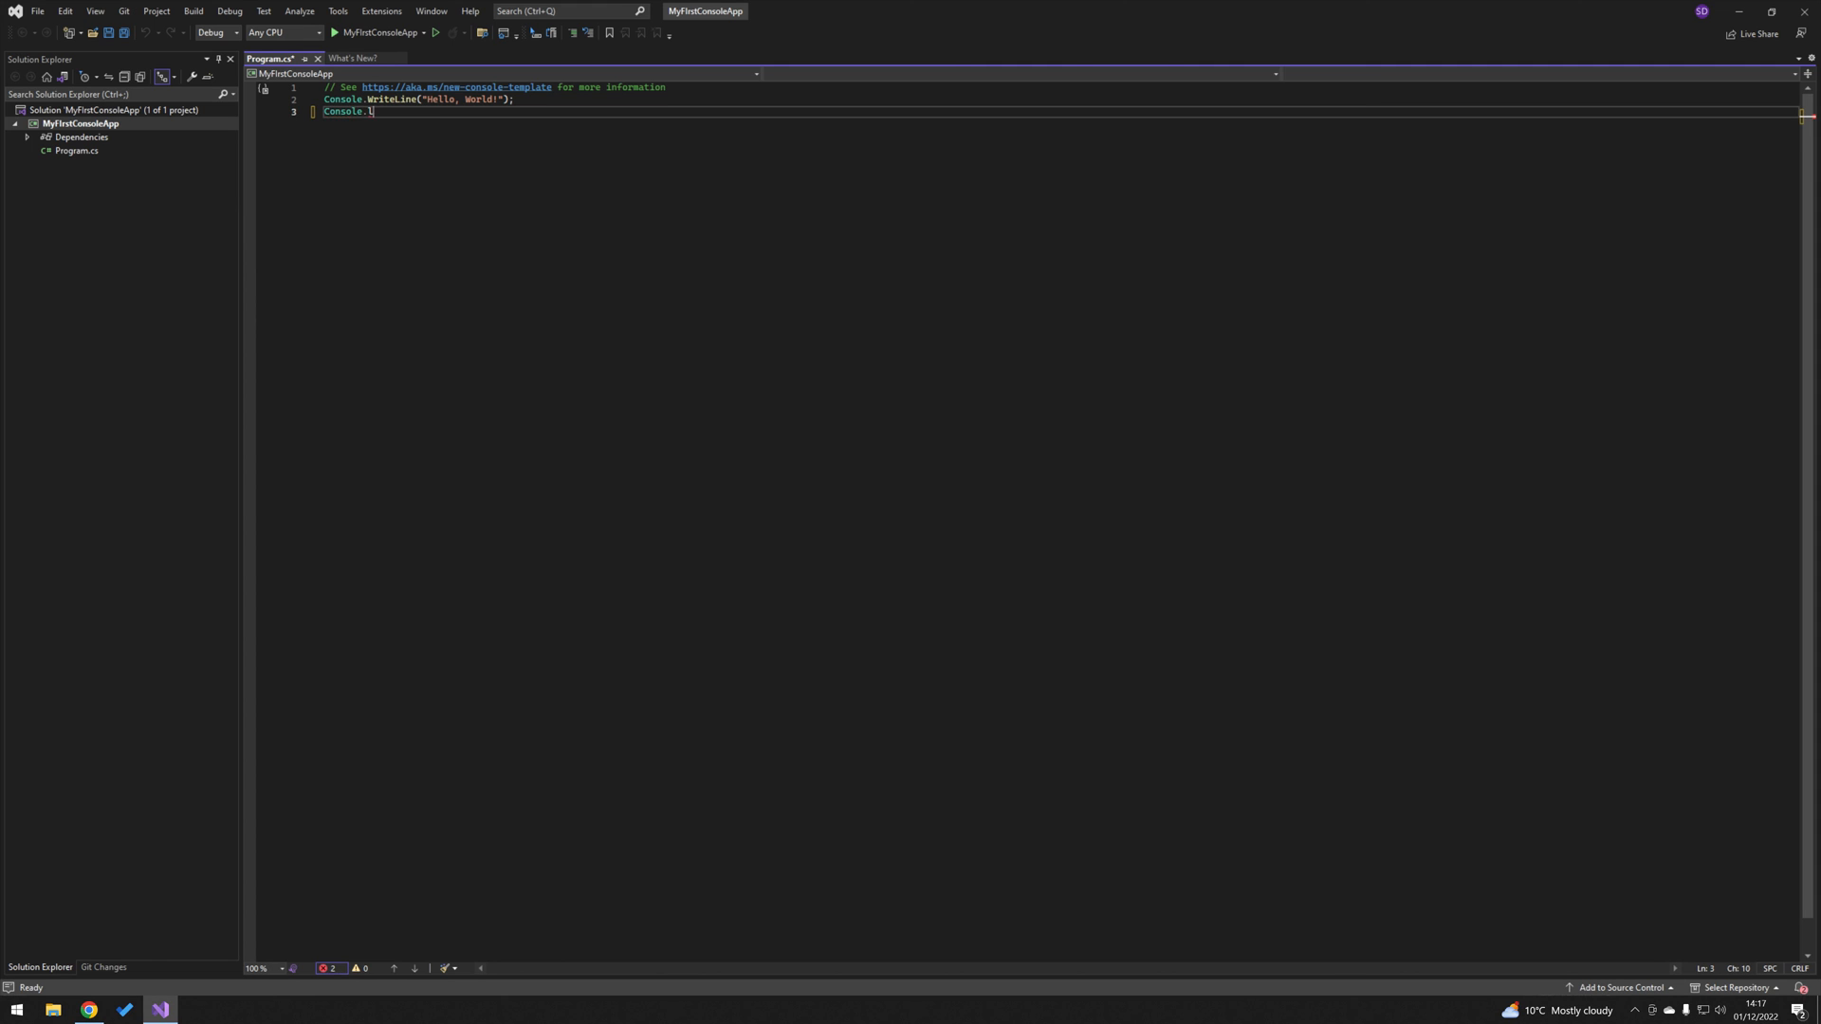
{"action": "type", "text": "ReadLine();"}
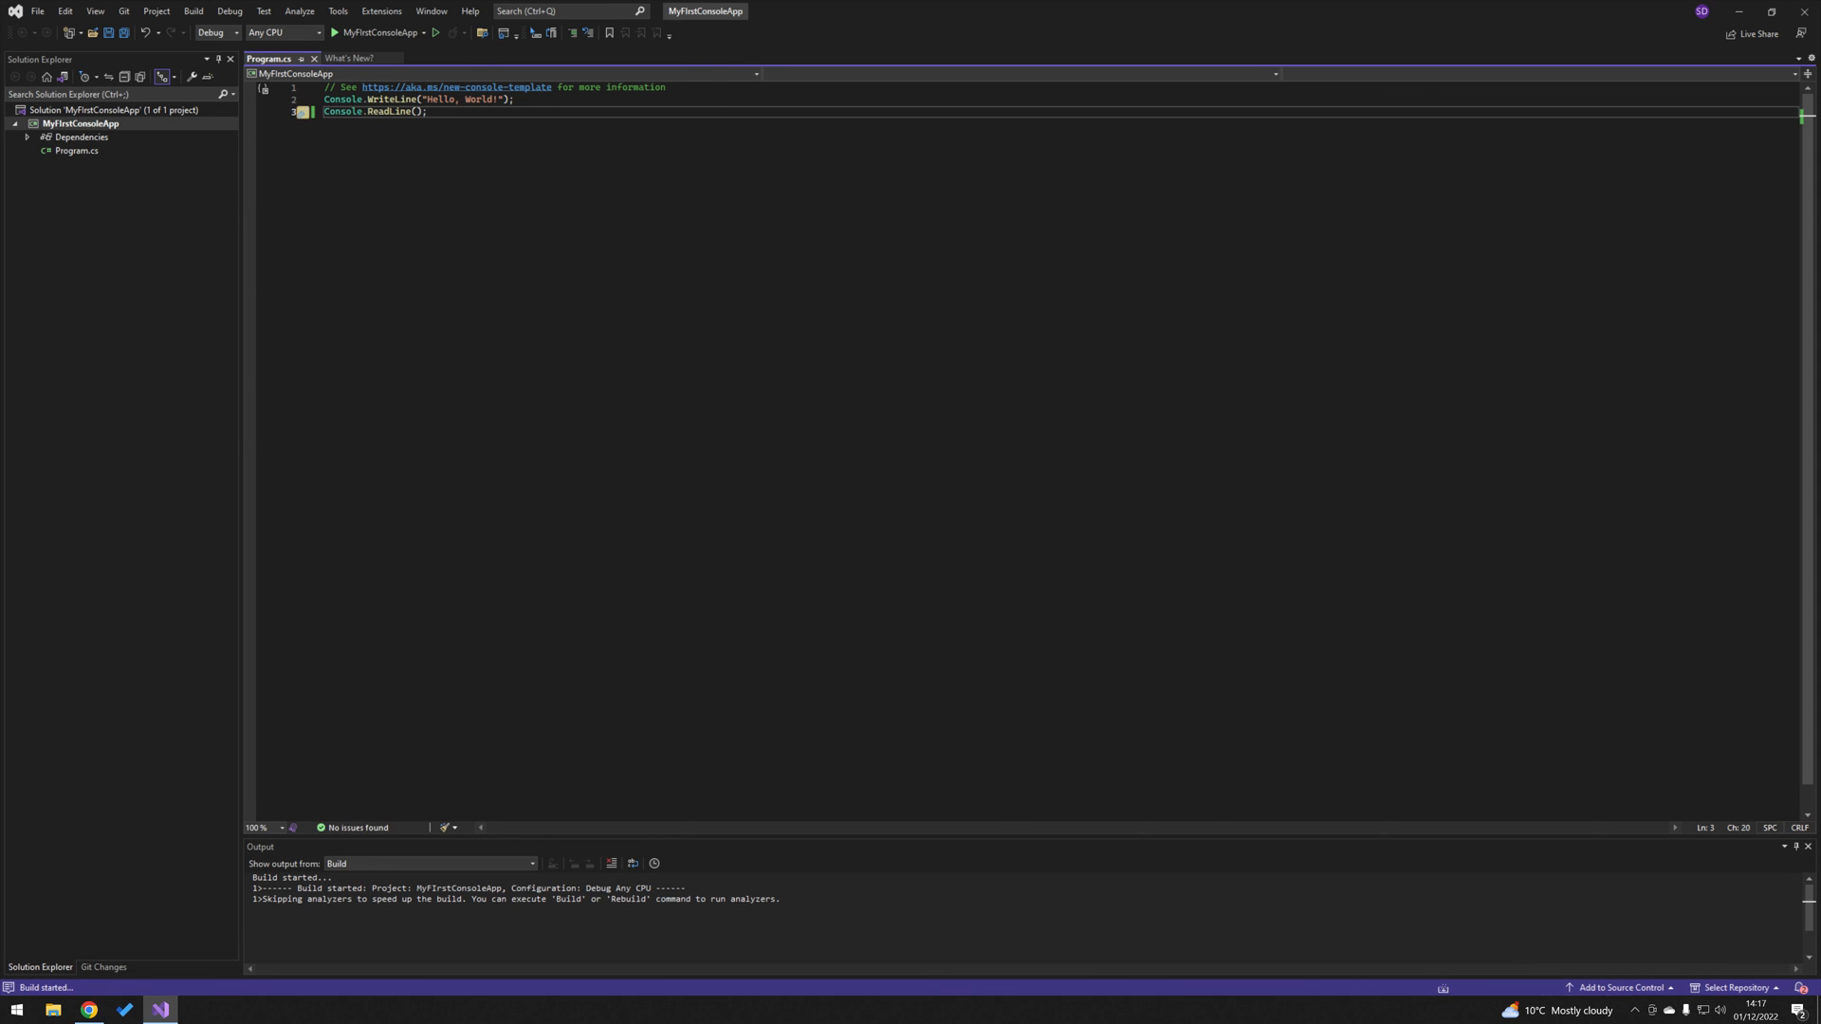
{"action": "left_click", "coordinate": [335, 31]}
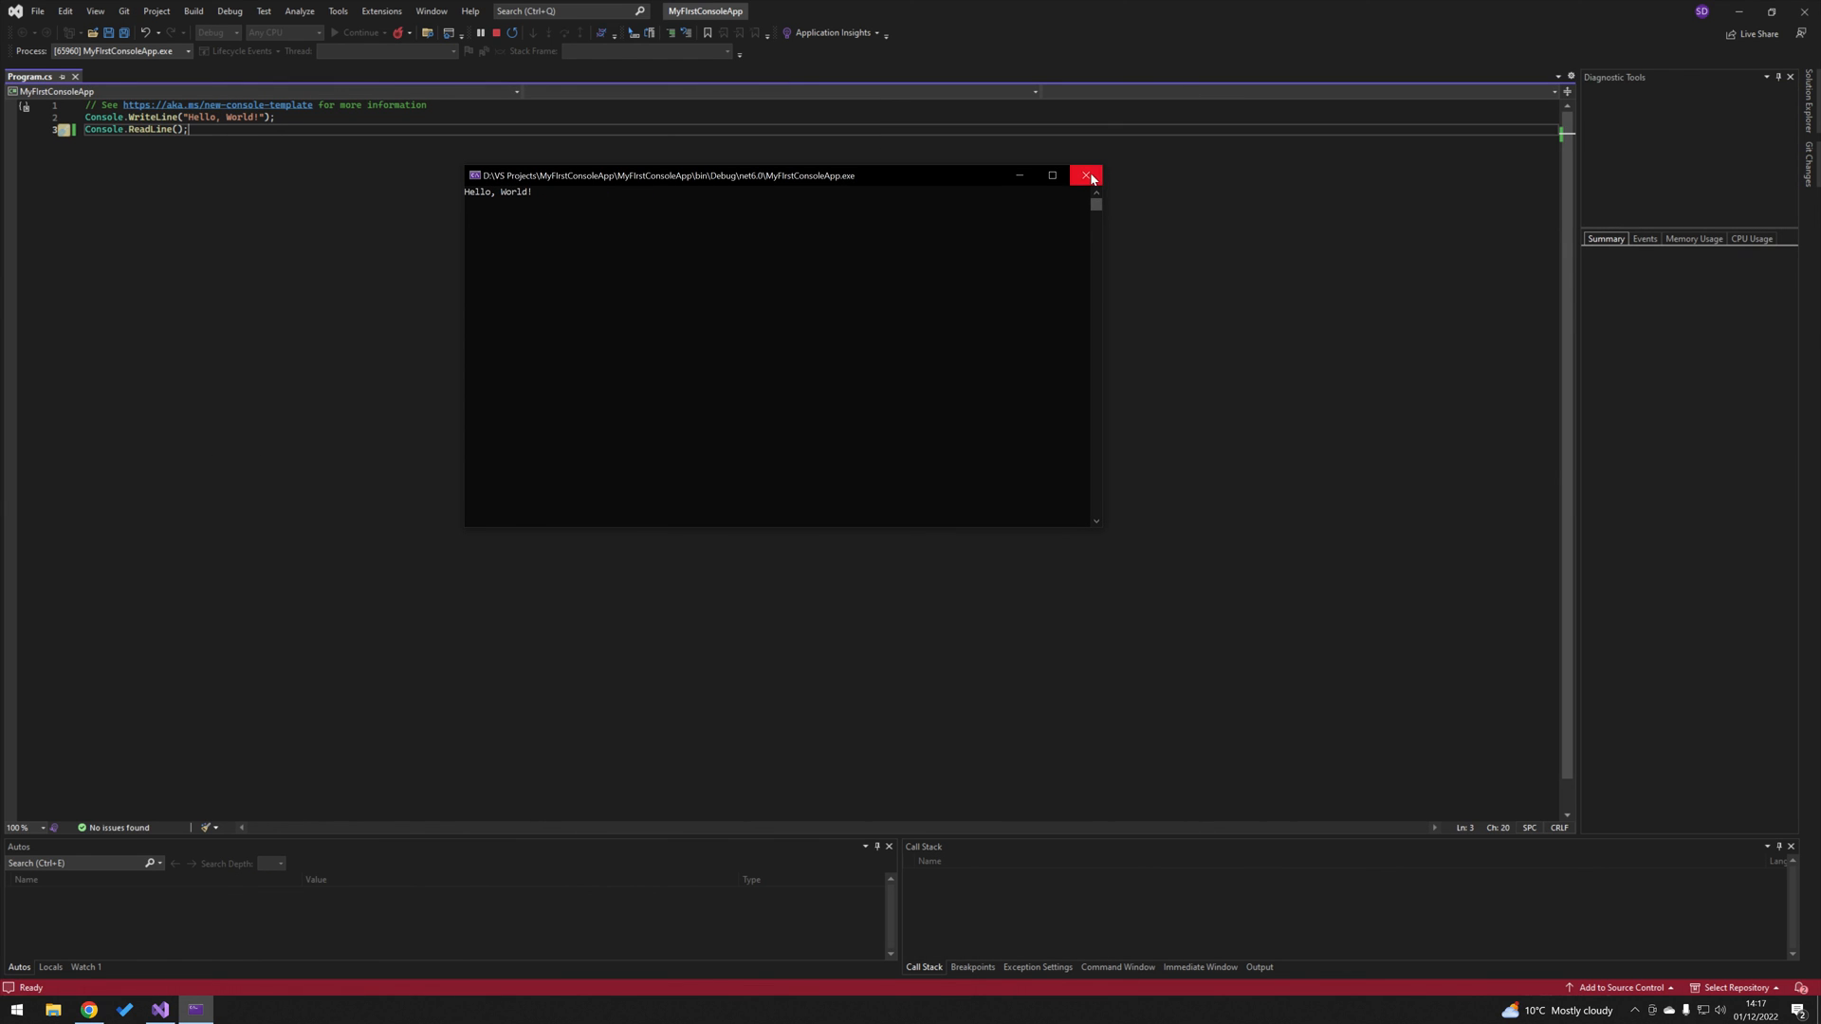
{"action": "left_click", "coordinate": [1086, 175]}
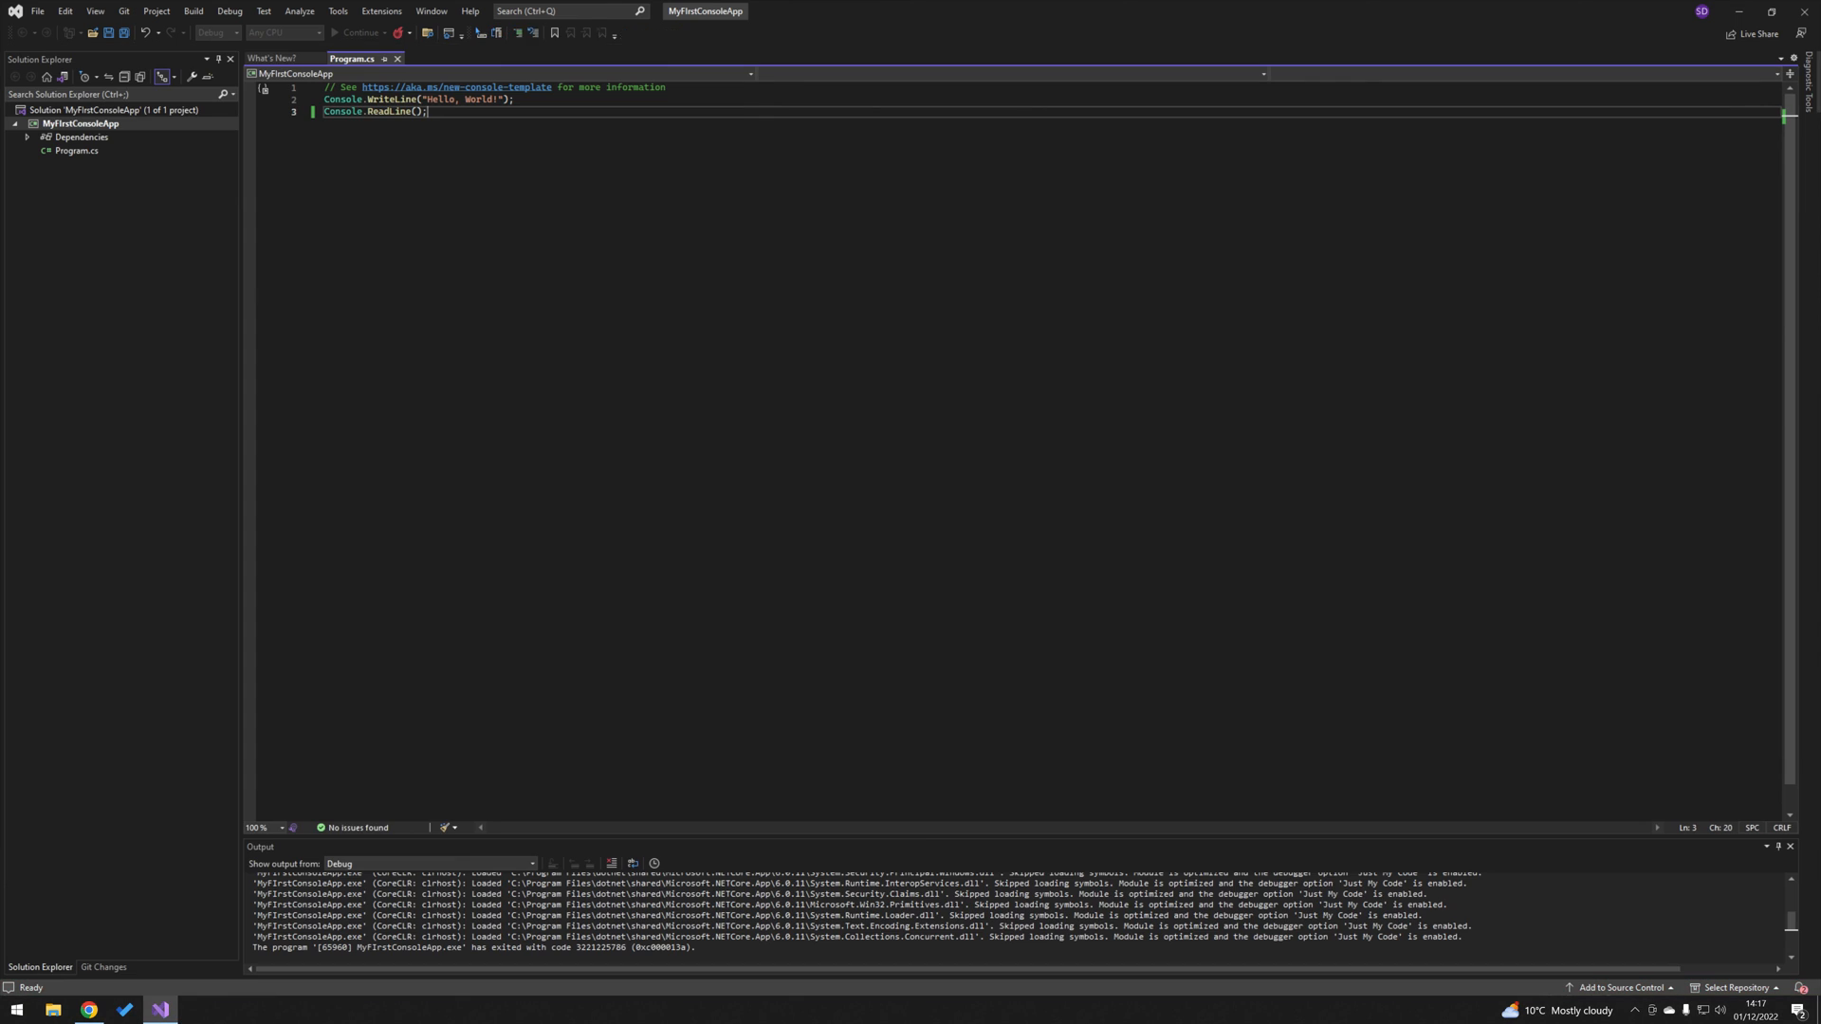